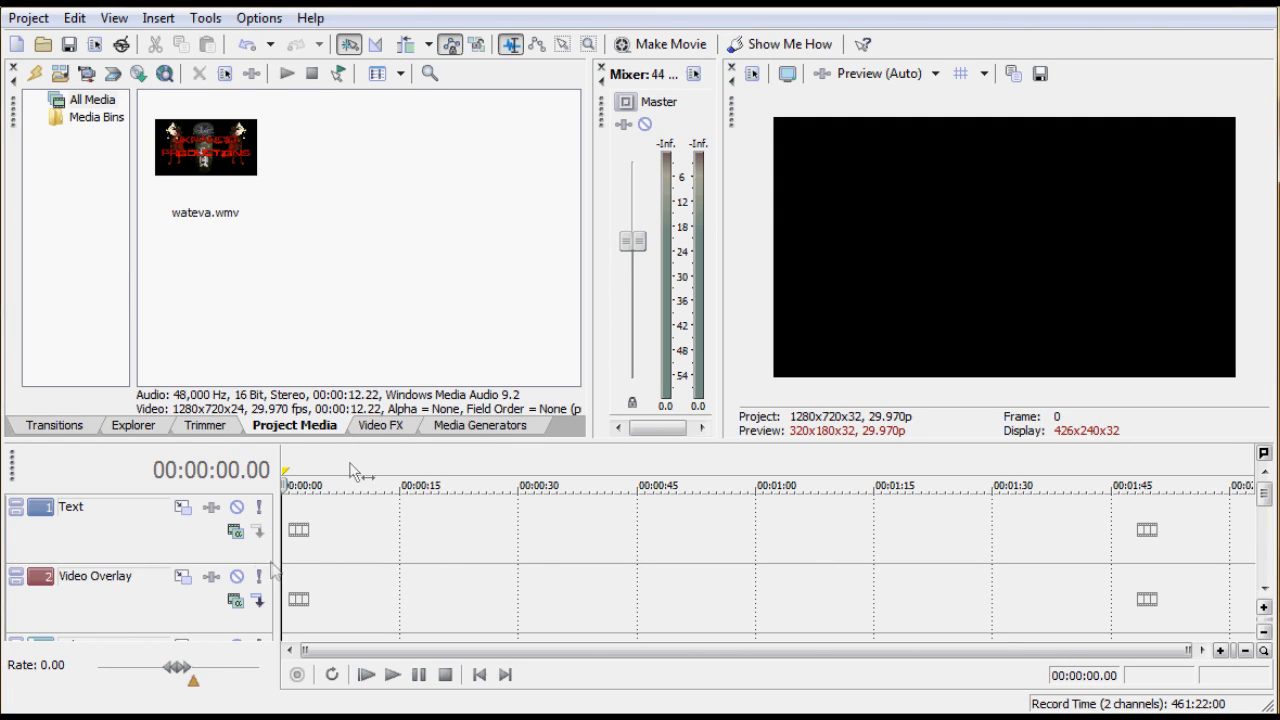
mouse_move(348, 228)
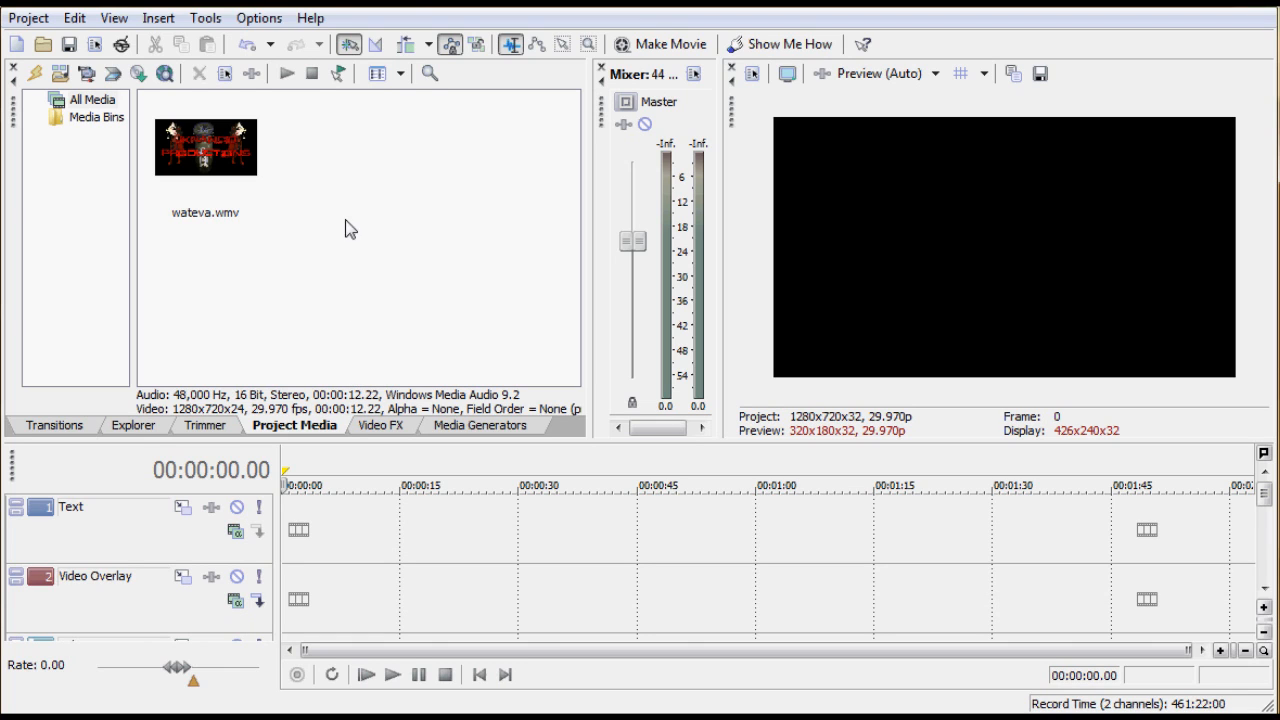
Place the wateva.wmv clip on the first track and play it back in the preview
left_click(204, 156)
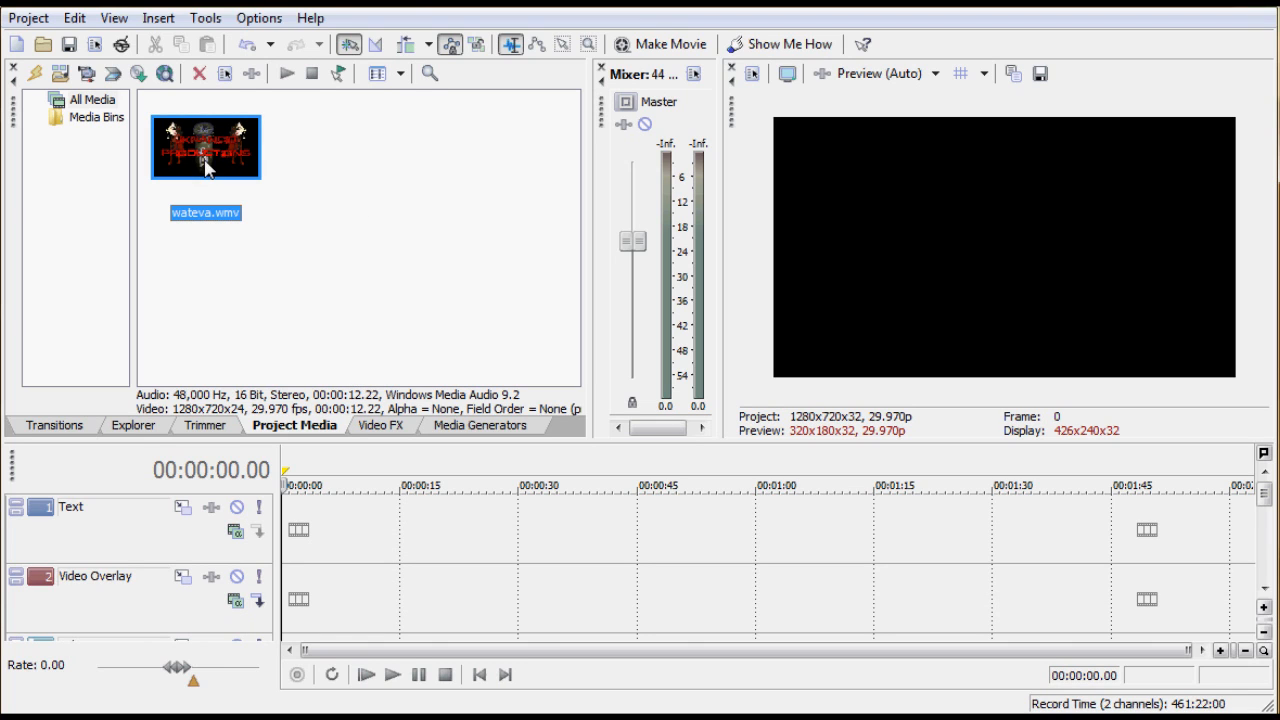
left_click_drag(204, 148, 356, 528)
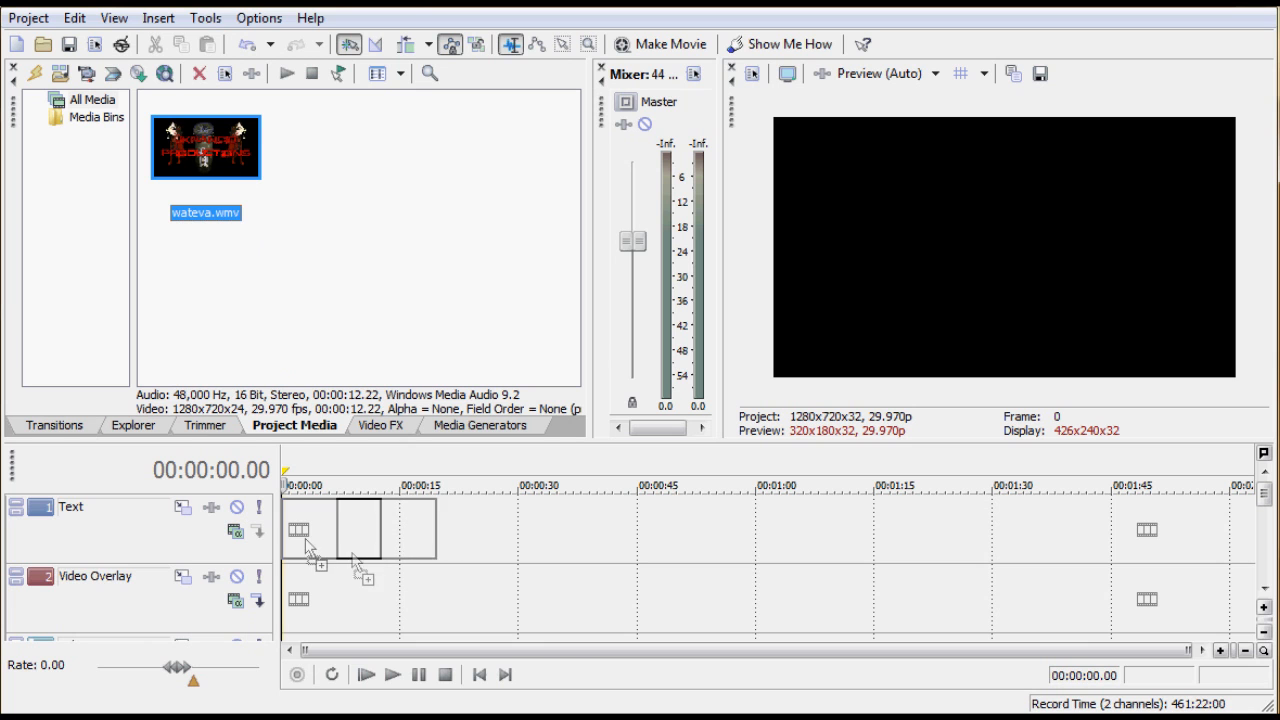
left_click(396, 674)
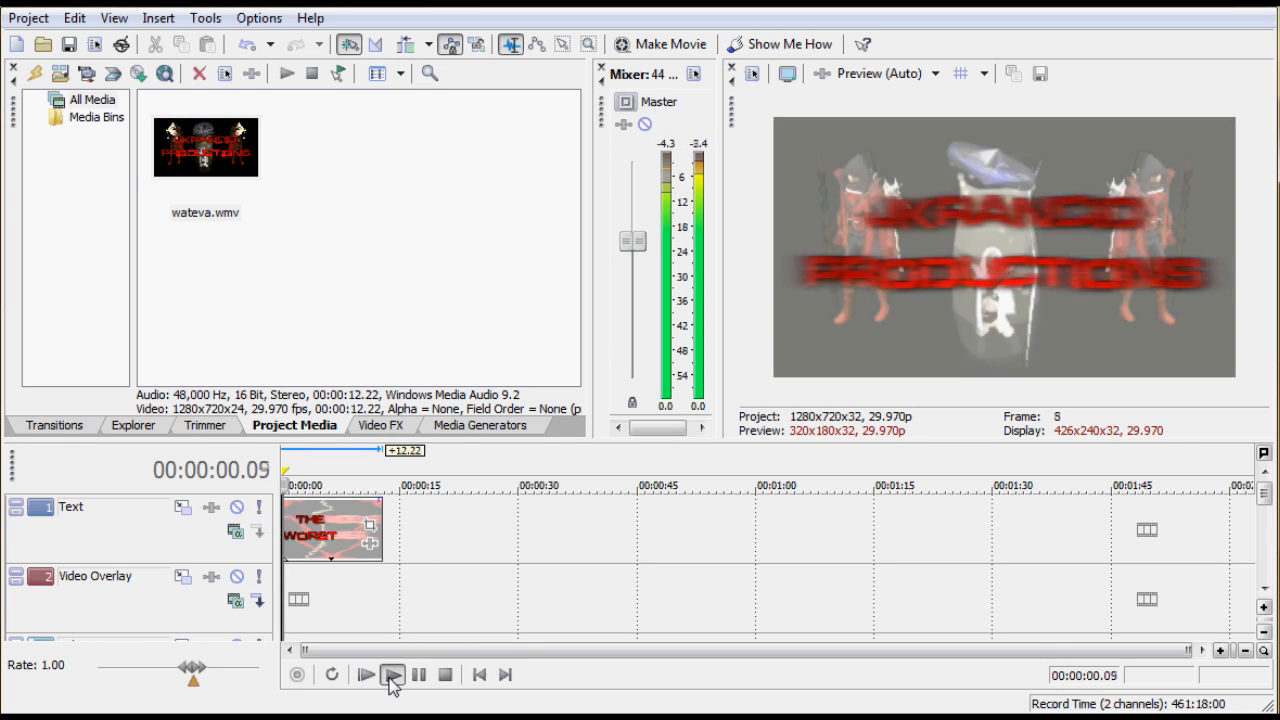
left_click(390, 674)
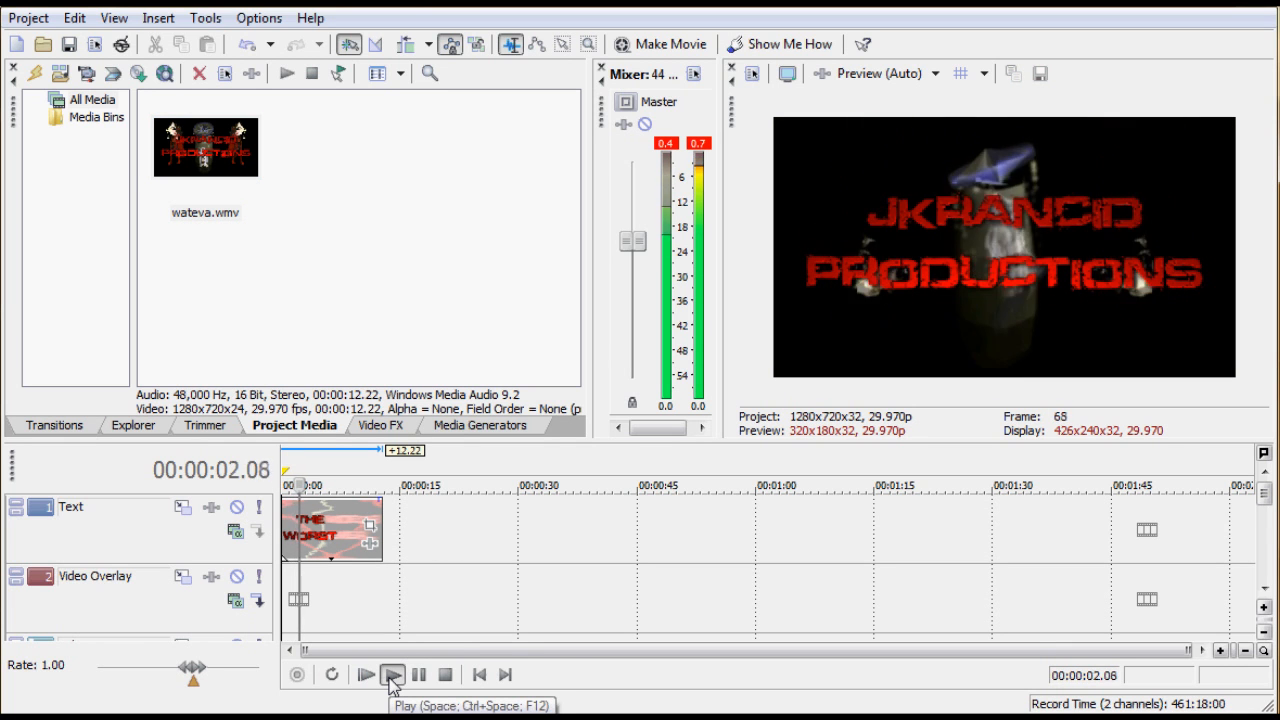
left_click(392, 674)
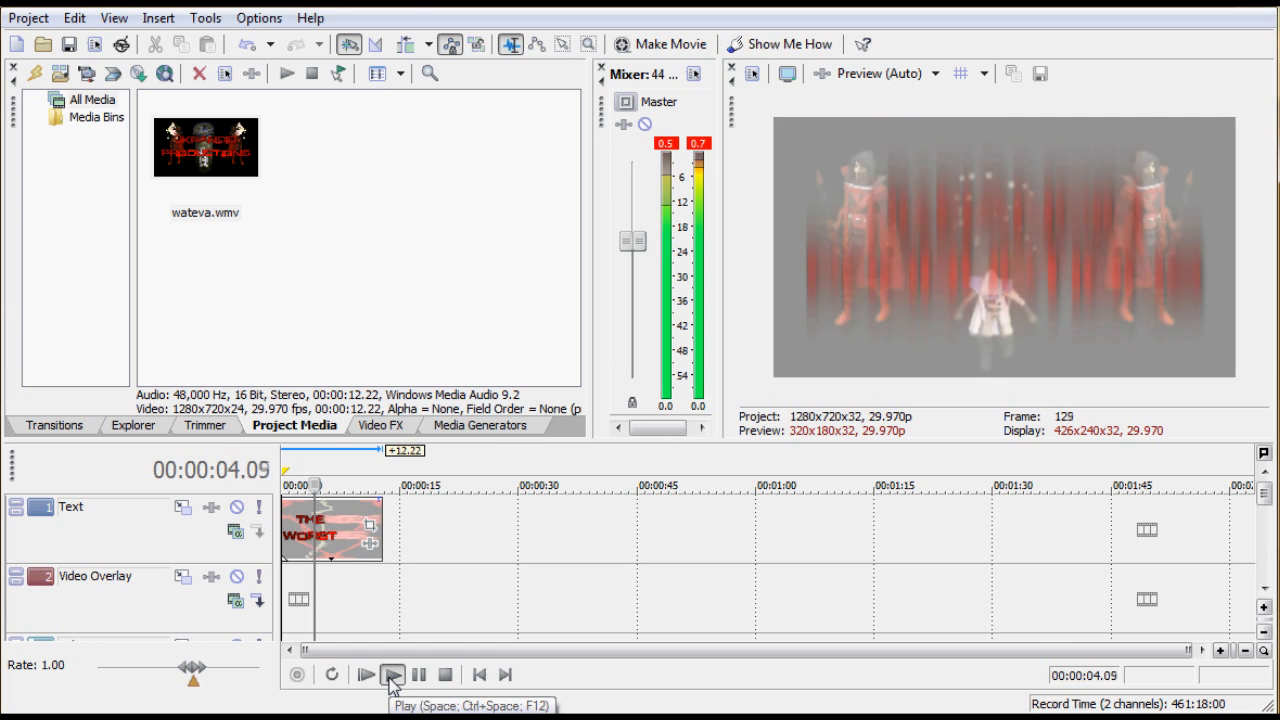
left_click(396, 674)
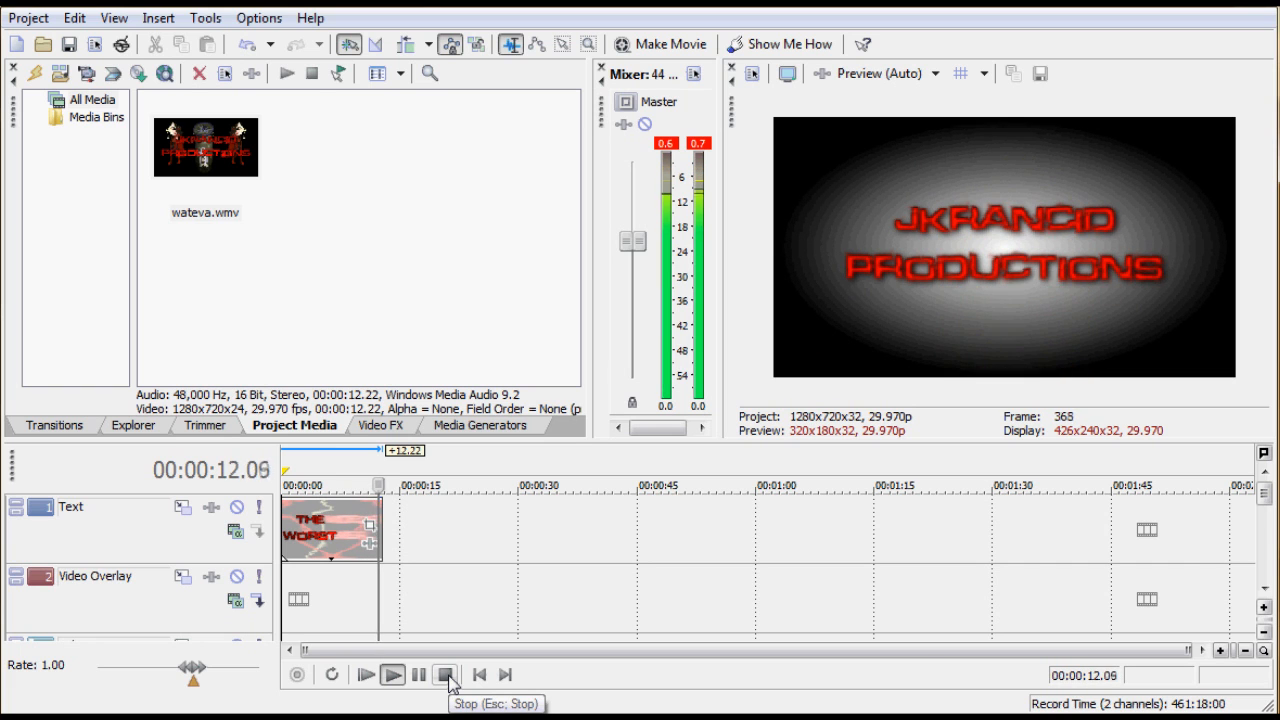
Show the Text track's context actions and the Video FX effects library
right_click(320, 524)
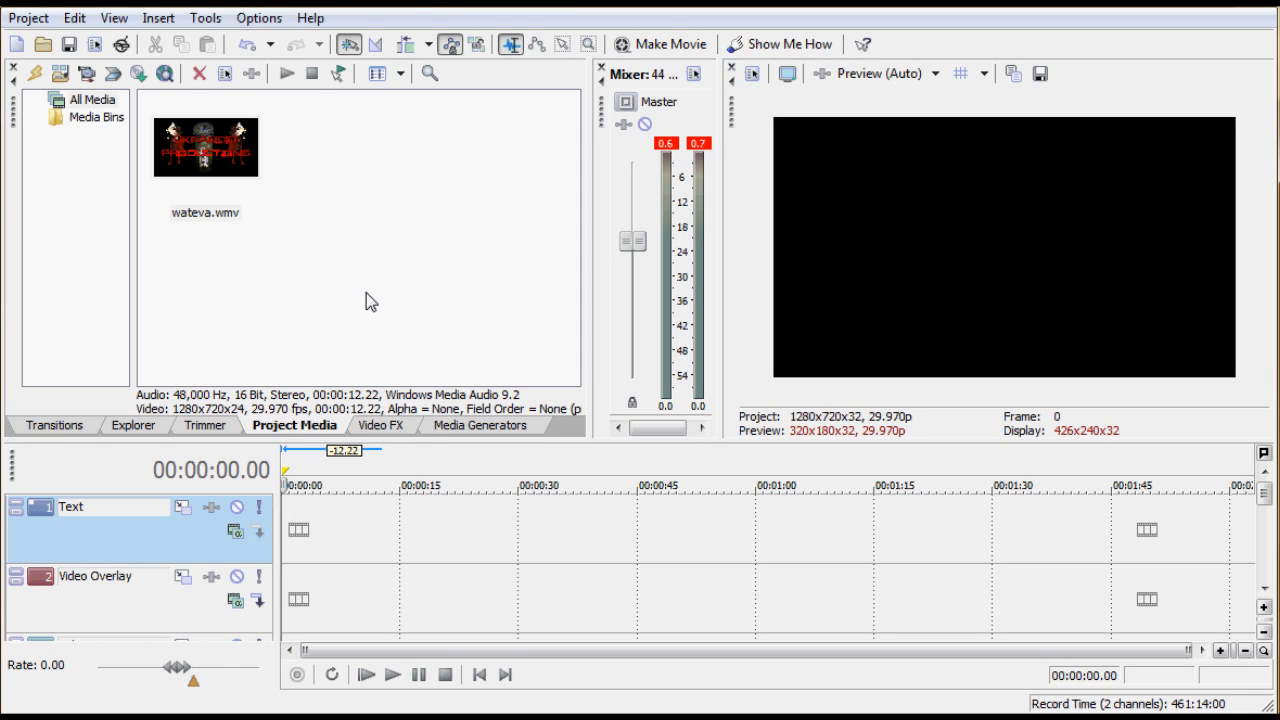
mouse_move(336, 362)
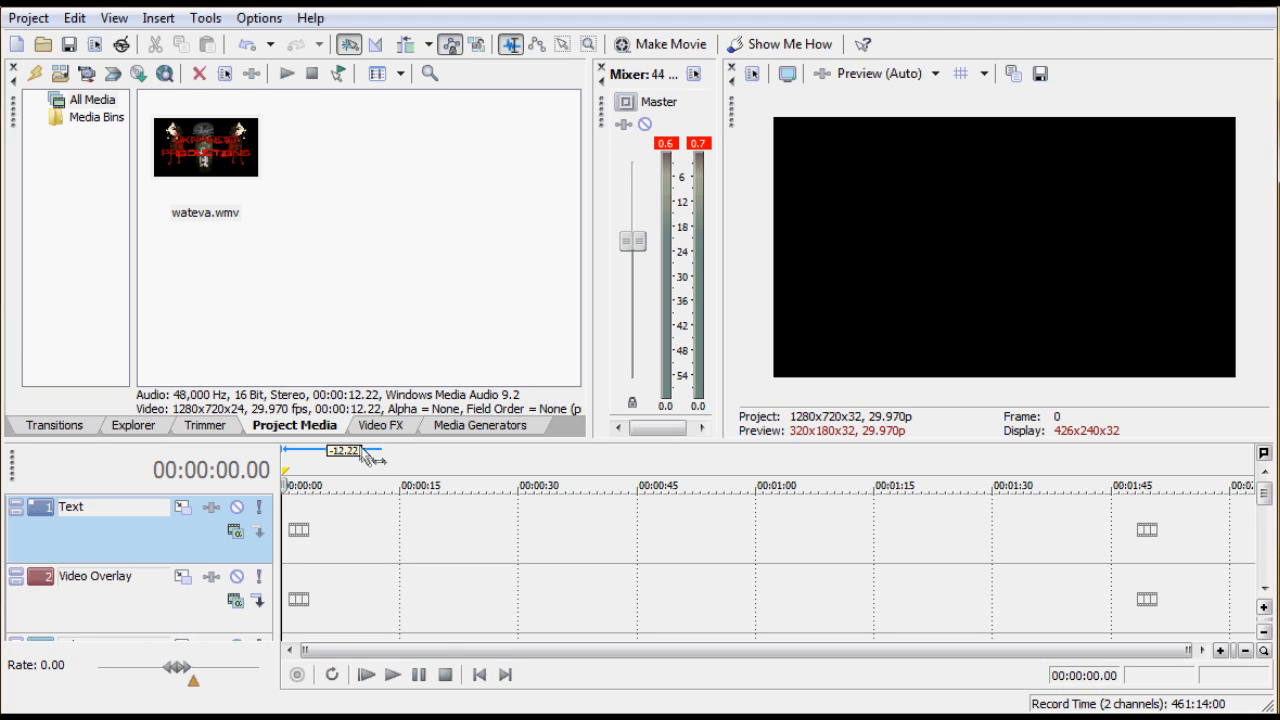
left_click(380, 424)
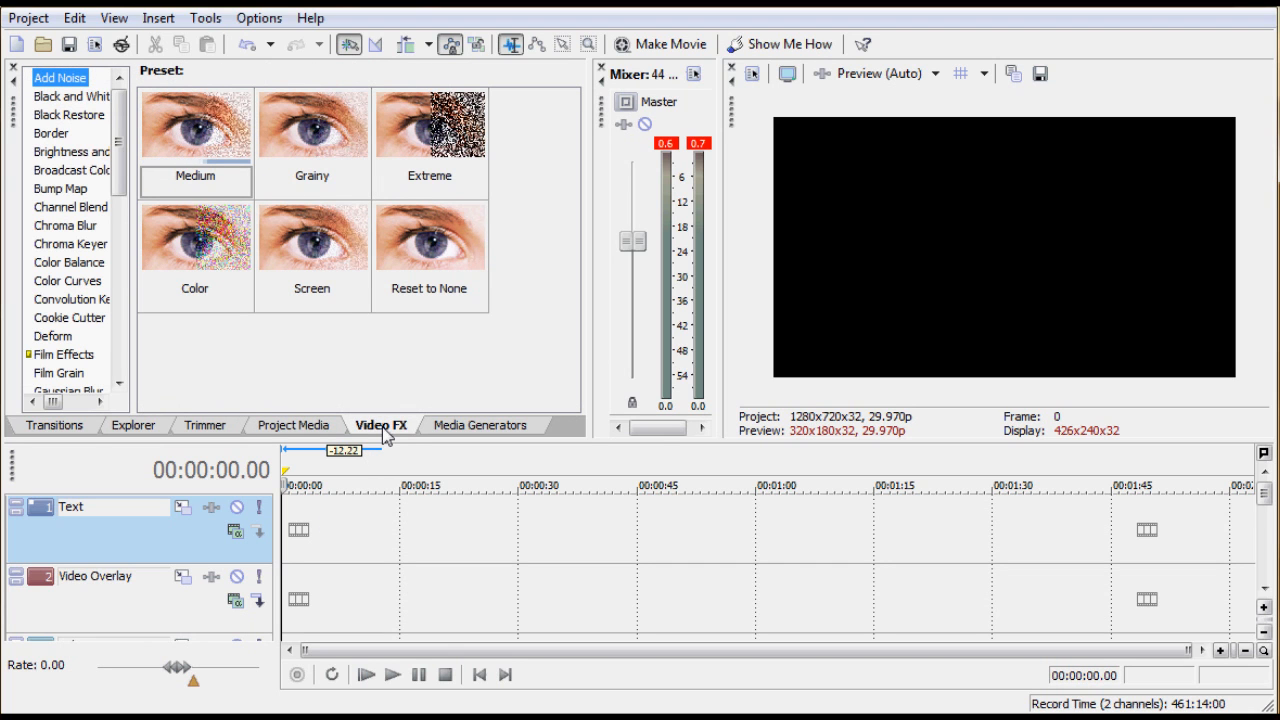
mouse_move(70, 428)
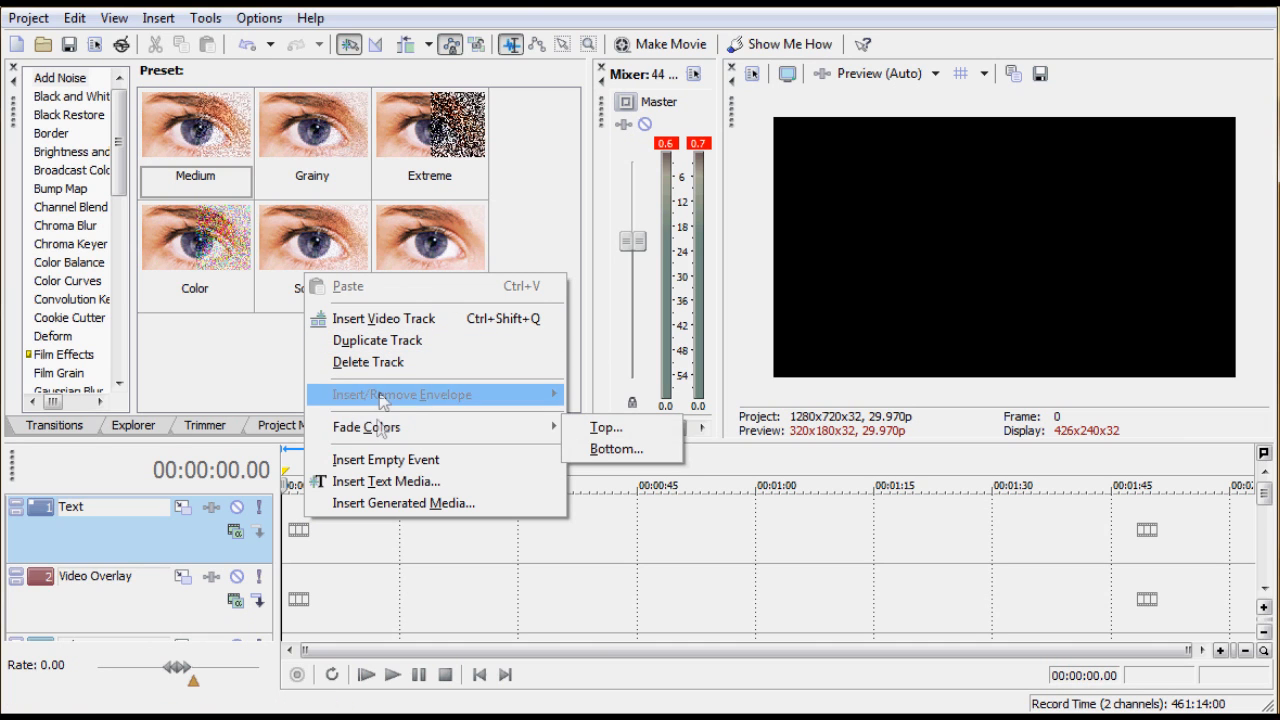
Insert a text media event reading JKRANCID, non-bold, size 60 in the Defused font
left_click(388, 480)
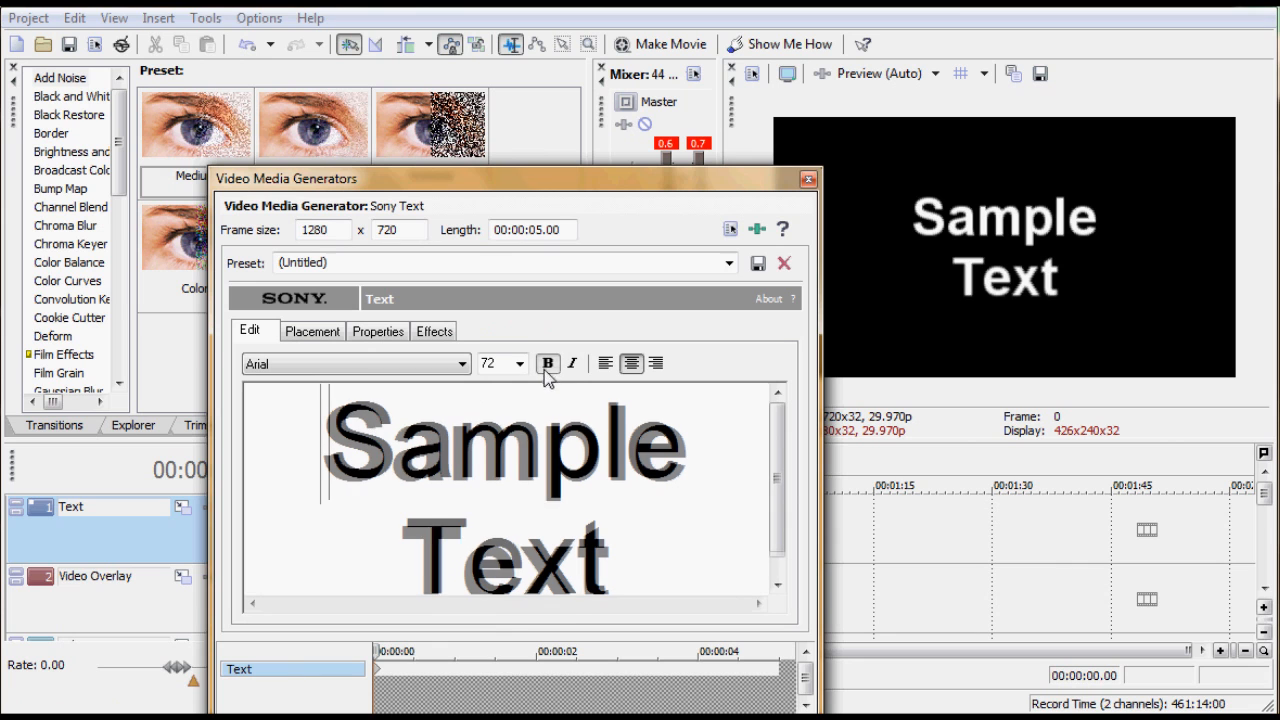
left_click(518, 364)
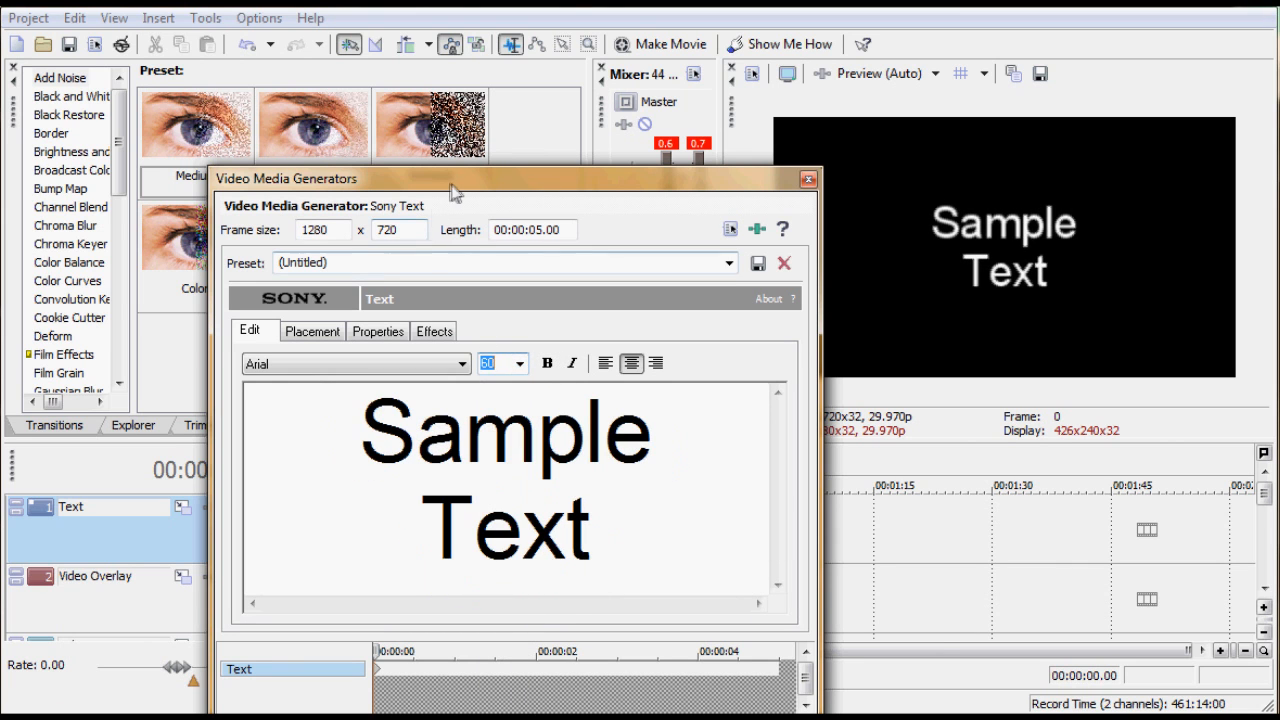
left_click_drag(452, 178, 456, 138)
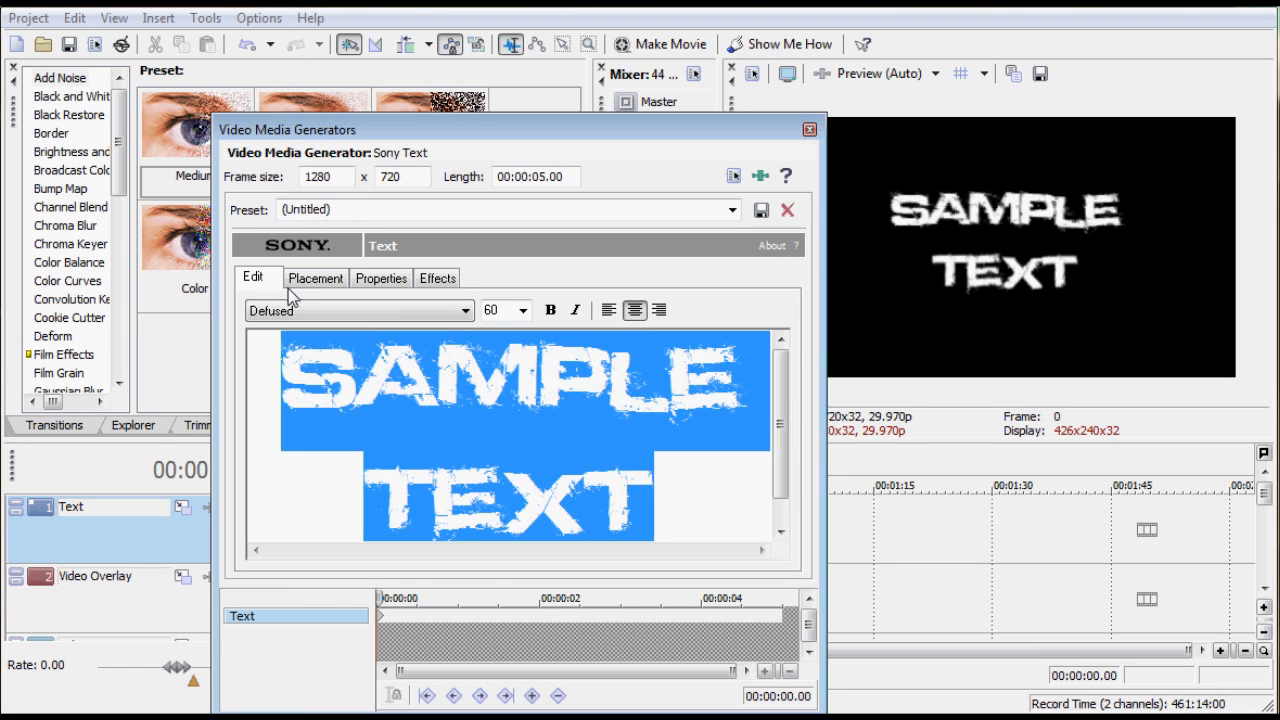
type("JKRANCID")
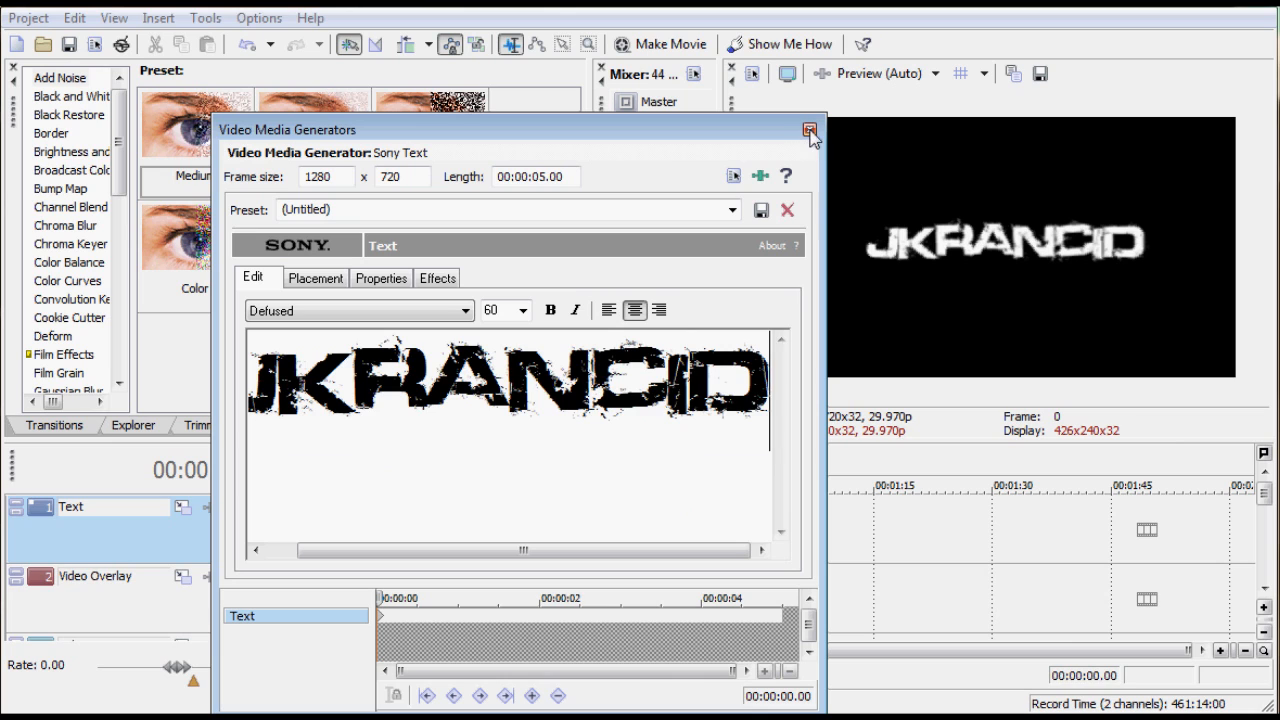
Set the JKRANCID text colour to pure green (R 0, G 255)
left_click(380, 276)
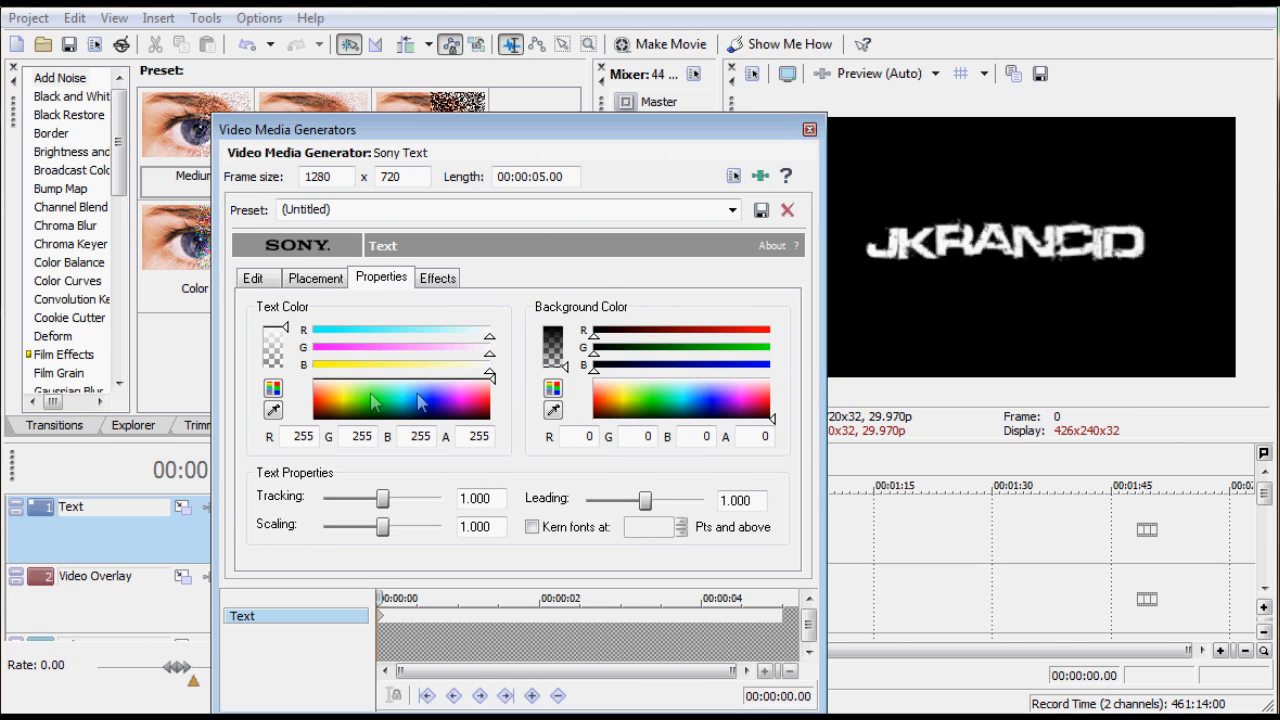
left_click(370, 402)
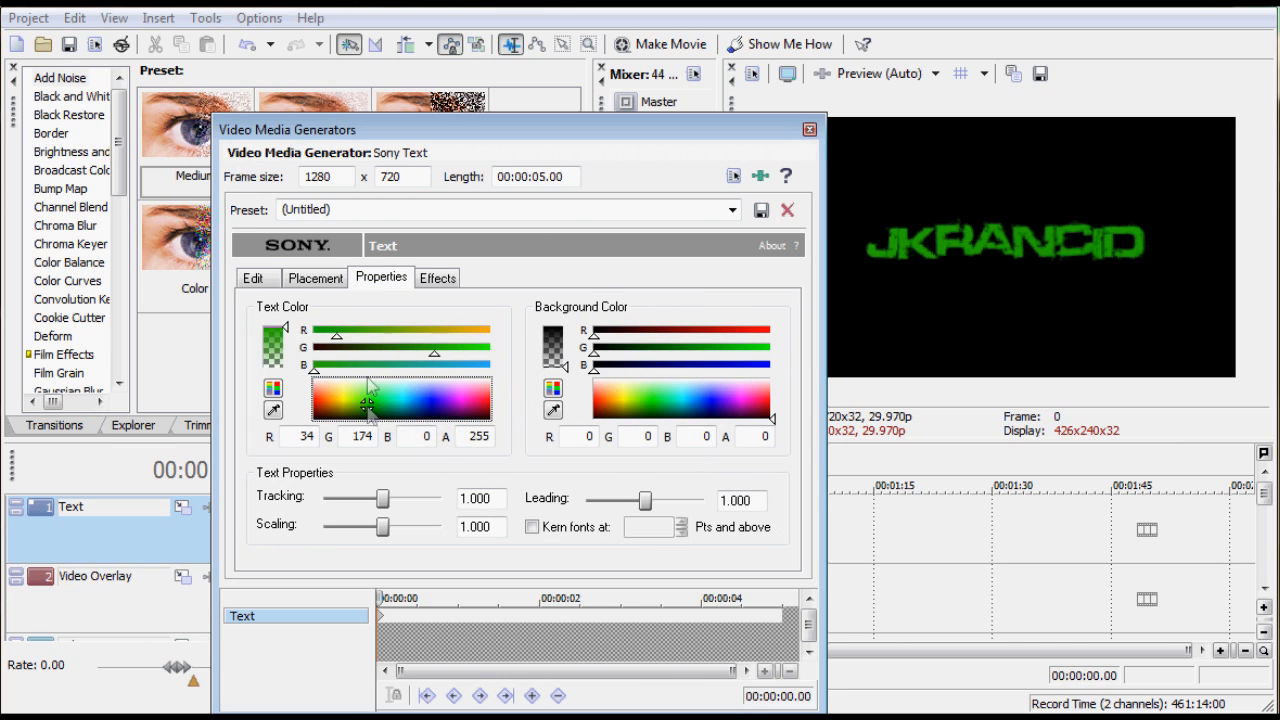
left_click_drag(312, 328, 300, 328)
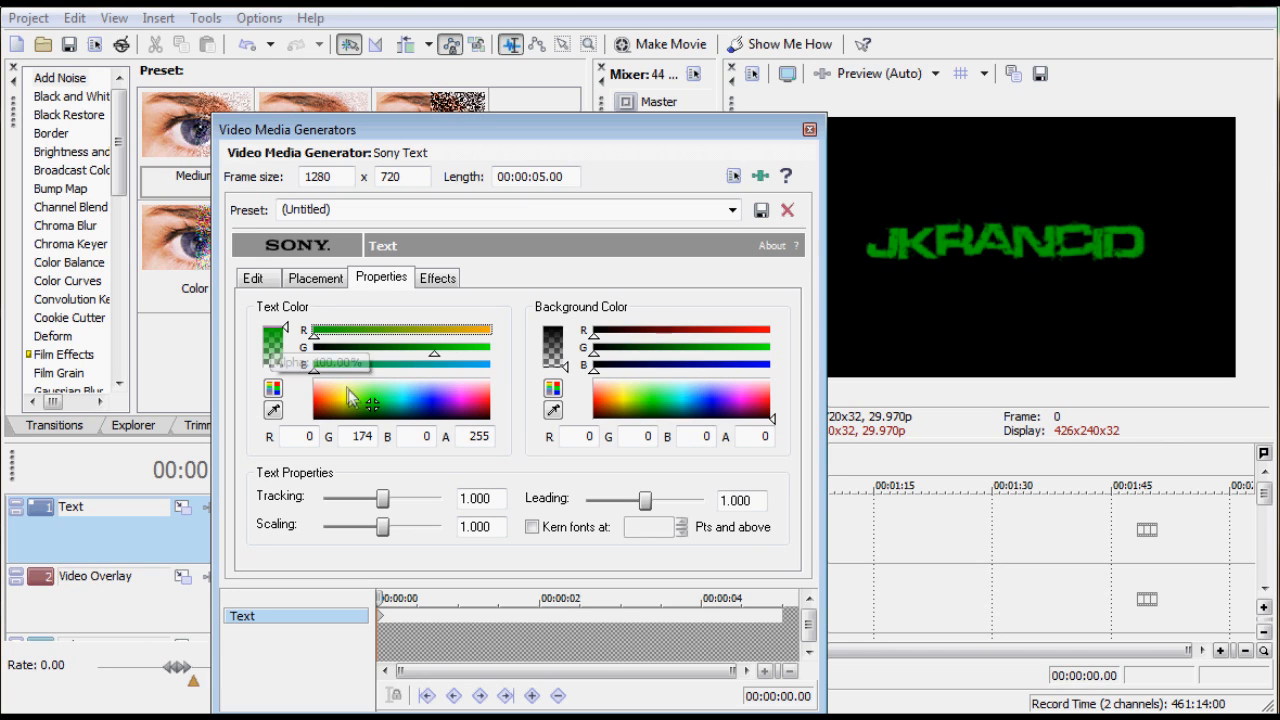
left_click_drag(436, 352, 490, 352)
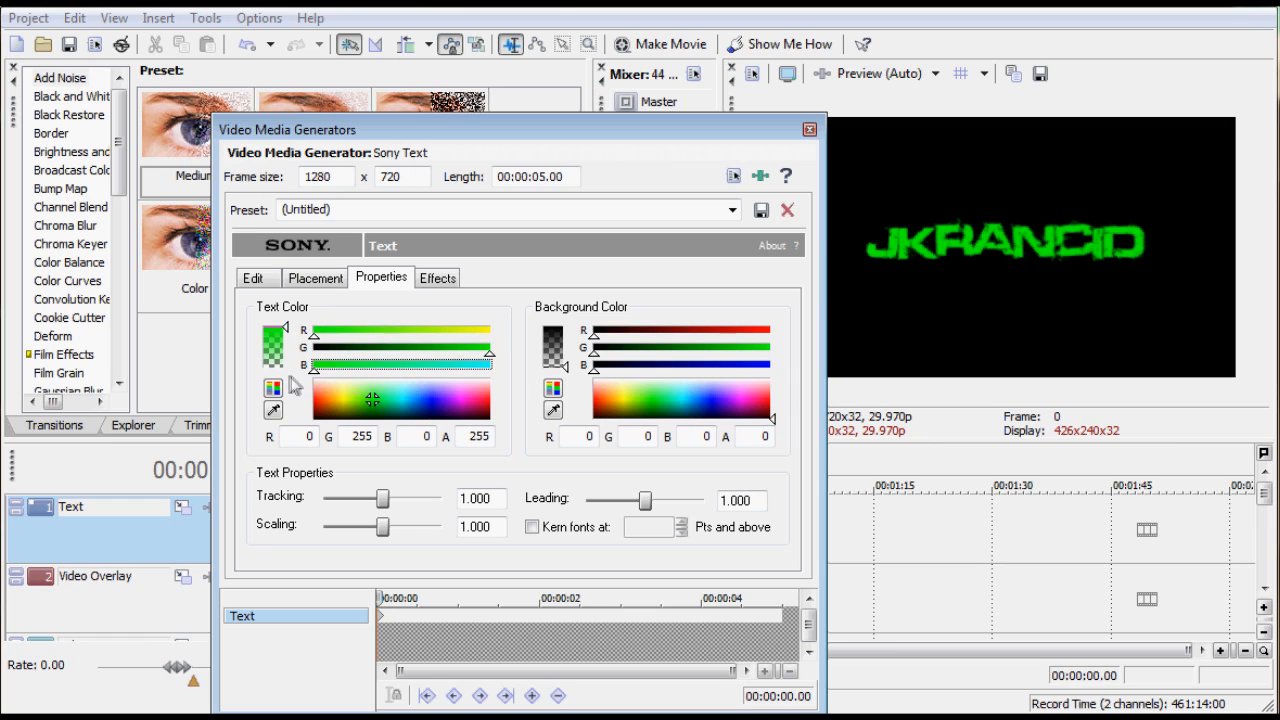
mouse_move(808, 130)
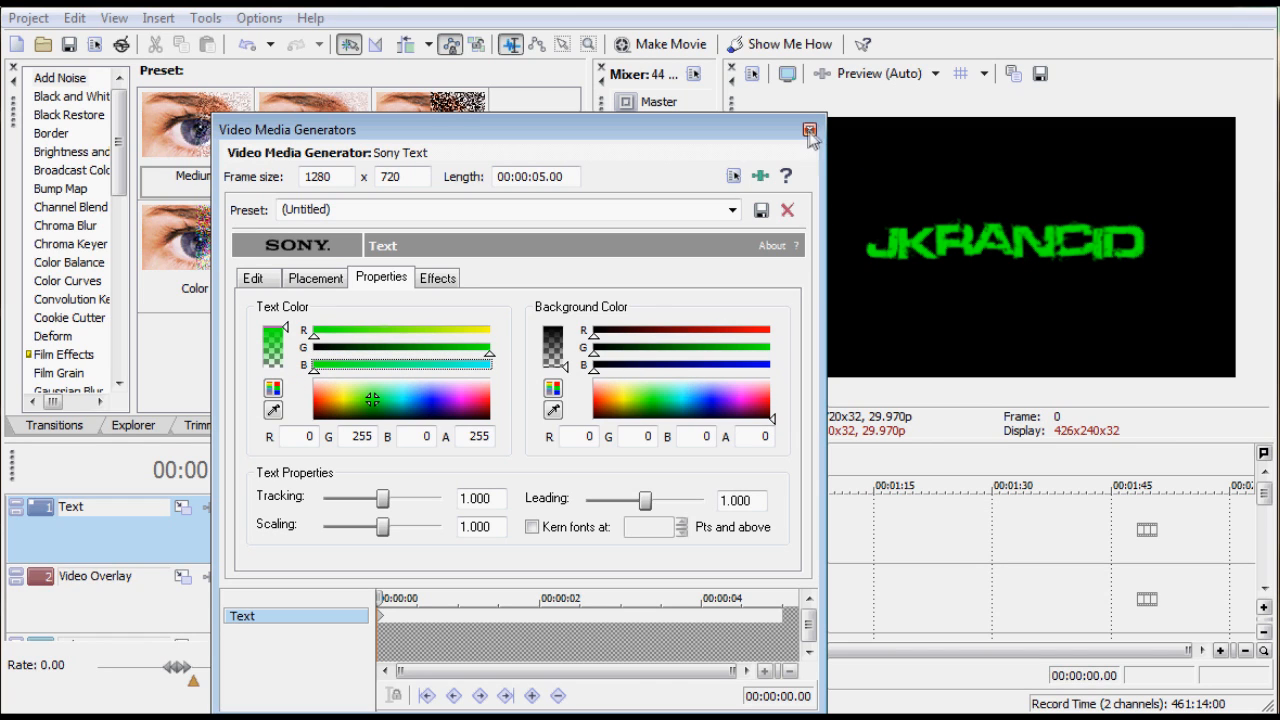
Enable Draw Shadow on the text and close the generator, leaving the event on the Text track
left_click(436, 276)
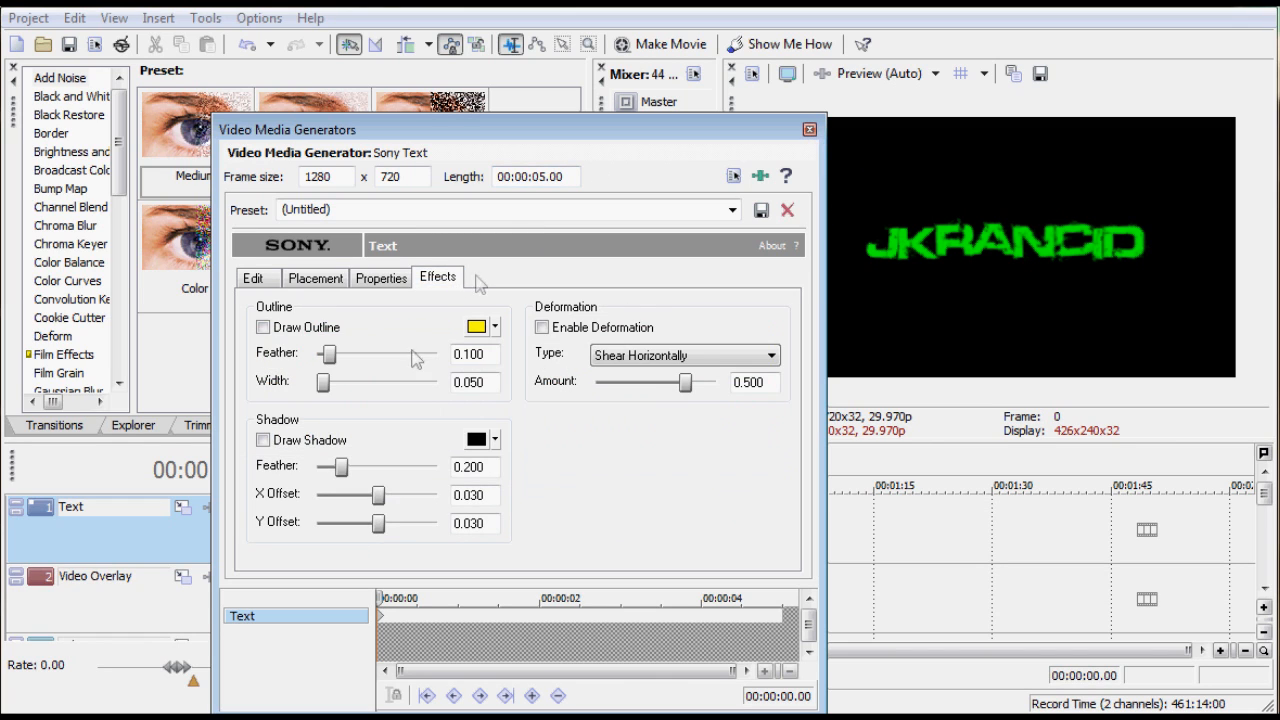
left_click(264, 440)
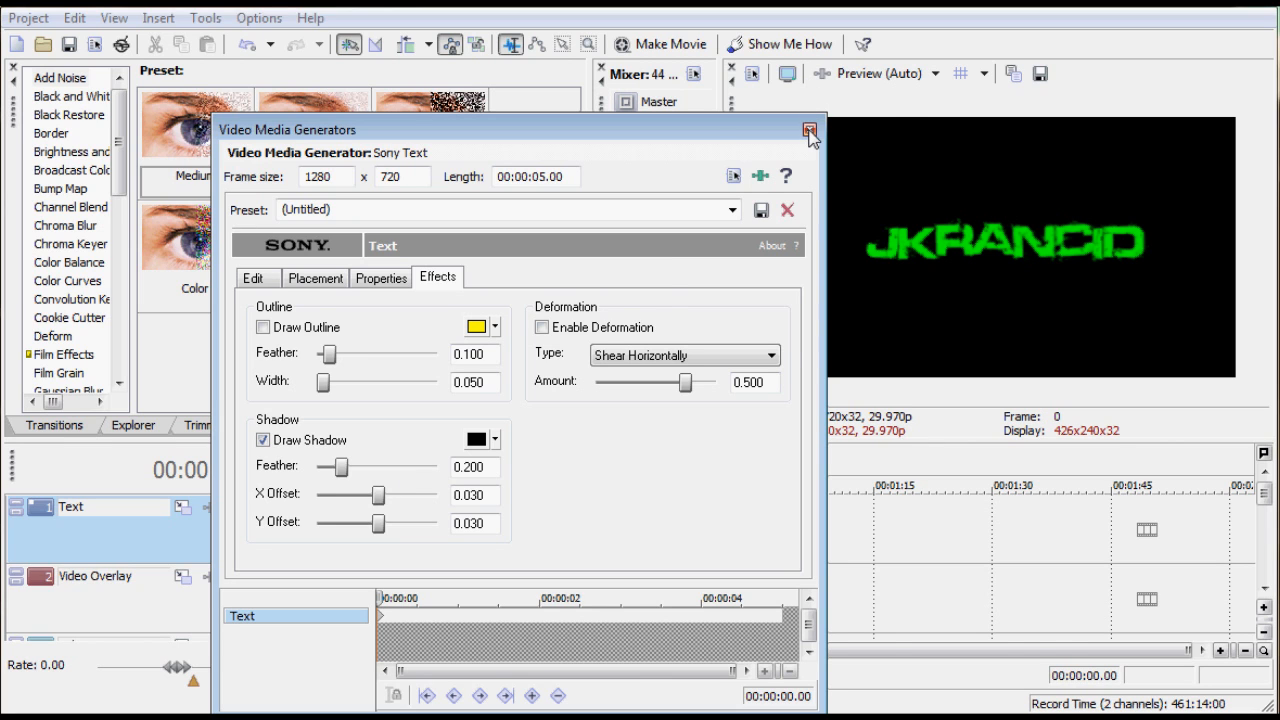
left_click(808, 130)
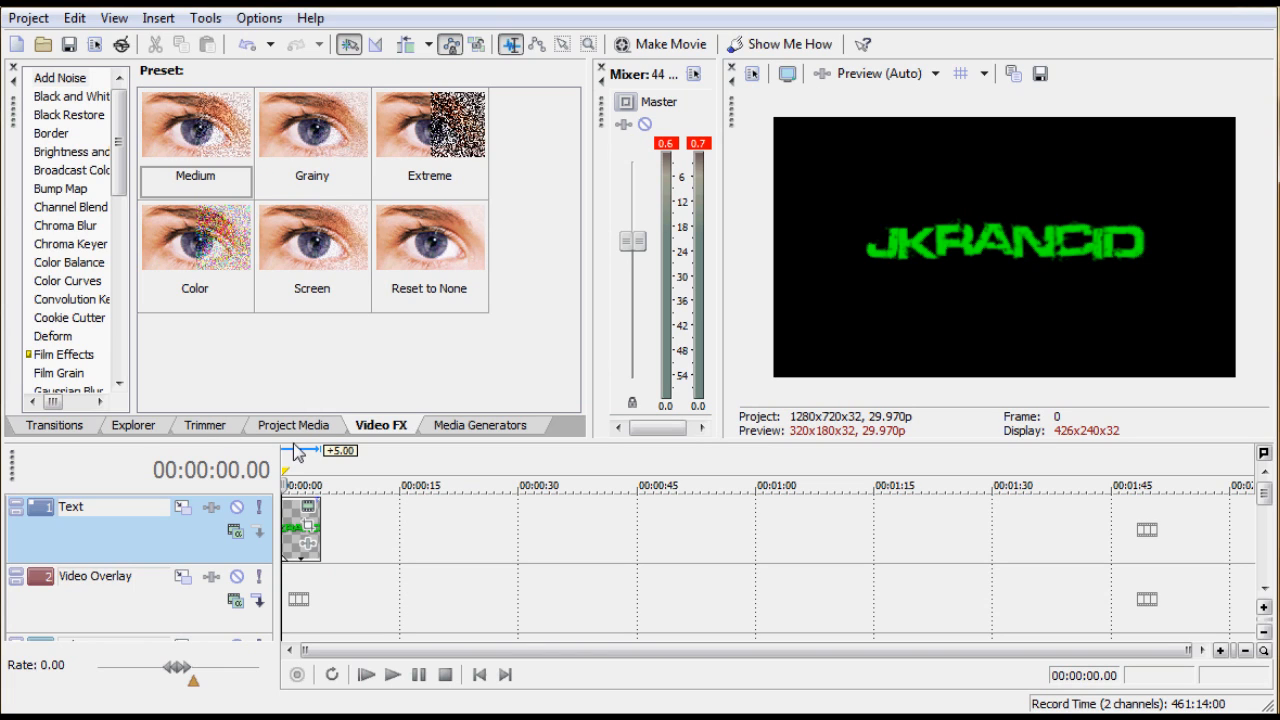
mouse_move(296, 428)
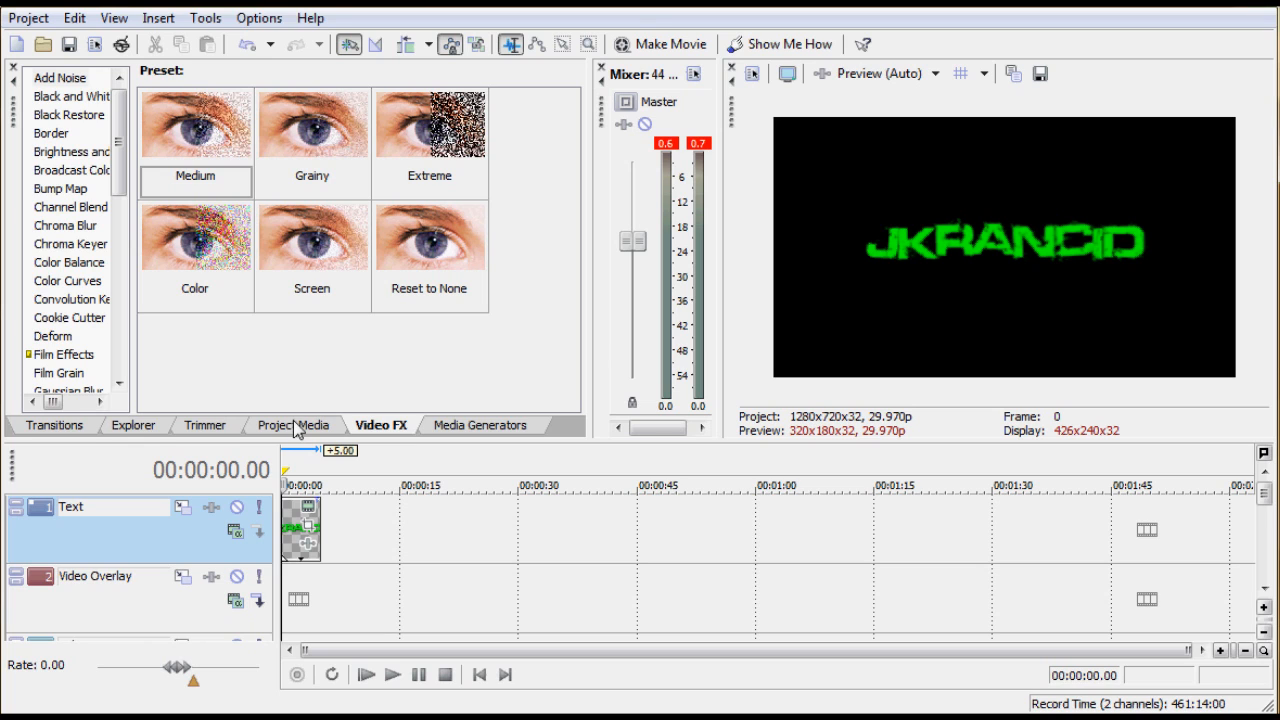
mouse_move(64, 212)
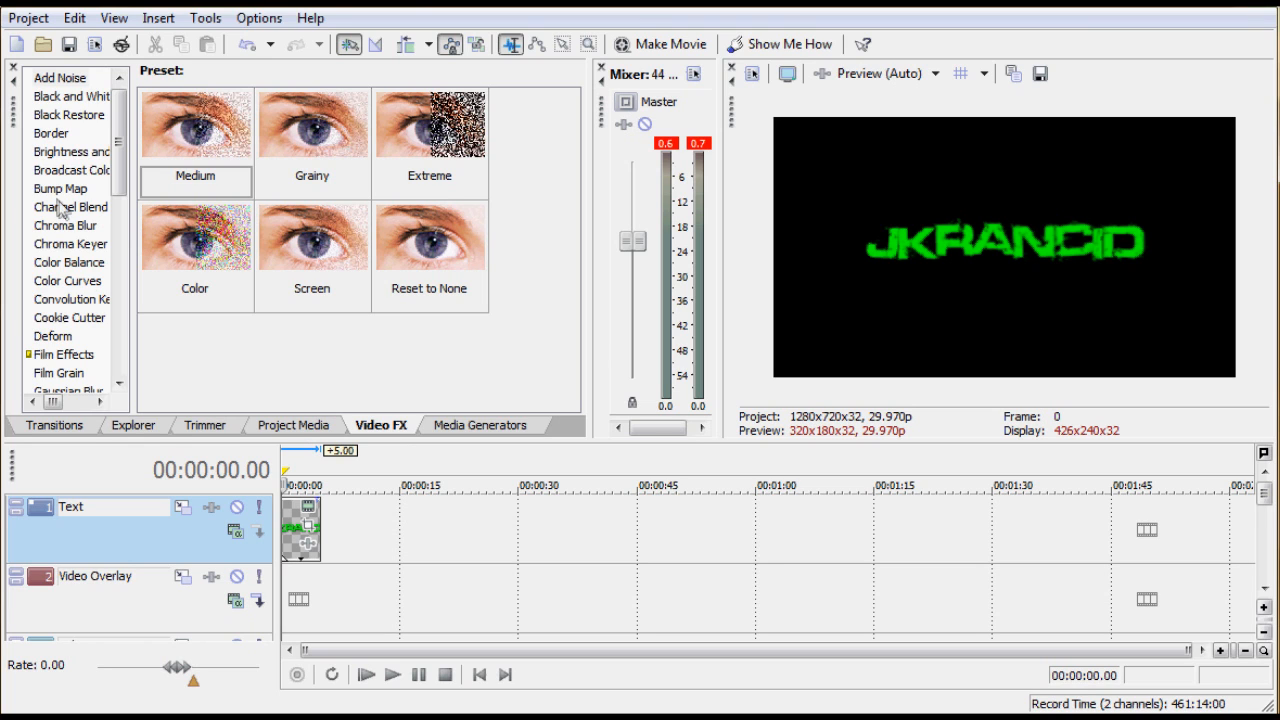
Apply a Bump Map preset to the JKRANCID event using the Green channel with Spotlight lighting
left_click(60, 188)
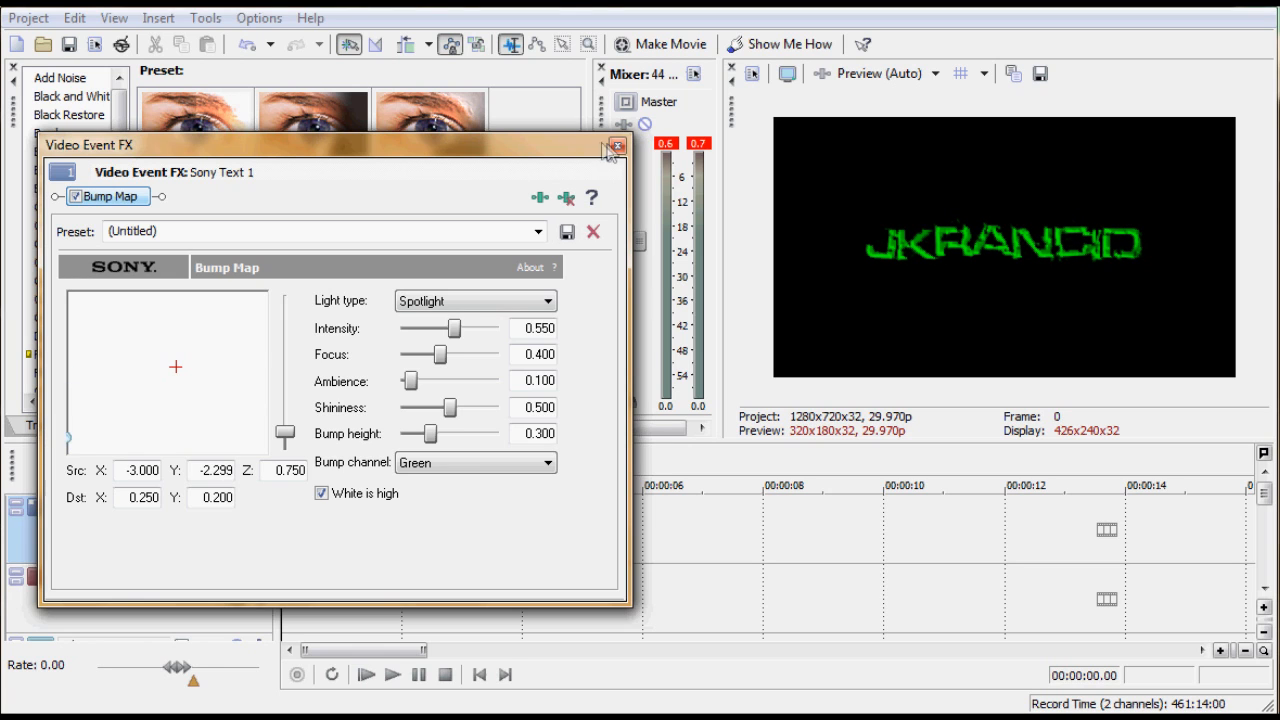
Close the FX window and review the text's colour properties in Edit Generated Media
left_click(612, 144)
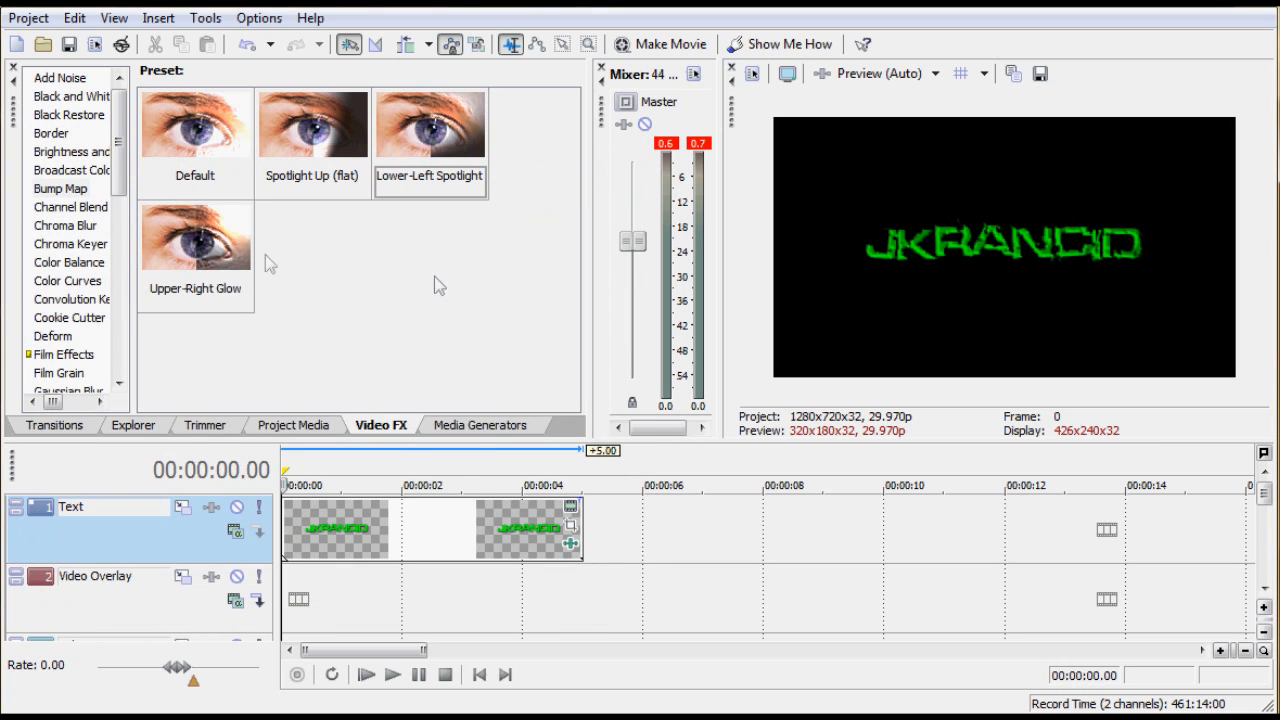
mouse_move(550, 550)
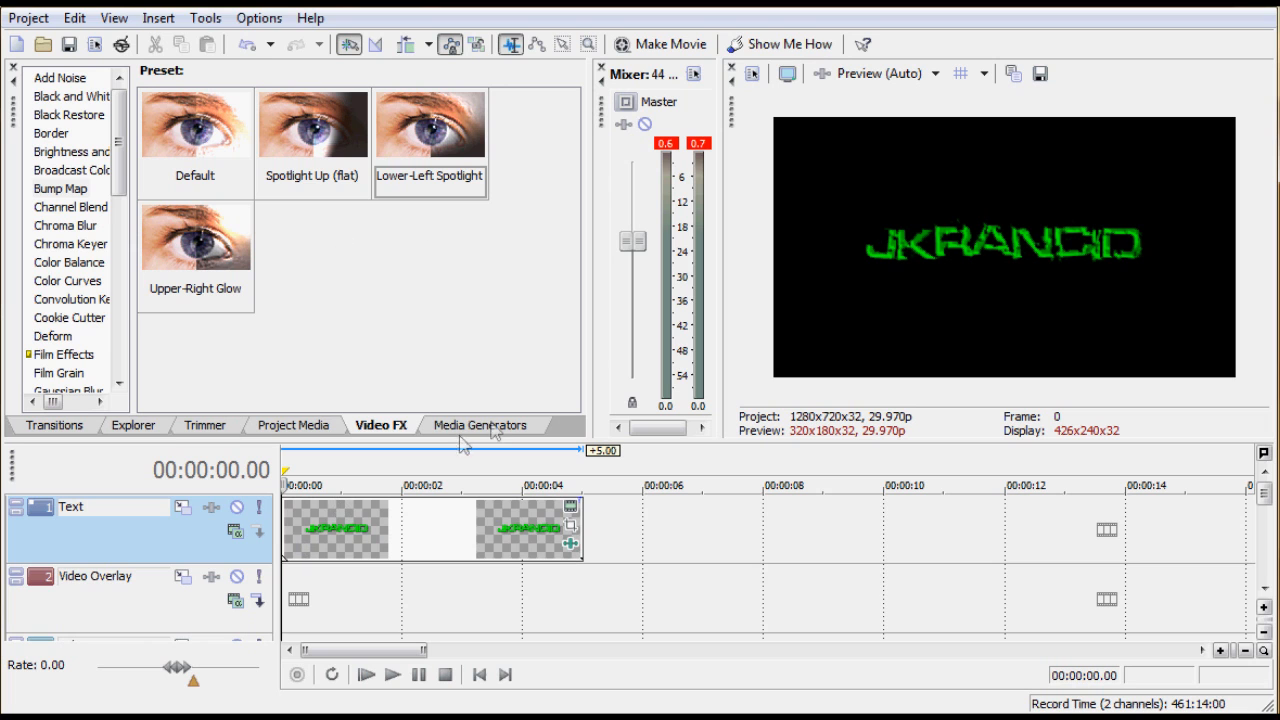
mouse_move(568, 524)
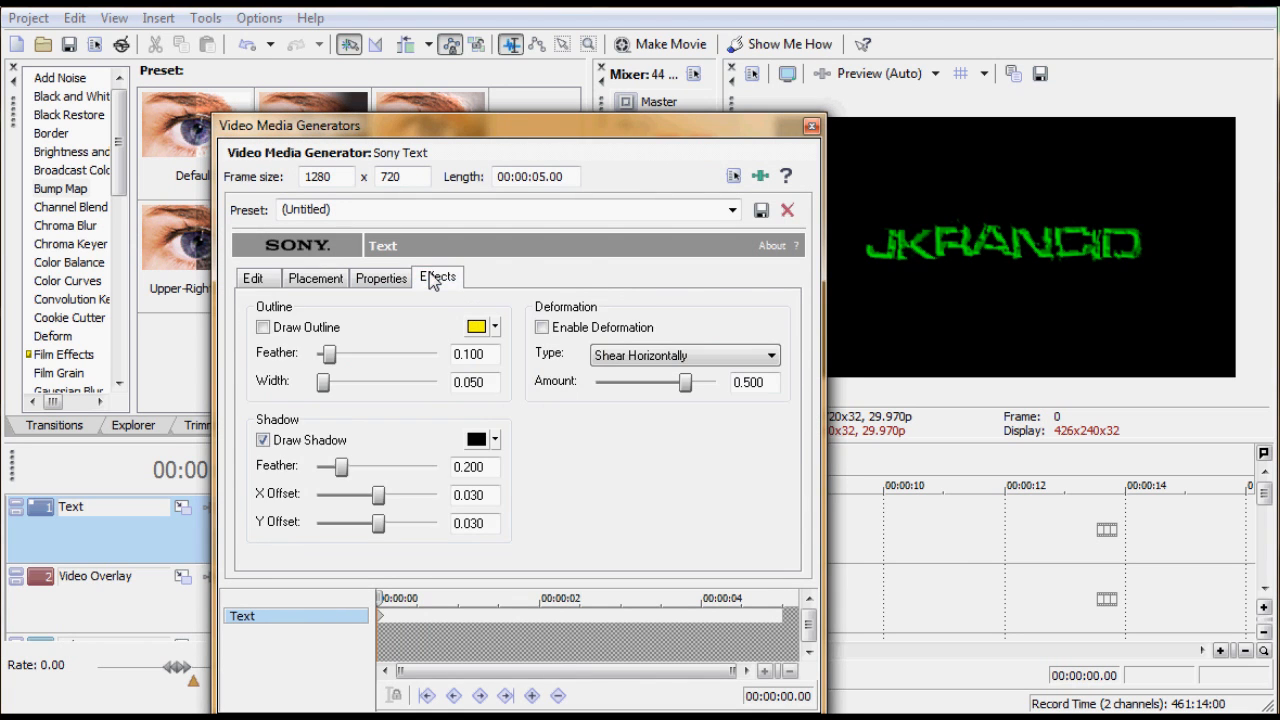
left_click(380, 276)
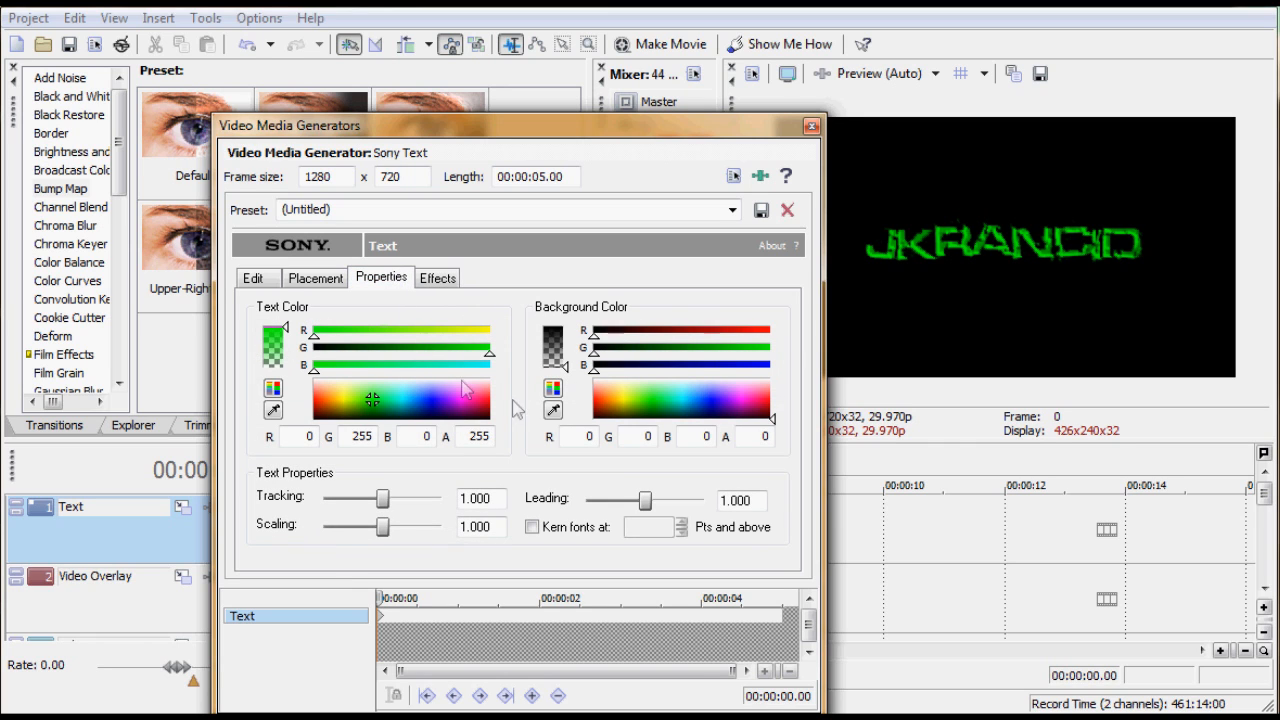
mouse_move(698, 388)
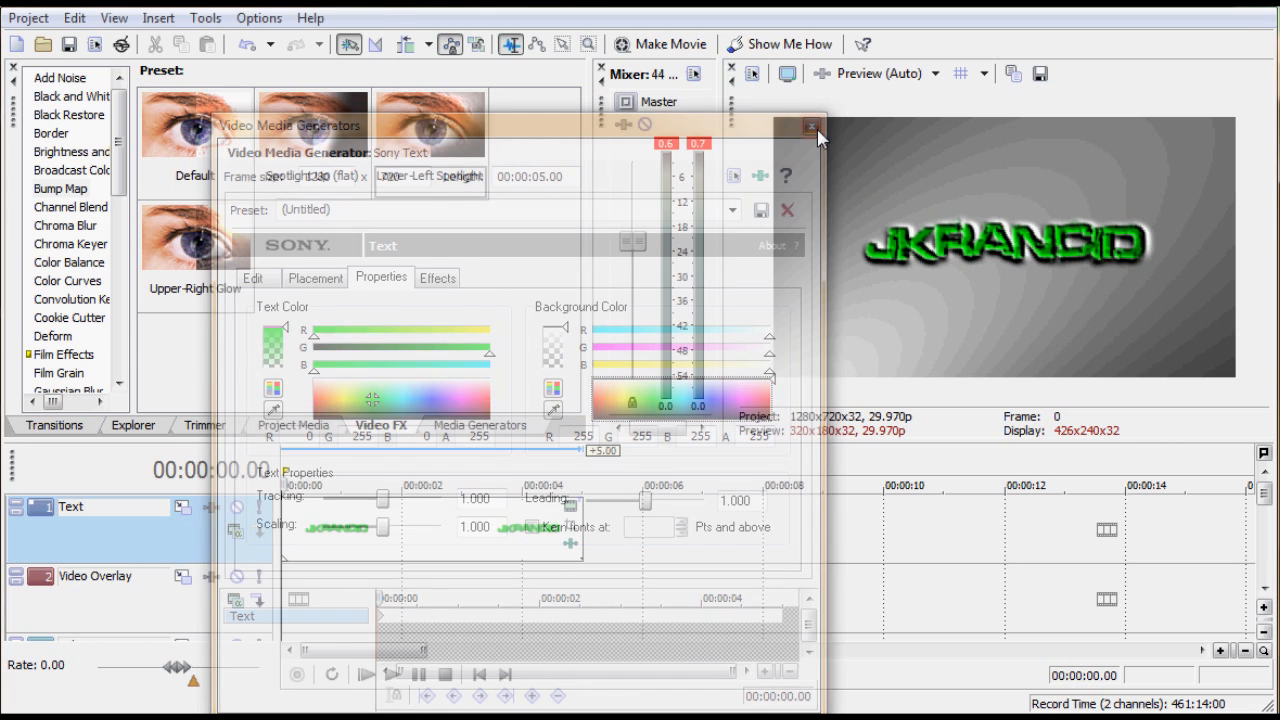
Reopen the event's Video Event FX and move the Bump Map light source position
left_click(808, 124)
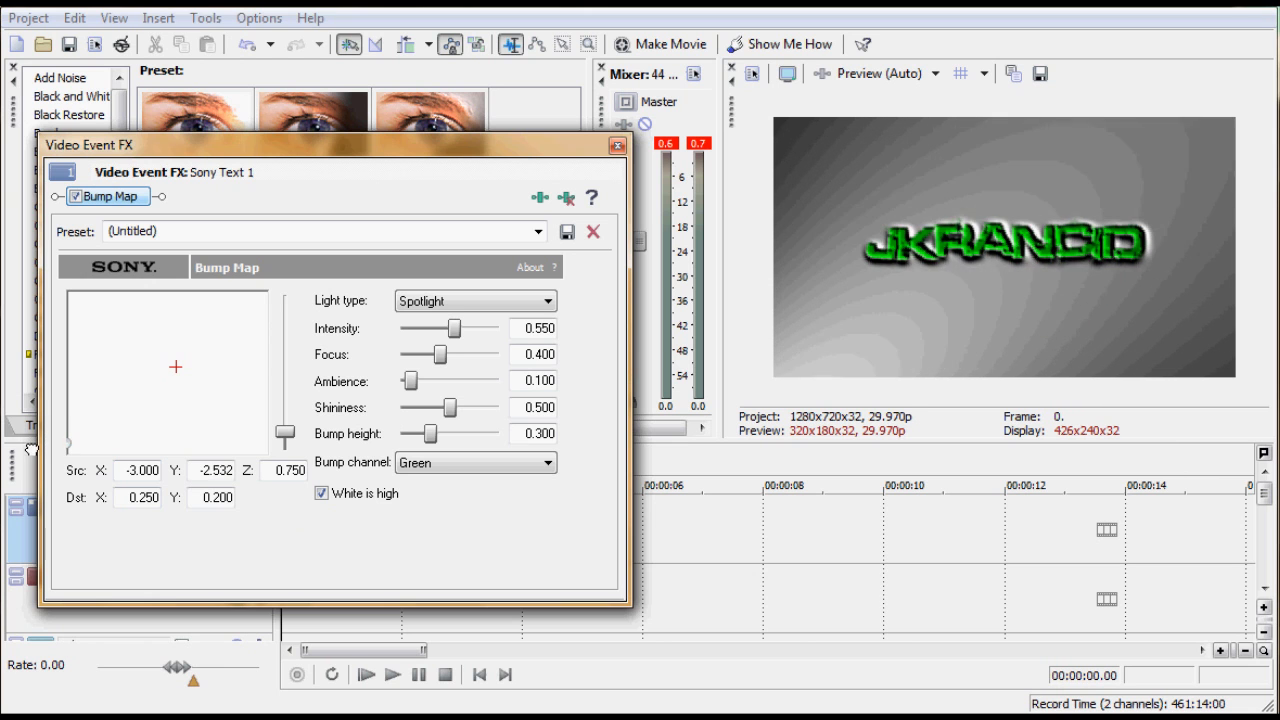
left_click_drag(176, 368, 150, 390)
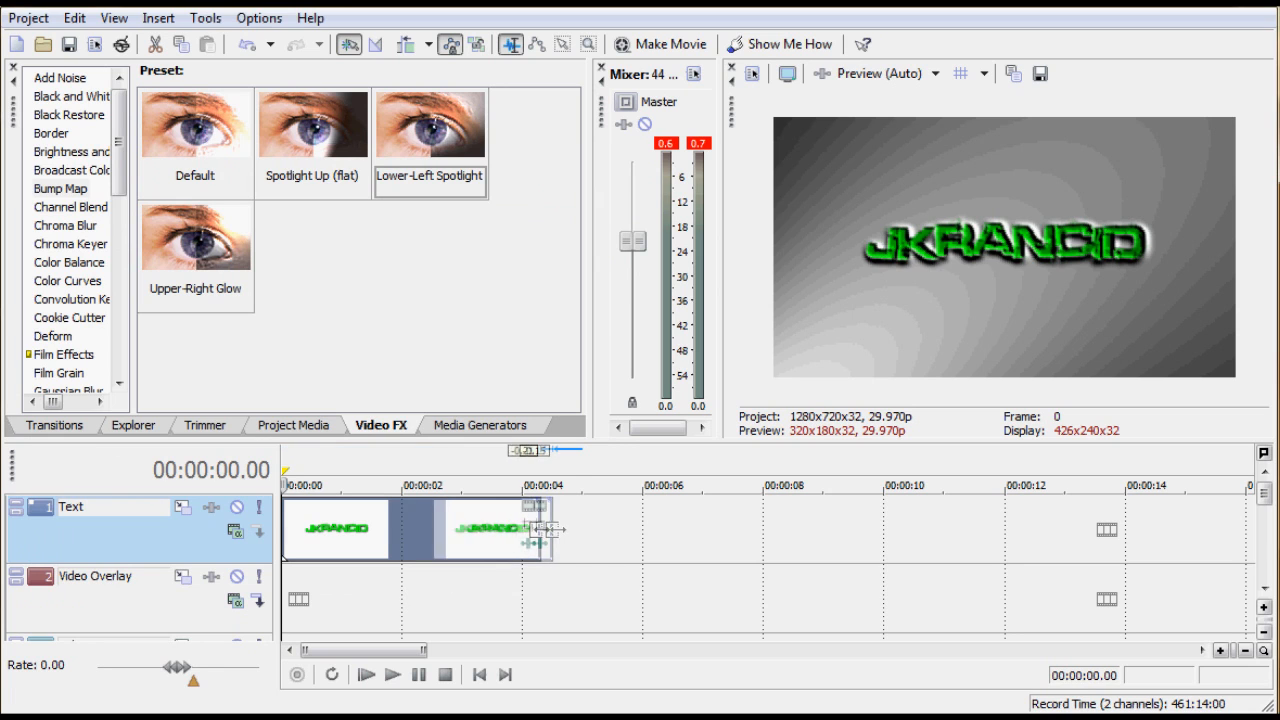
Trim the JKRANCID event's right edge so it lasts about three seconds
left_click_drag(556, 530, 510, 536)
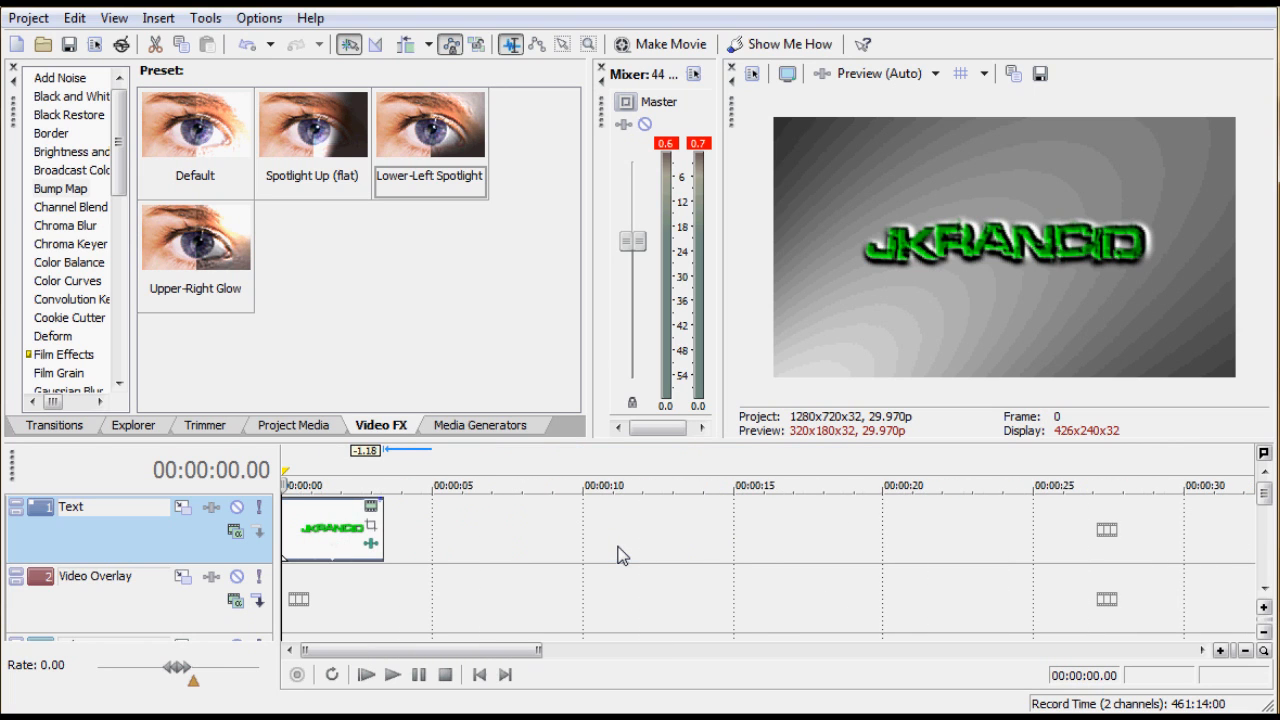
mouse_move(330, 546)
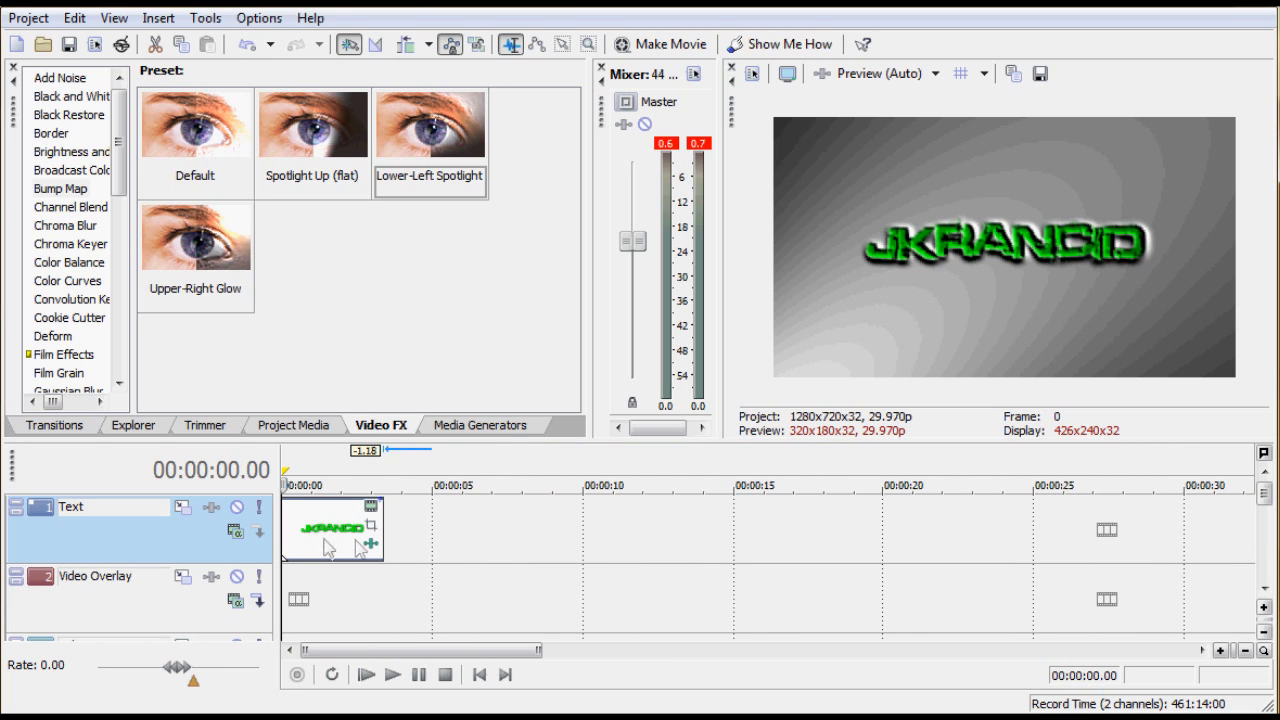
Copy the JKRANCID event and paste it after the first as a new media copy
right_click(332, 528)
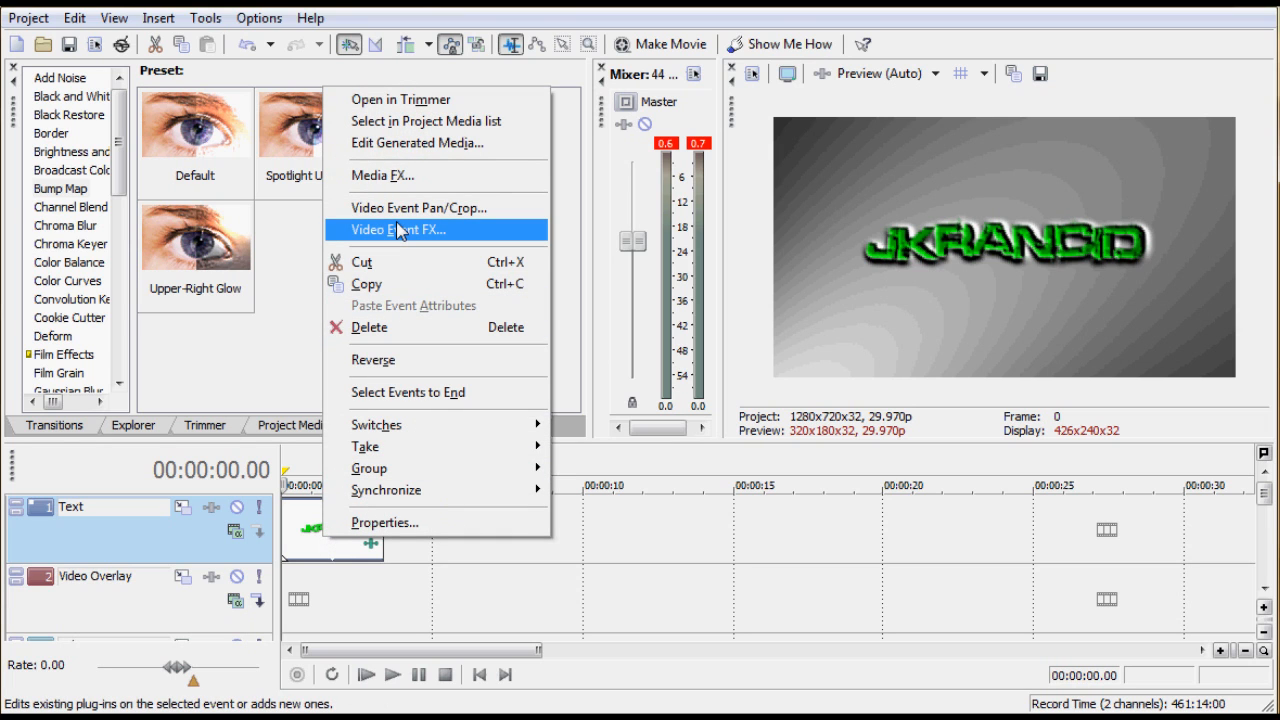
mouse_move(364, 448)
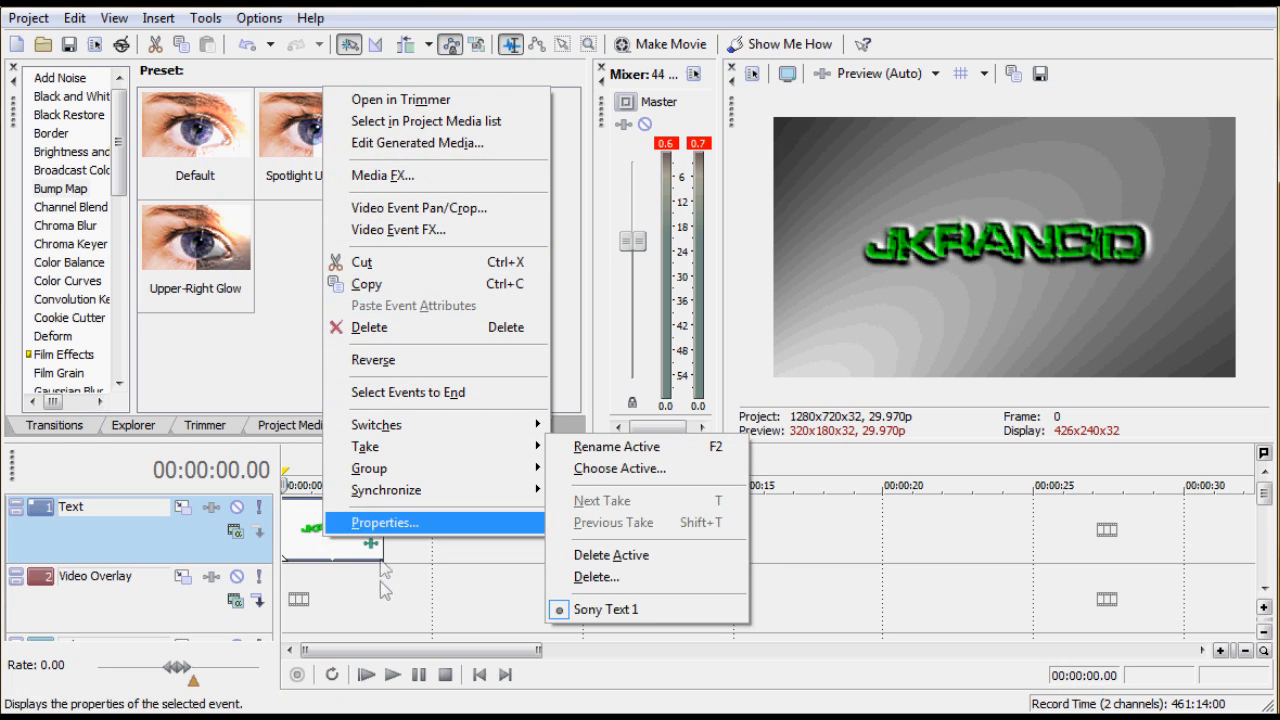
left_click(382, 522)
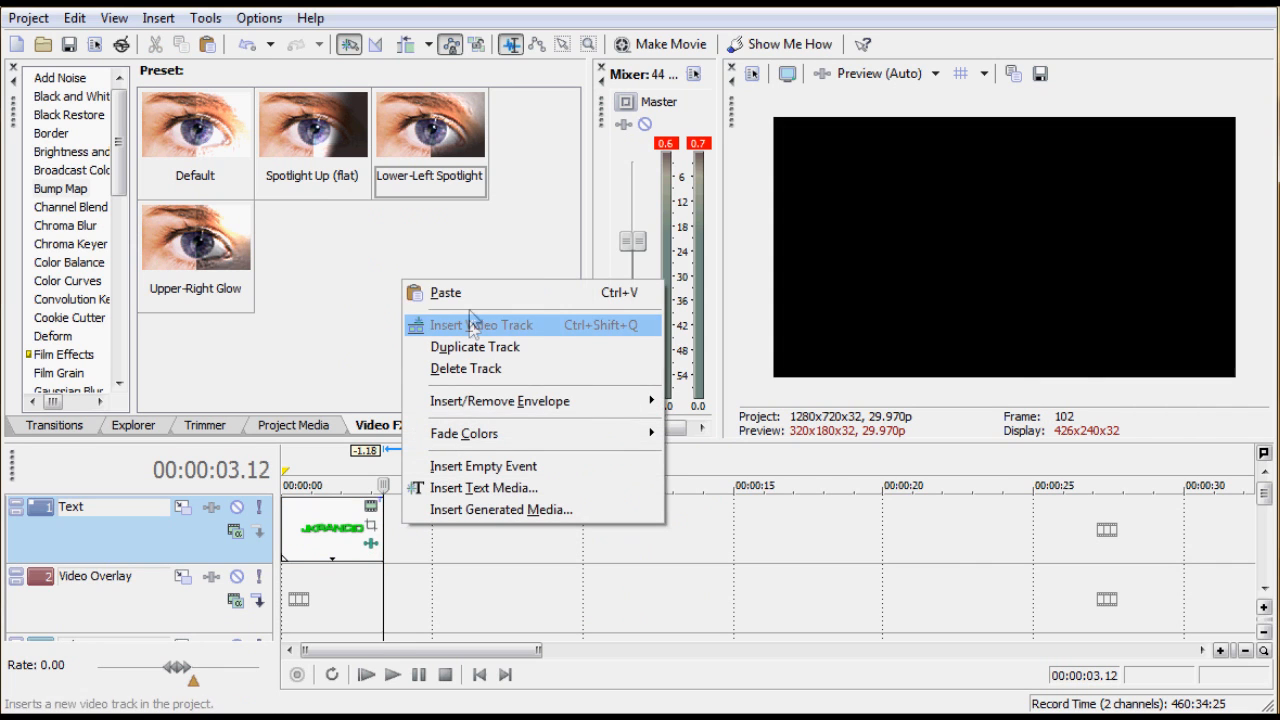
left_click(444, 292)
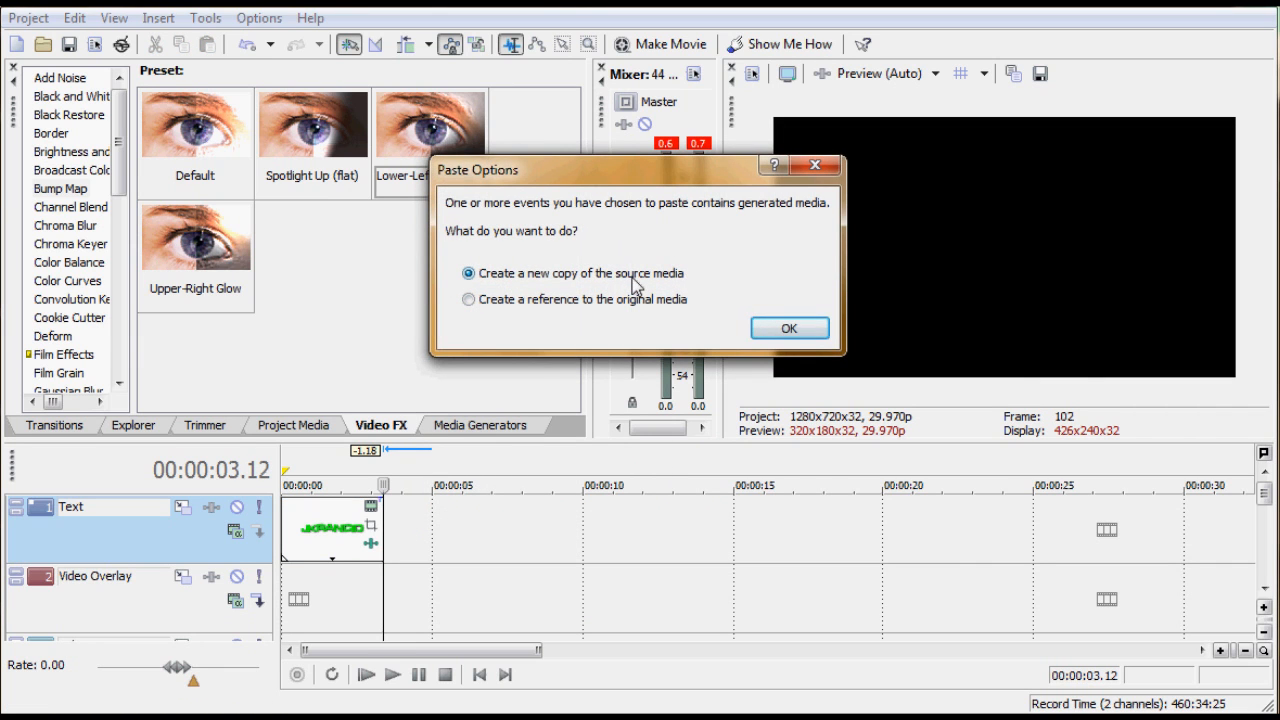
mouse_move(580, 320)
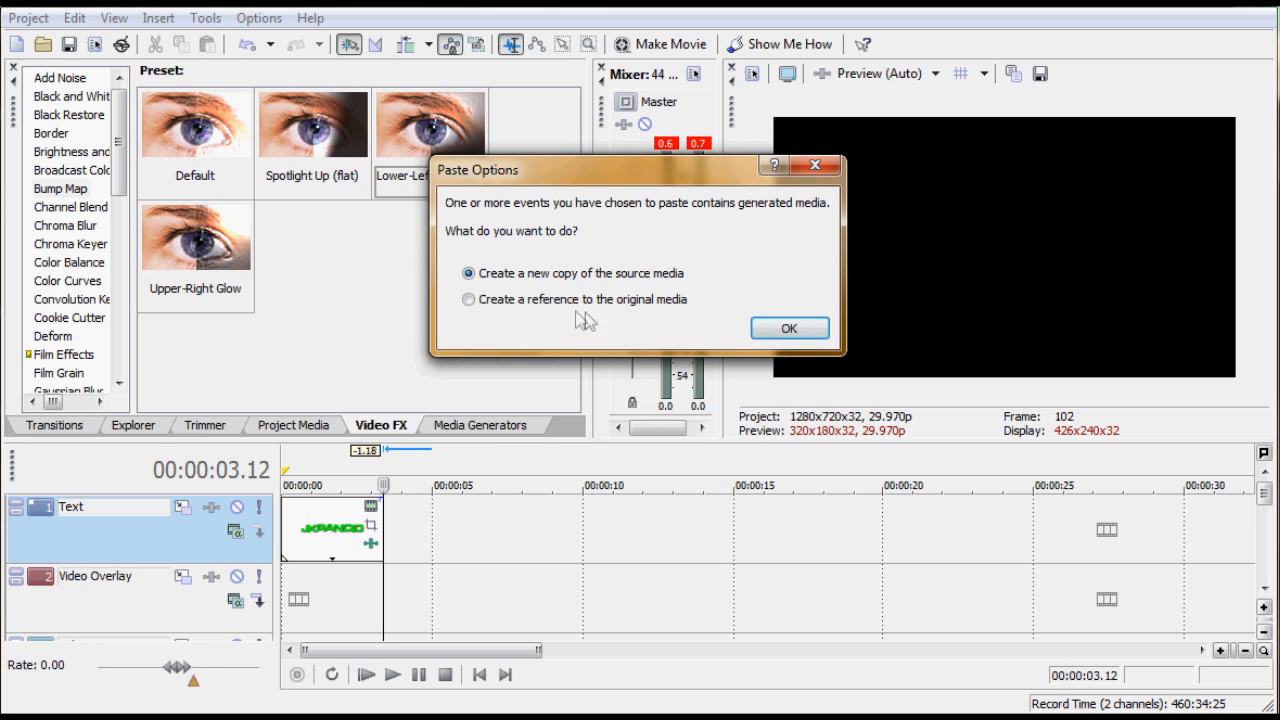
mouse_move(308, 528)
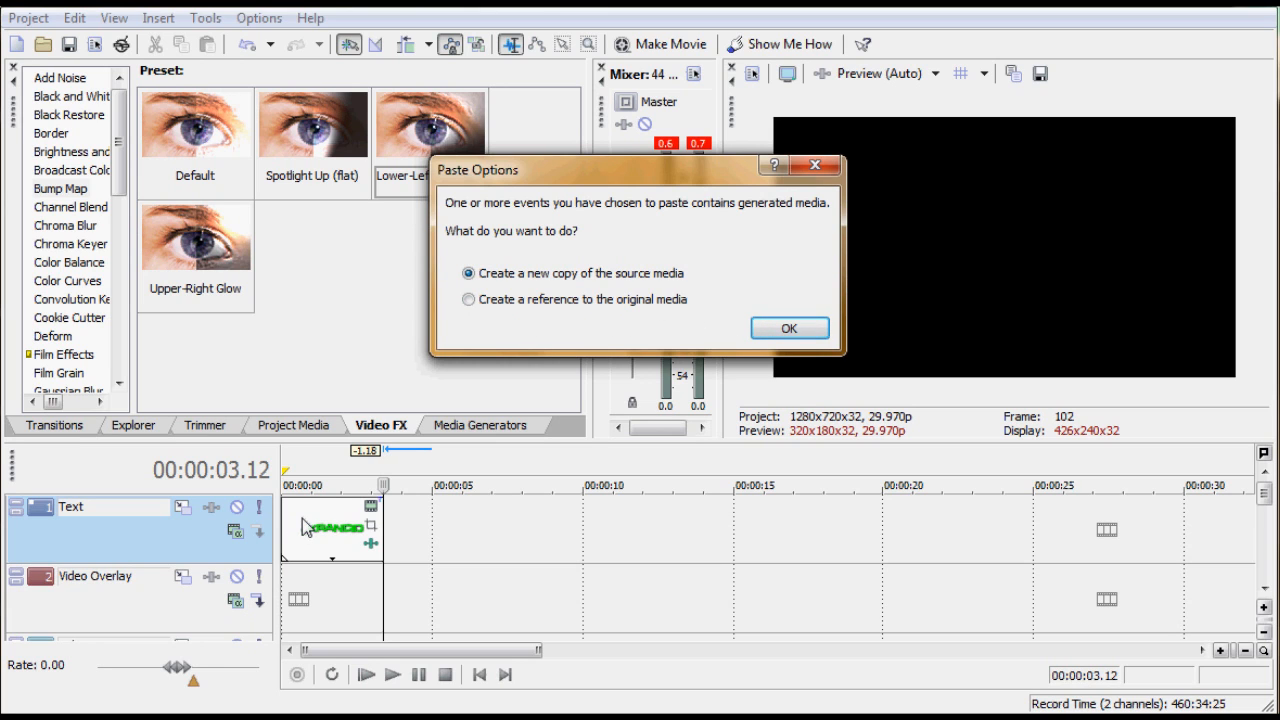
left_click(788, 328)
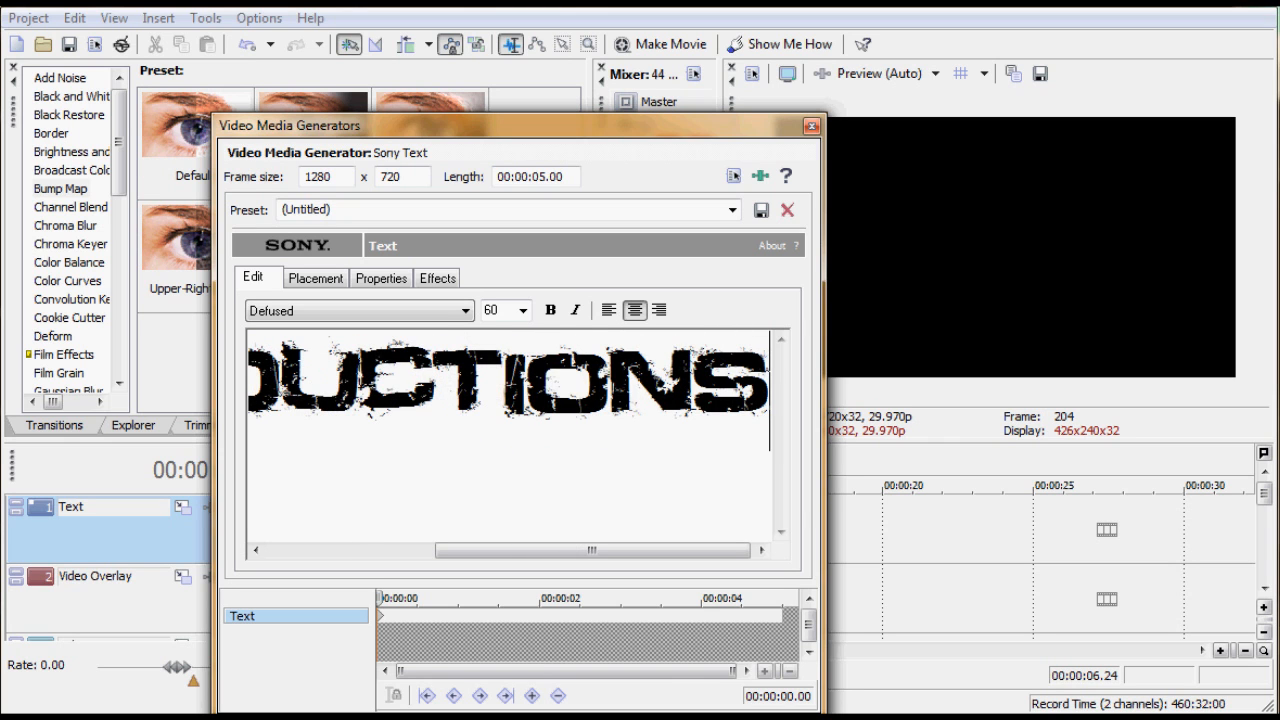
Close the text editor and preview a frame of the PRODUCTIONS event
left_click(808, 124)
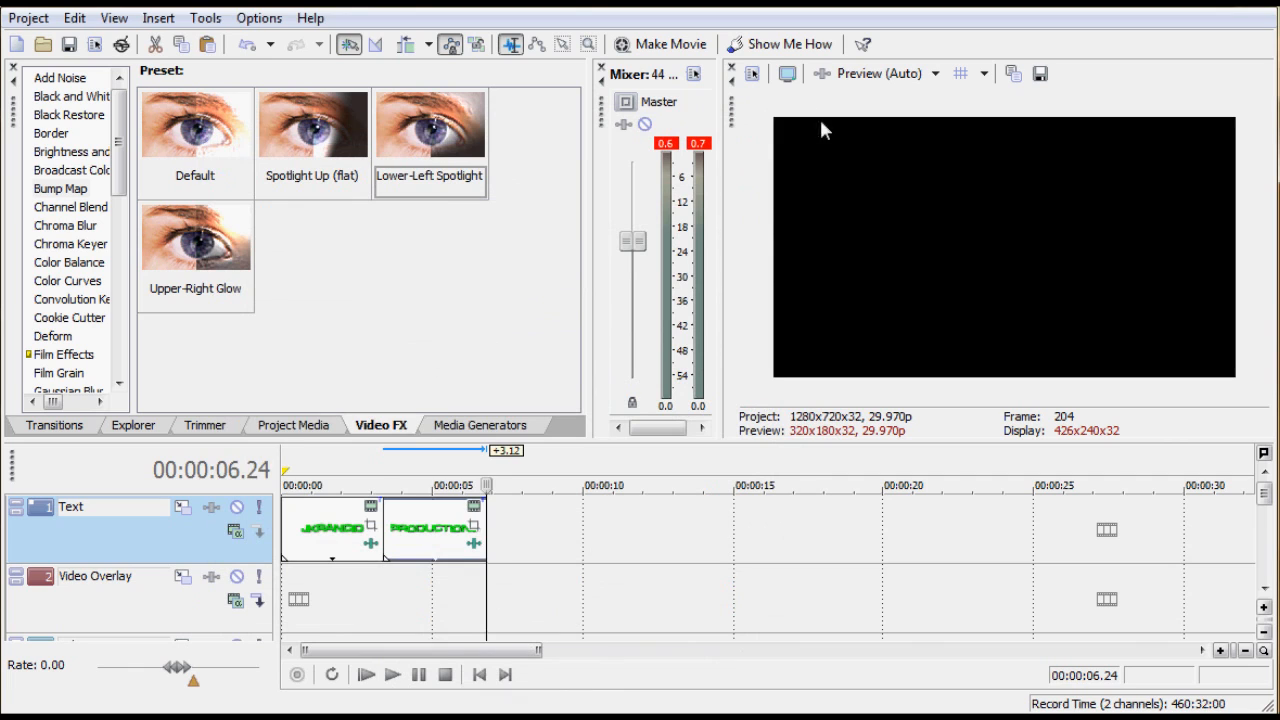
left_click(438, 486)
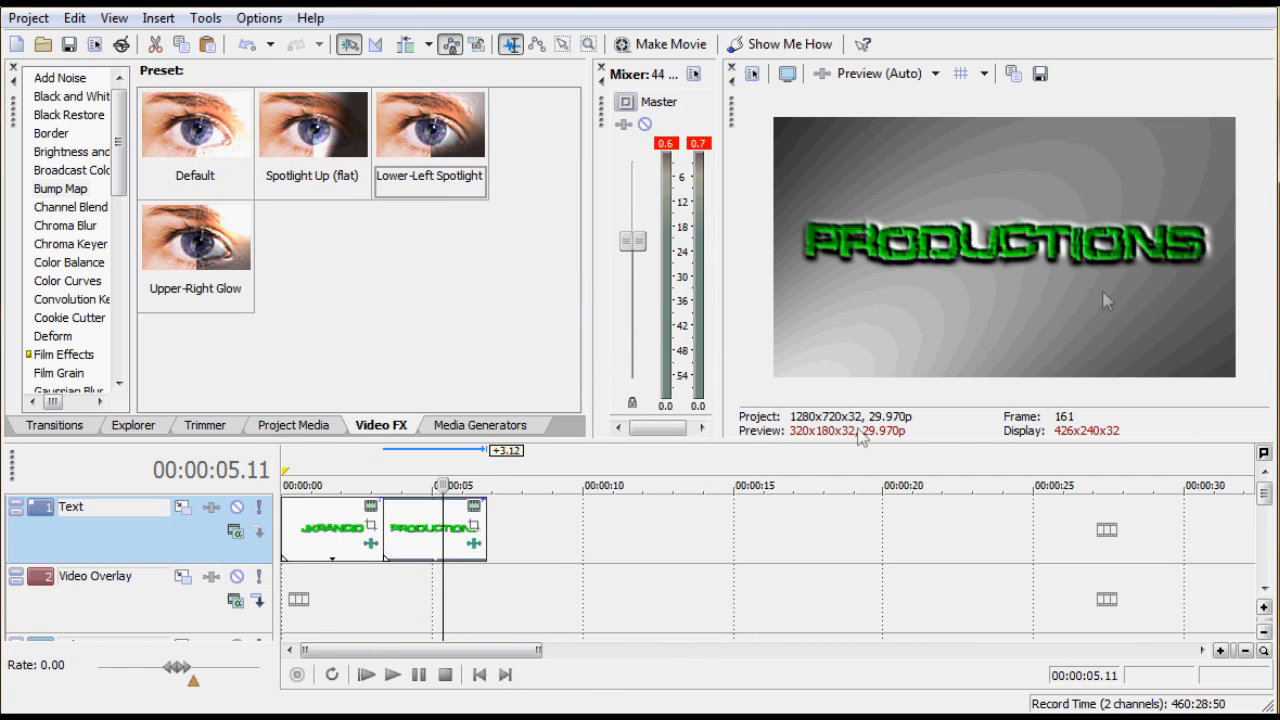
mouse_move(332, 556)
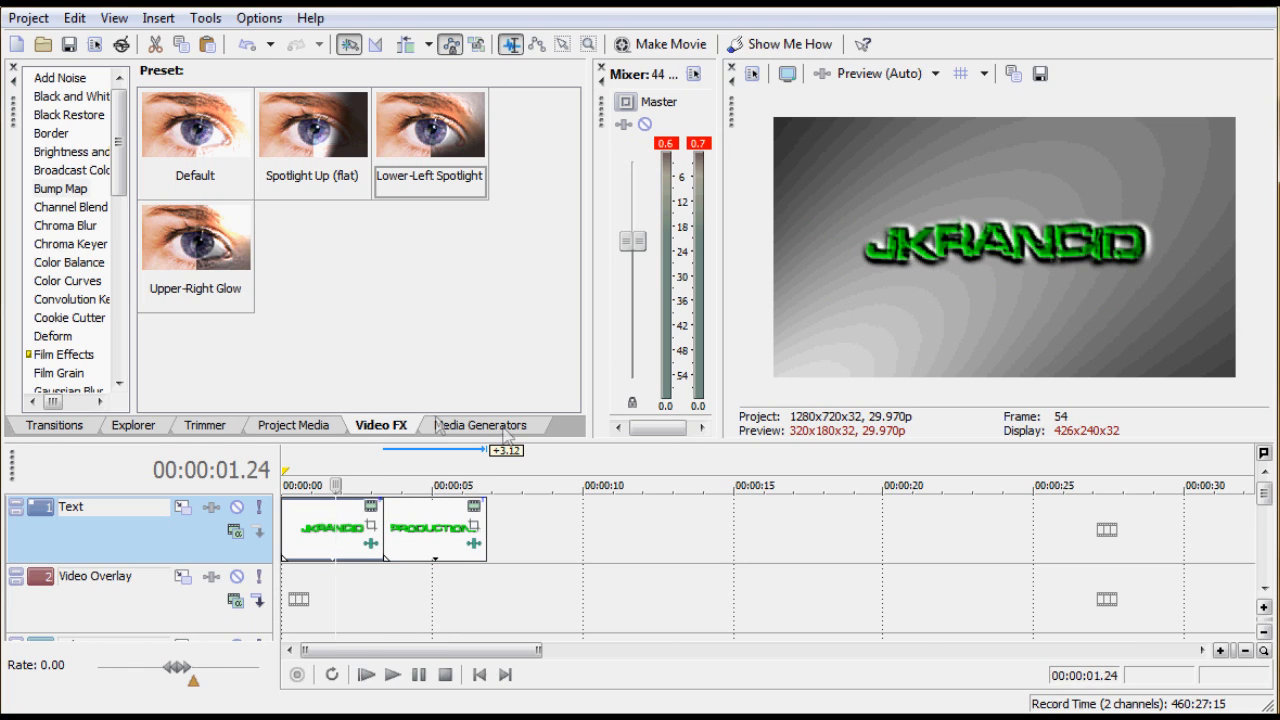
mouse_move(72, 442)
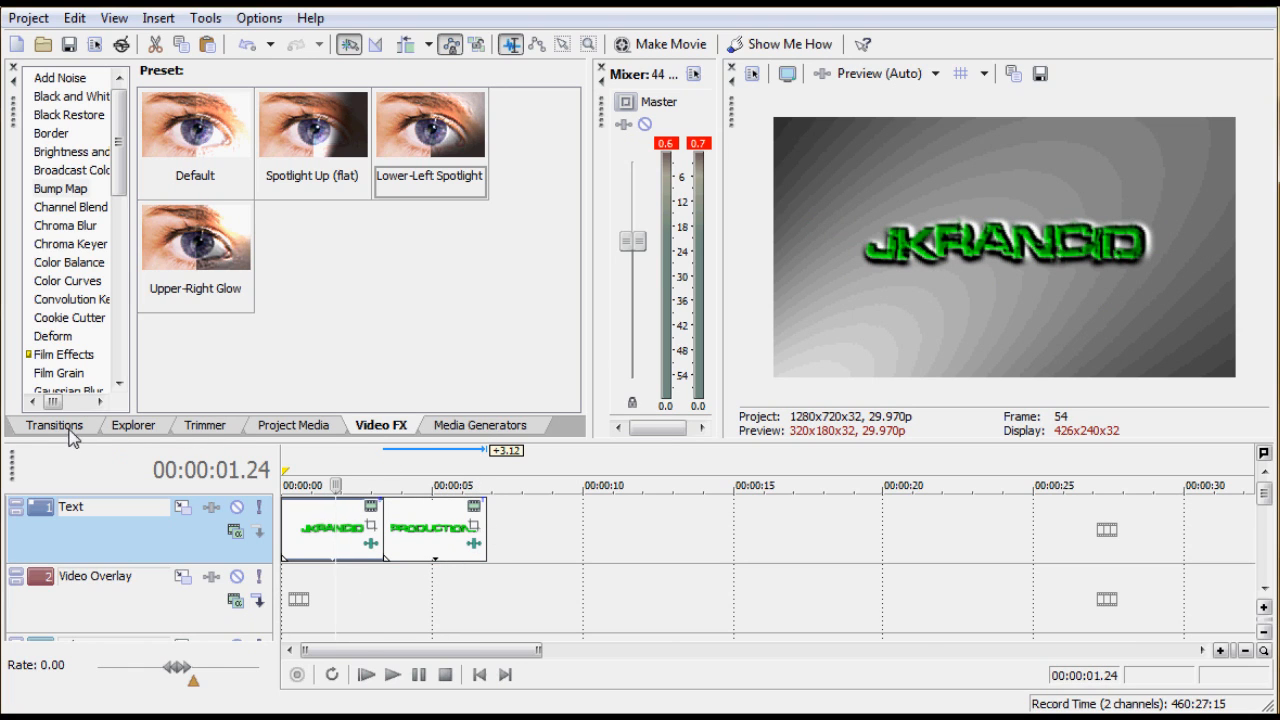
Add Gaussian Blur after Bump Map on the JKRANCID text event and show its keyframe timeline
scroll("down", 3)
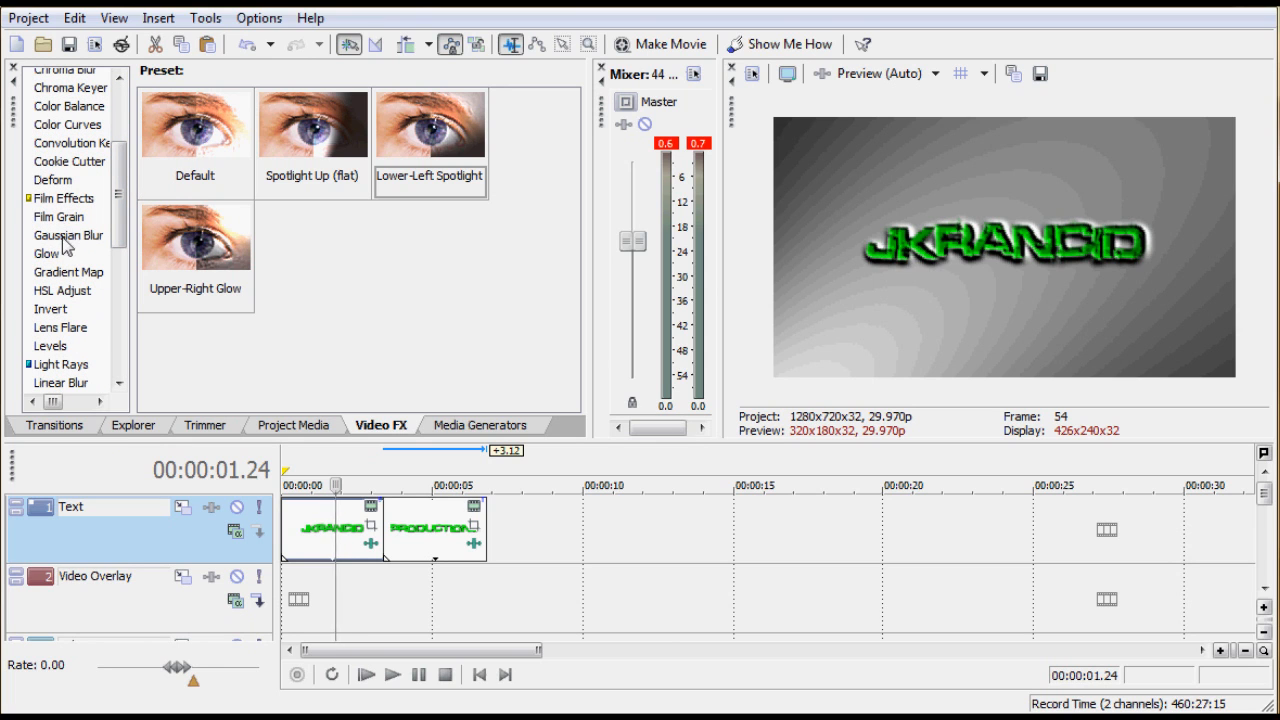
left_click(66, 234)
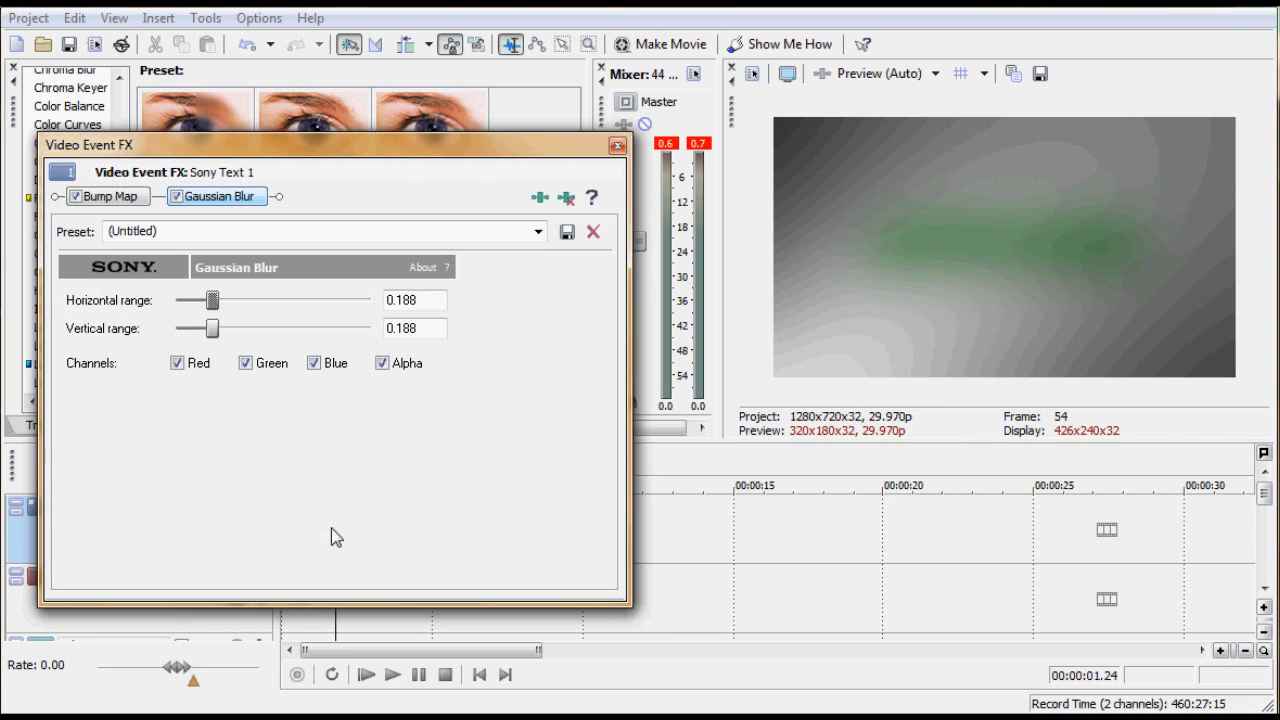
mouse_move(598, 200)
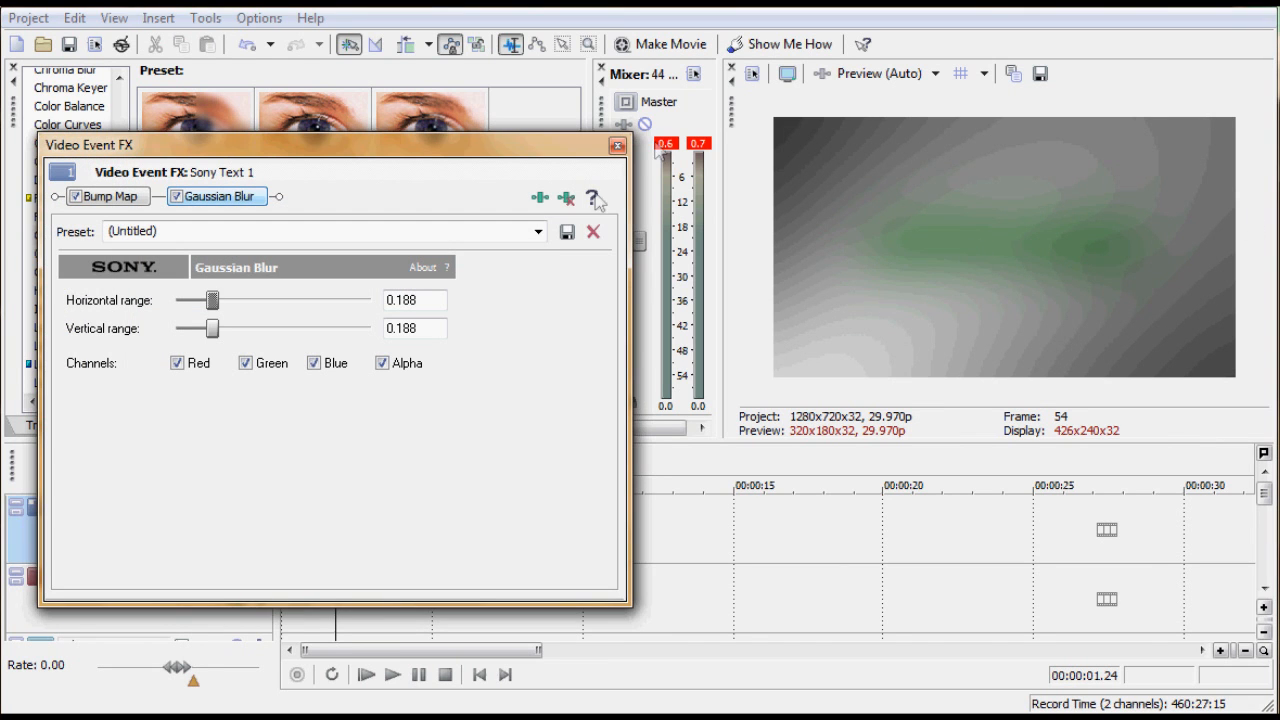
mouse_move(458, 316)
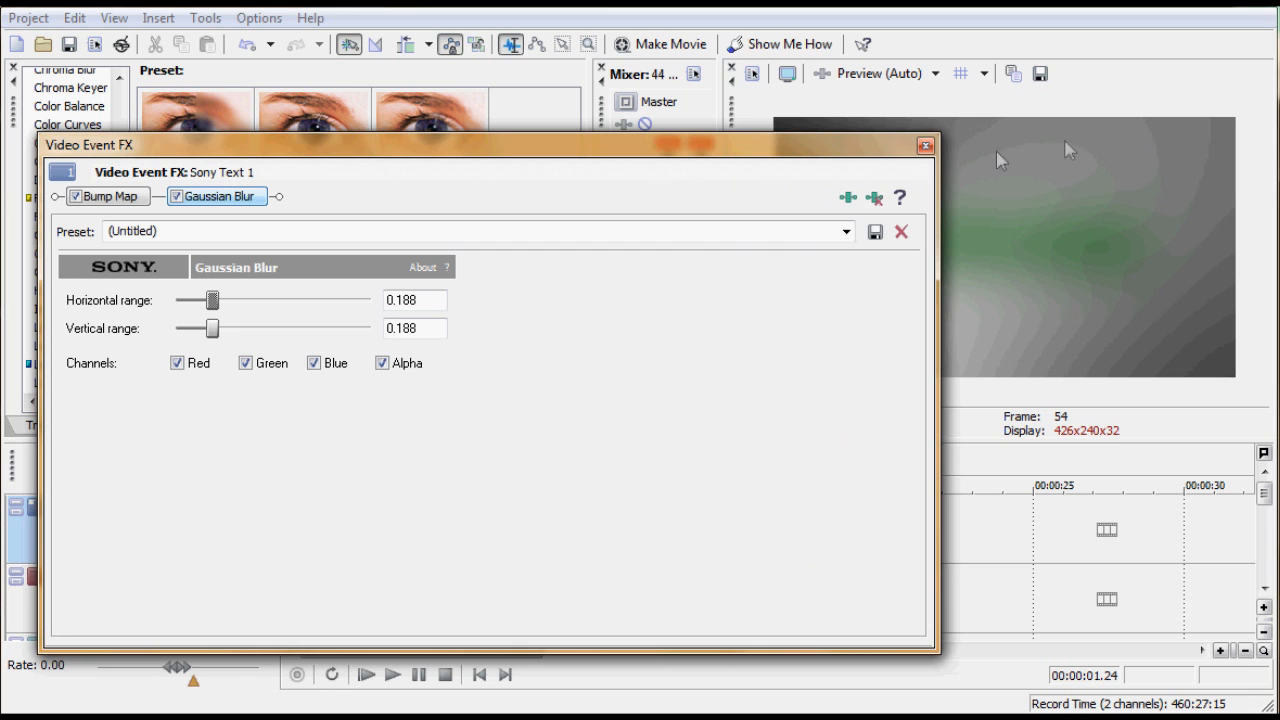
left_click(924, 146)
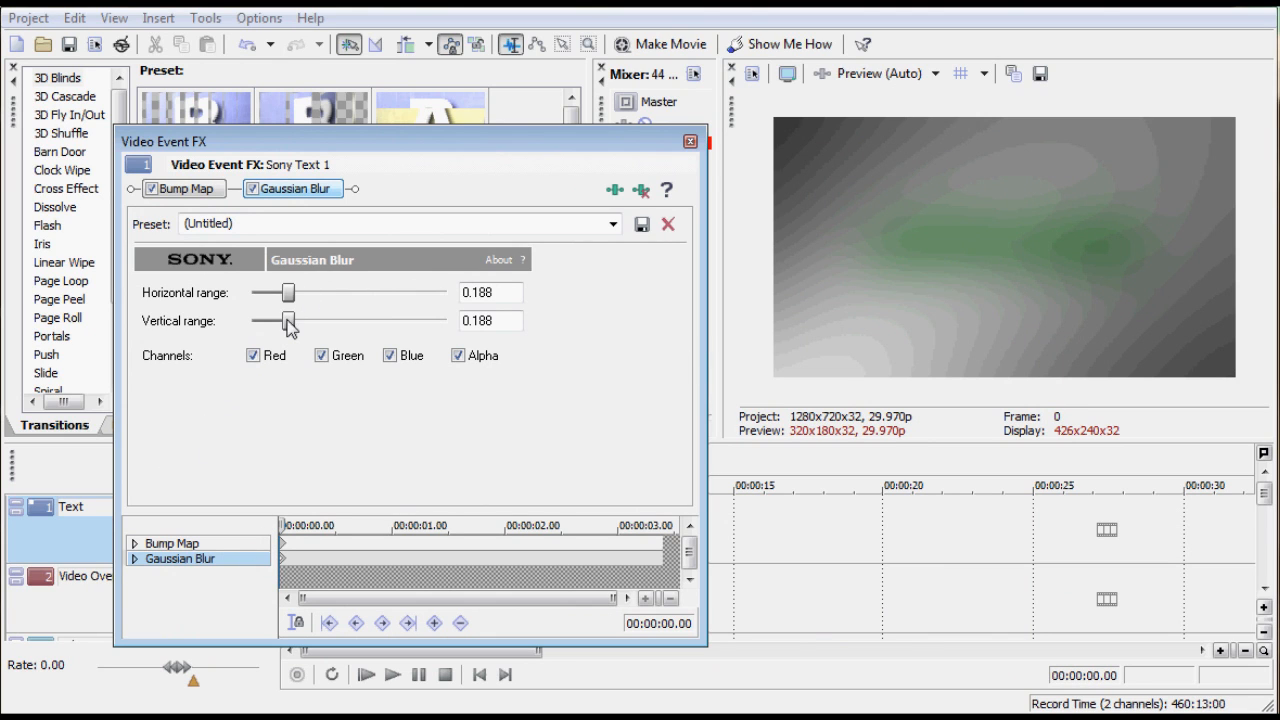
At frame 0 set the blur to Vertical range 0 and Horizontal range 0.173
left_click_drag(288, 320, 250, 320)
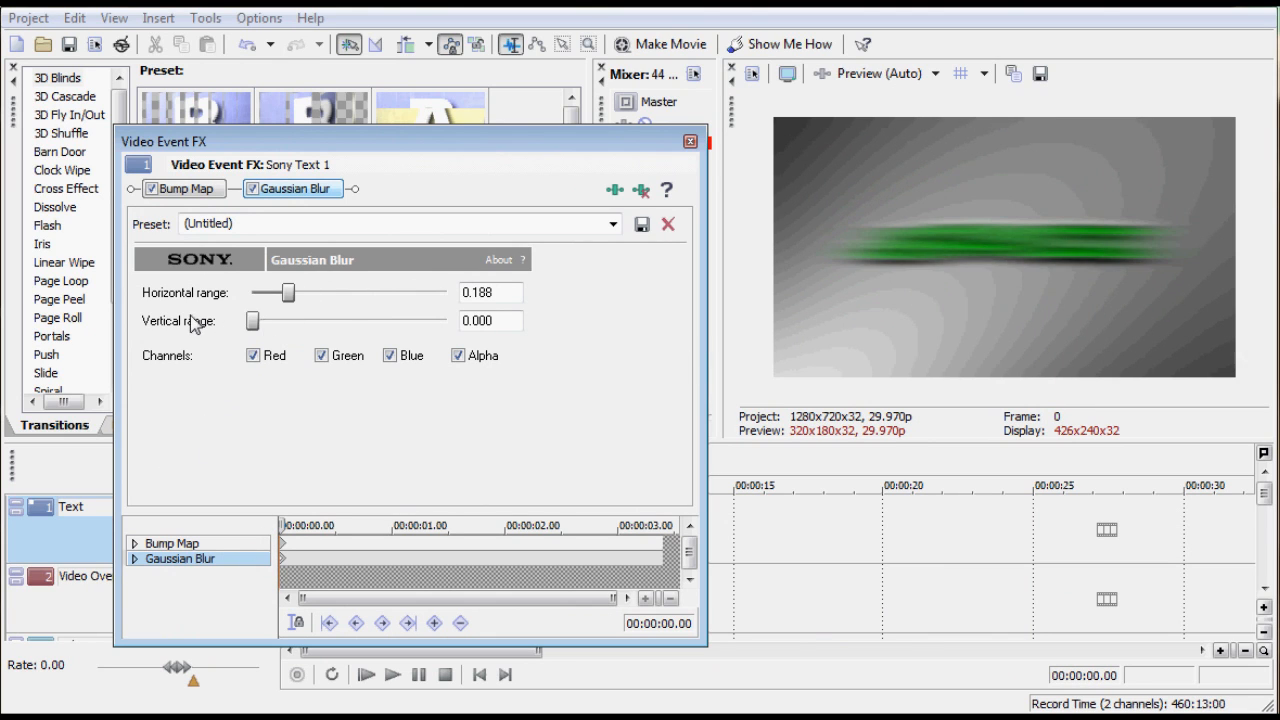
mouse_move(338, 324)
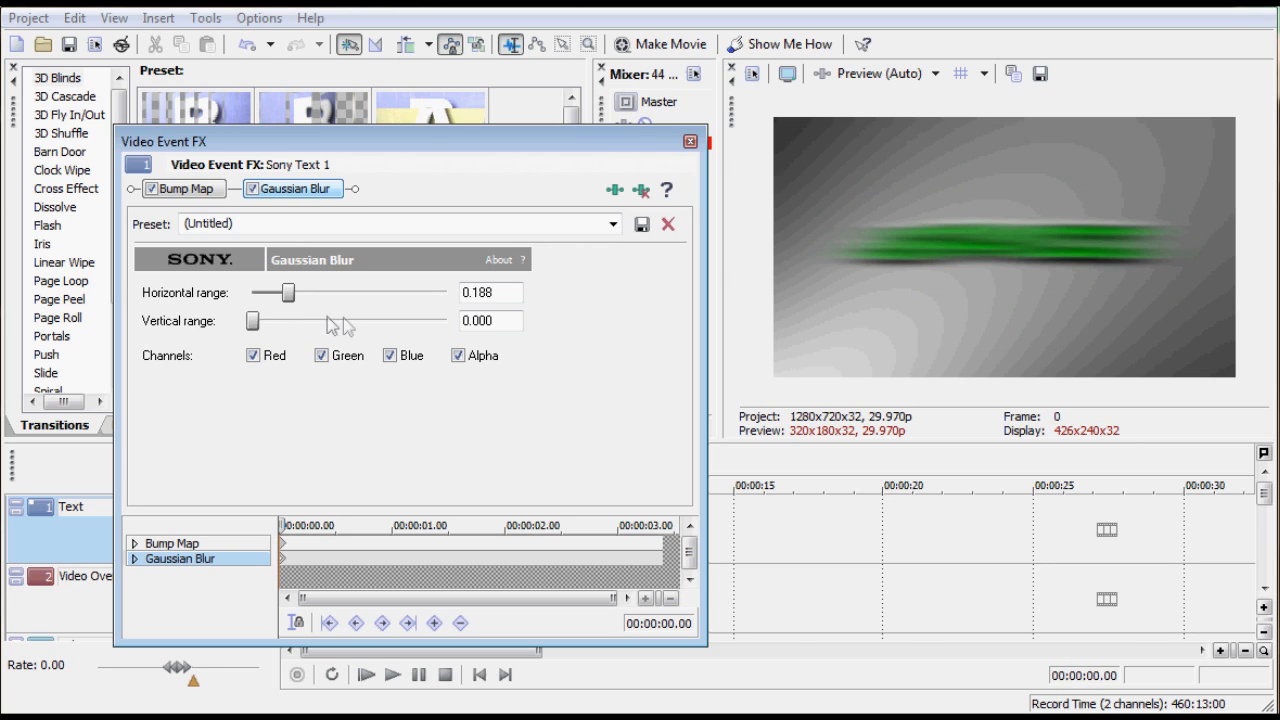
left_click_drag(288, 292, 252, 292)
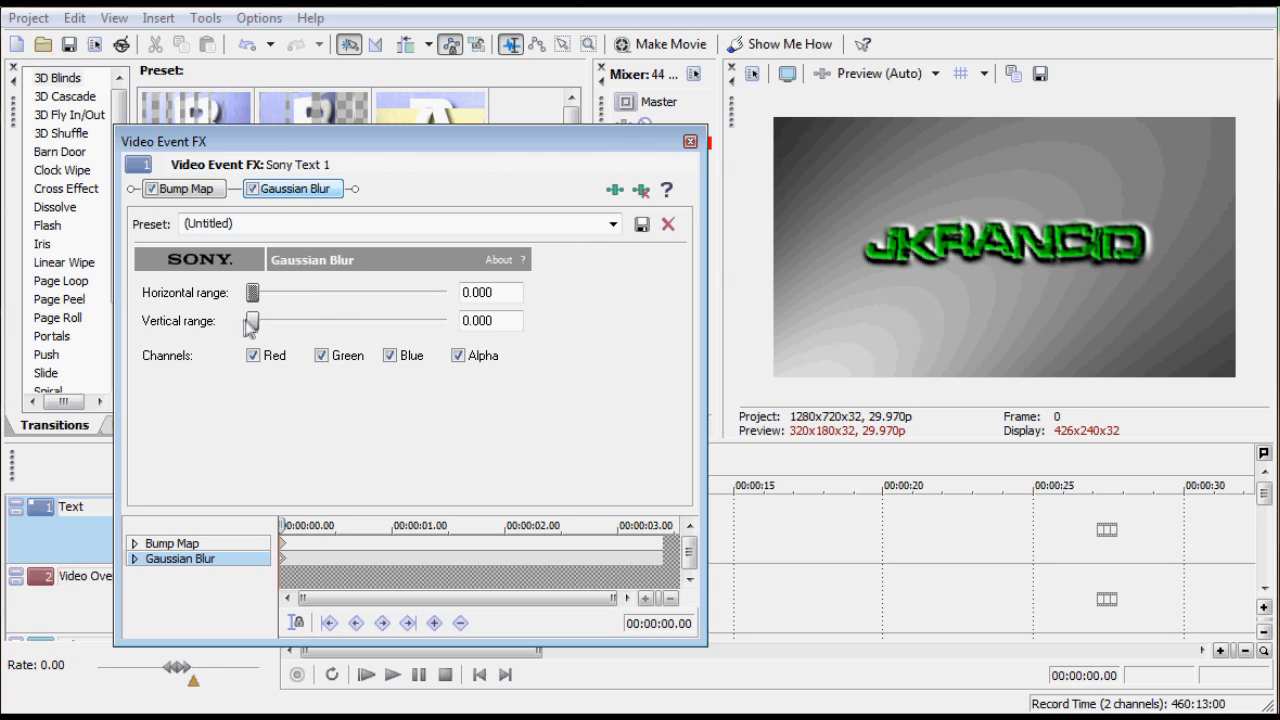
left_click_drag(252, 320, 280, 320)
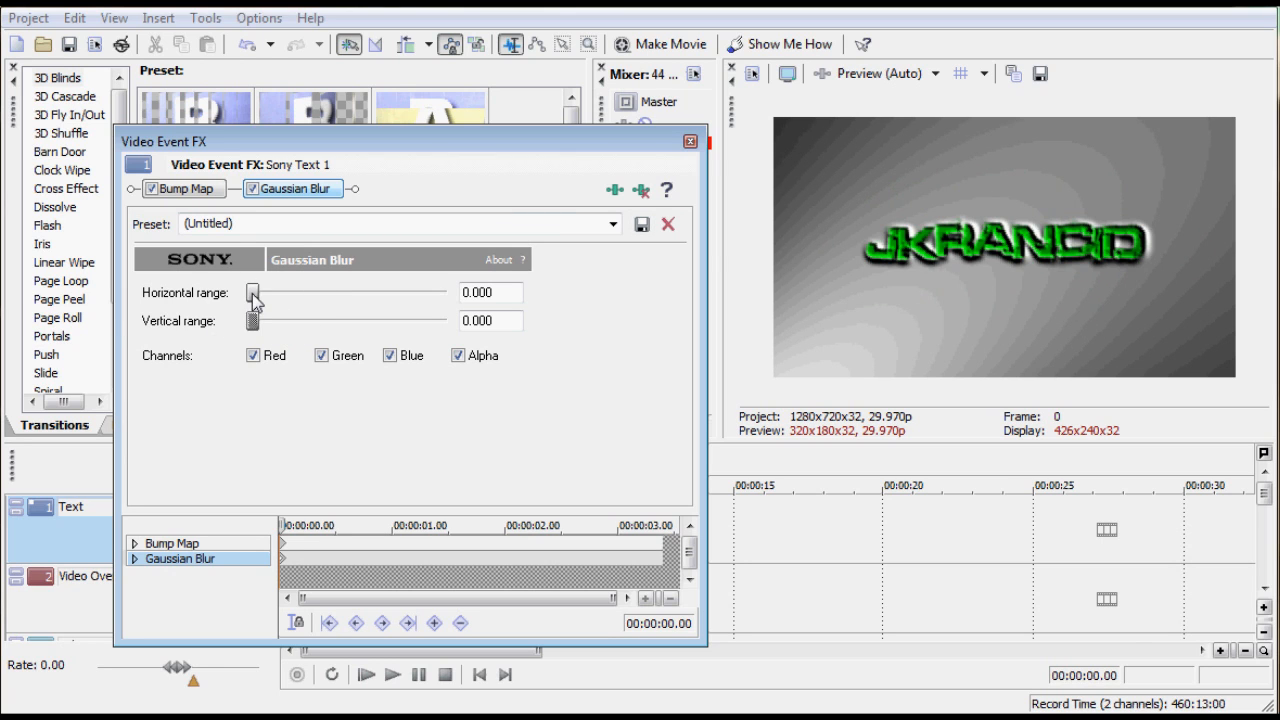
left_click_drag(252, 292, 282, 292)
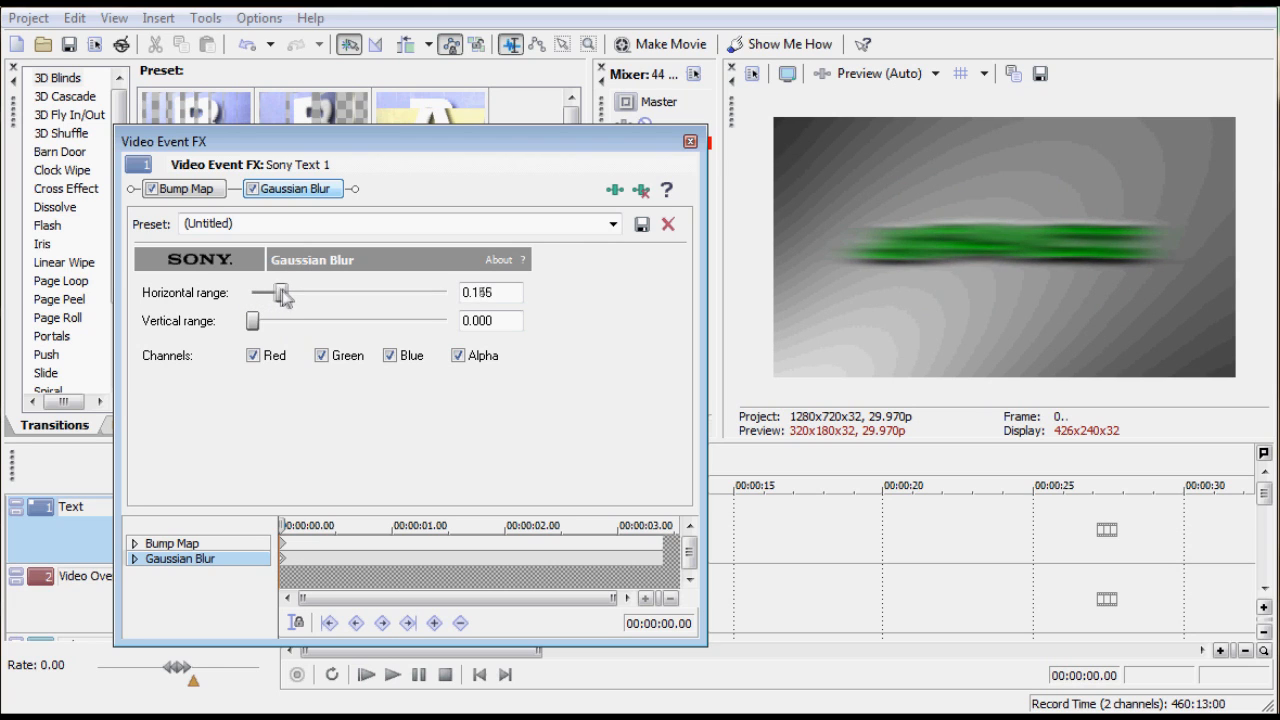
left_click_drag(278, 292, 272, 292)
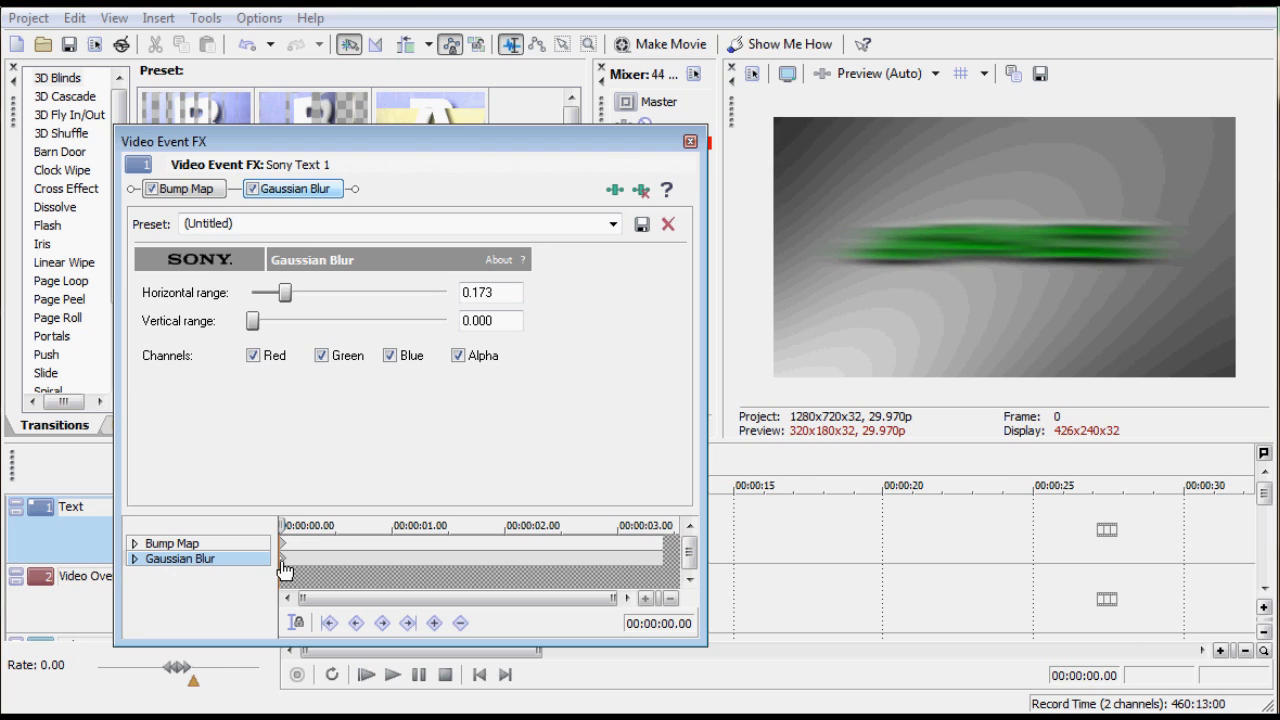
mouse_move(410, 512)
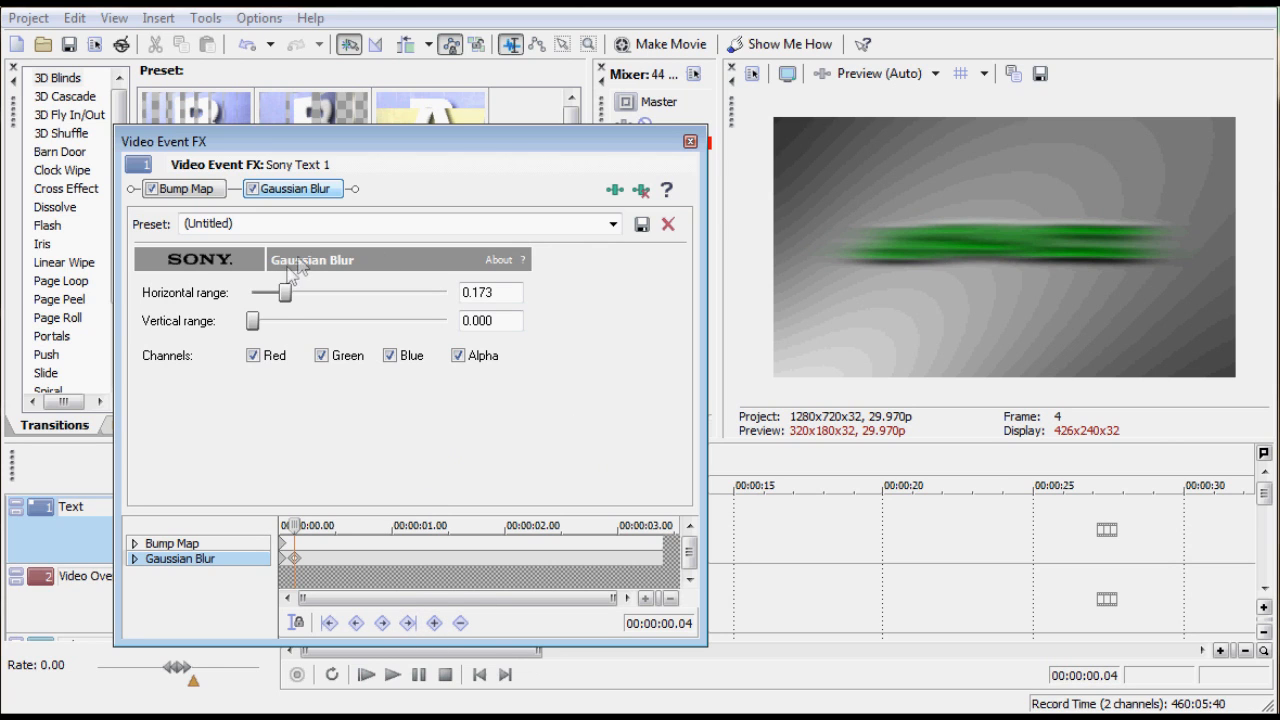
At frame 4 bring Horizontal range to 0 so the text turns sharp, then close the FX window
left_click_drag(272, 292, 252, 292)
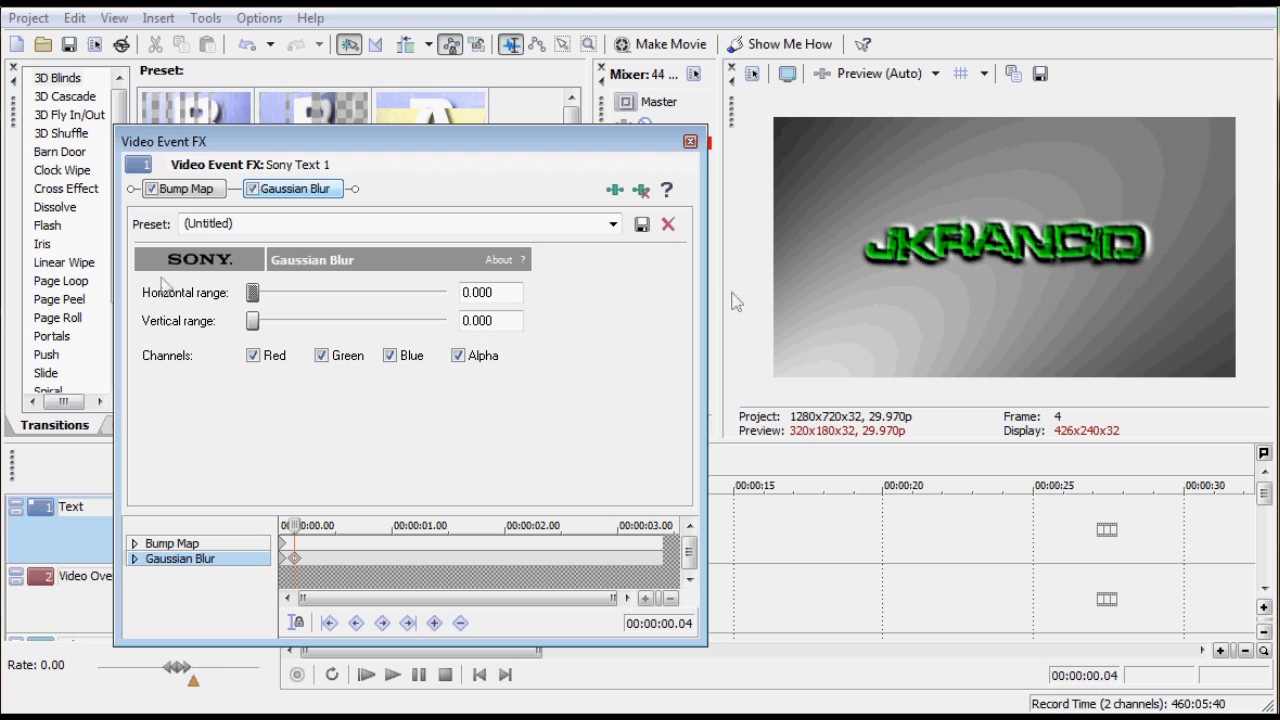
left_click(688, 142)
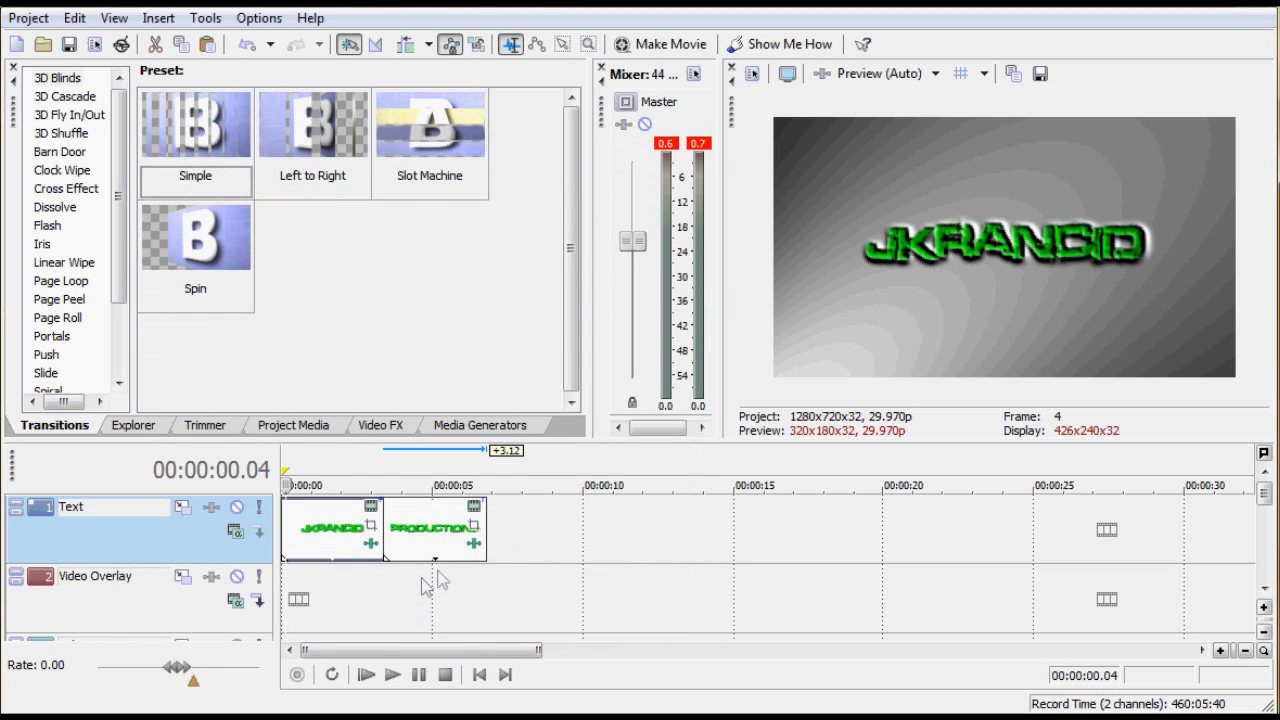
left_click(390, 676)
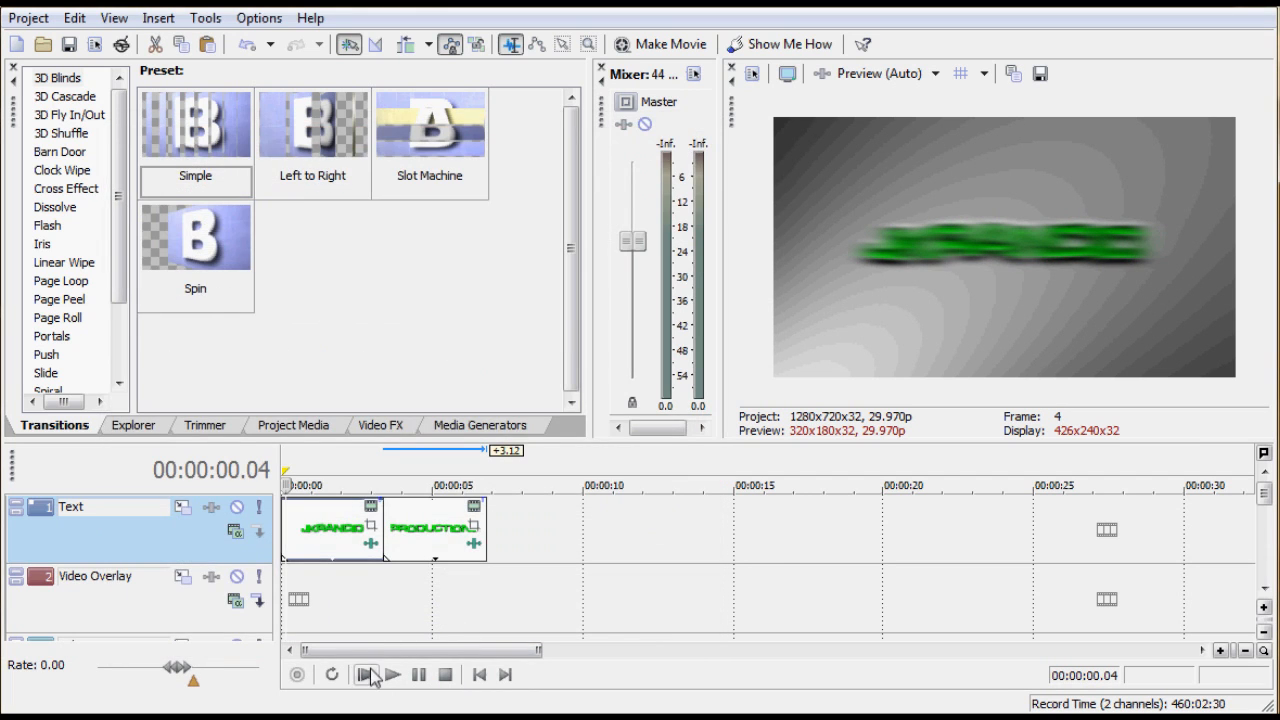
left_click(392, 674)
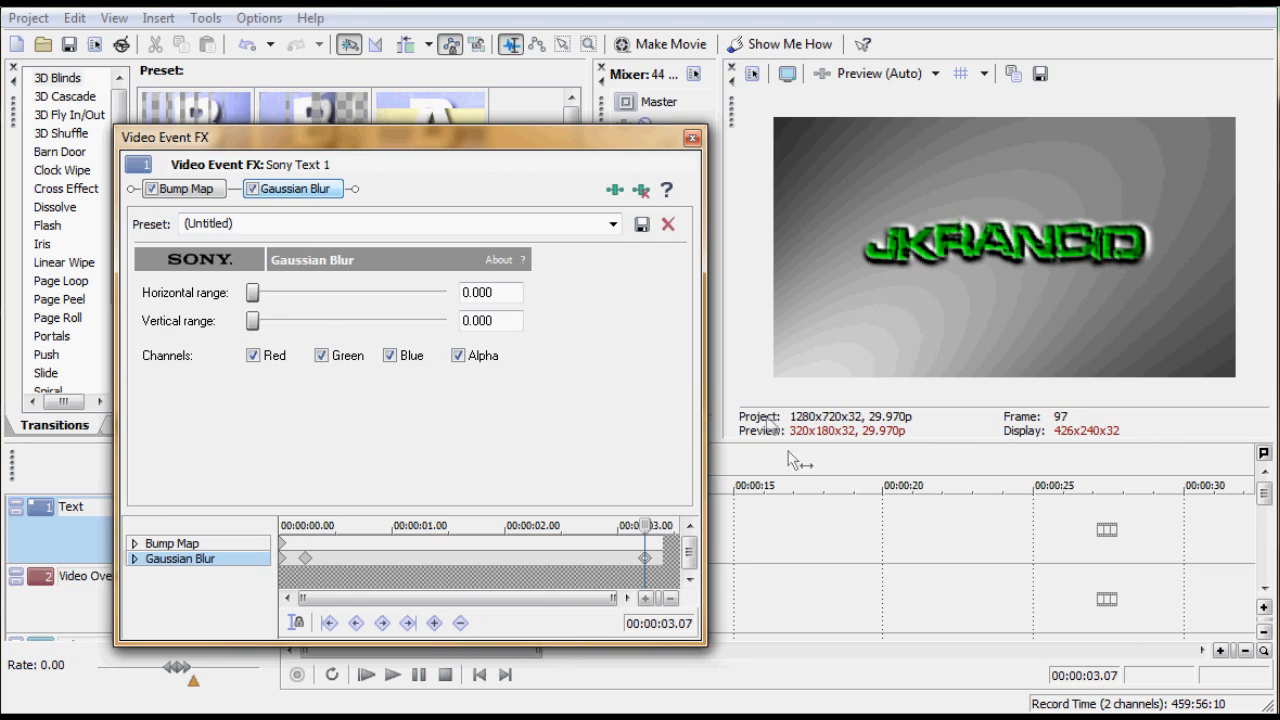
mouse_move(748, 520)
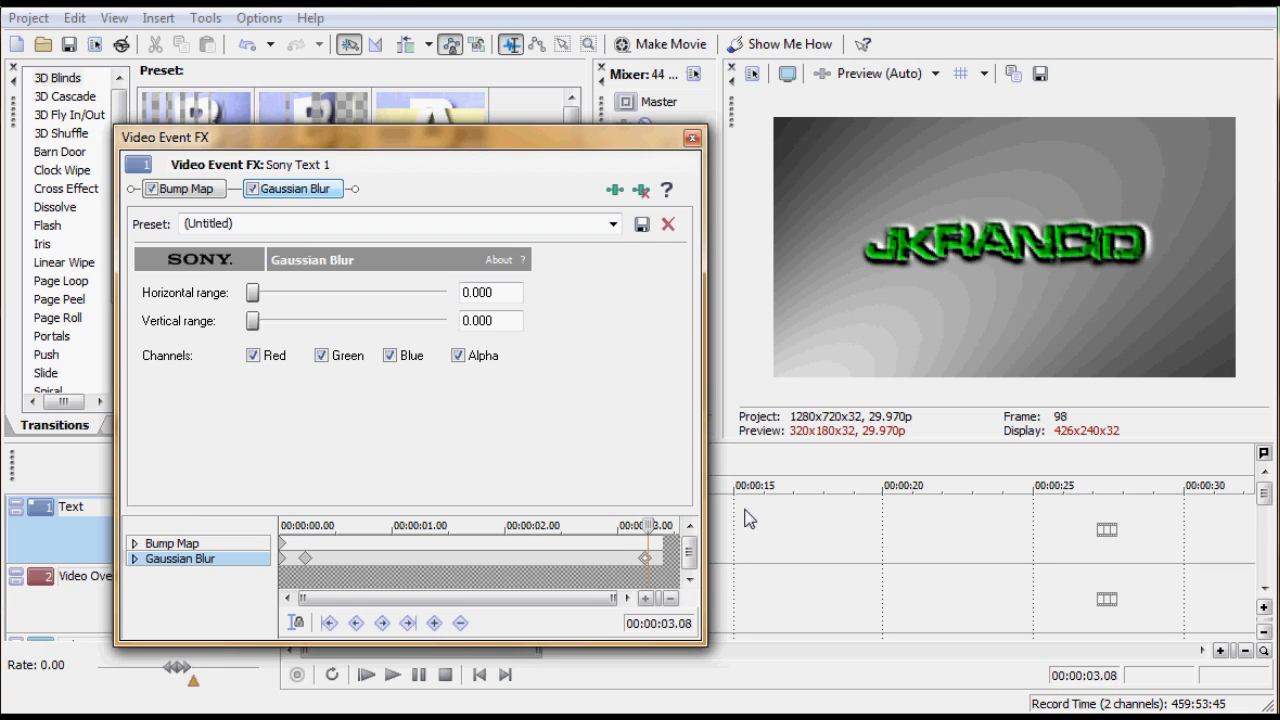
mouse_move(258, 344)
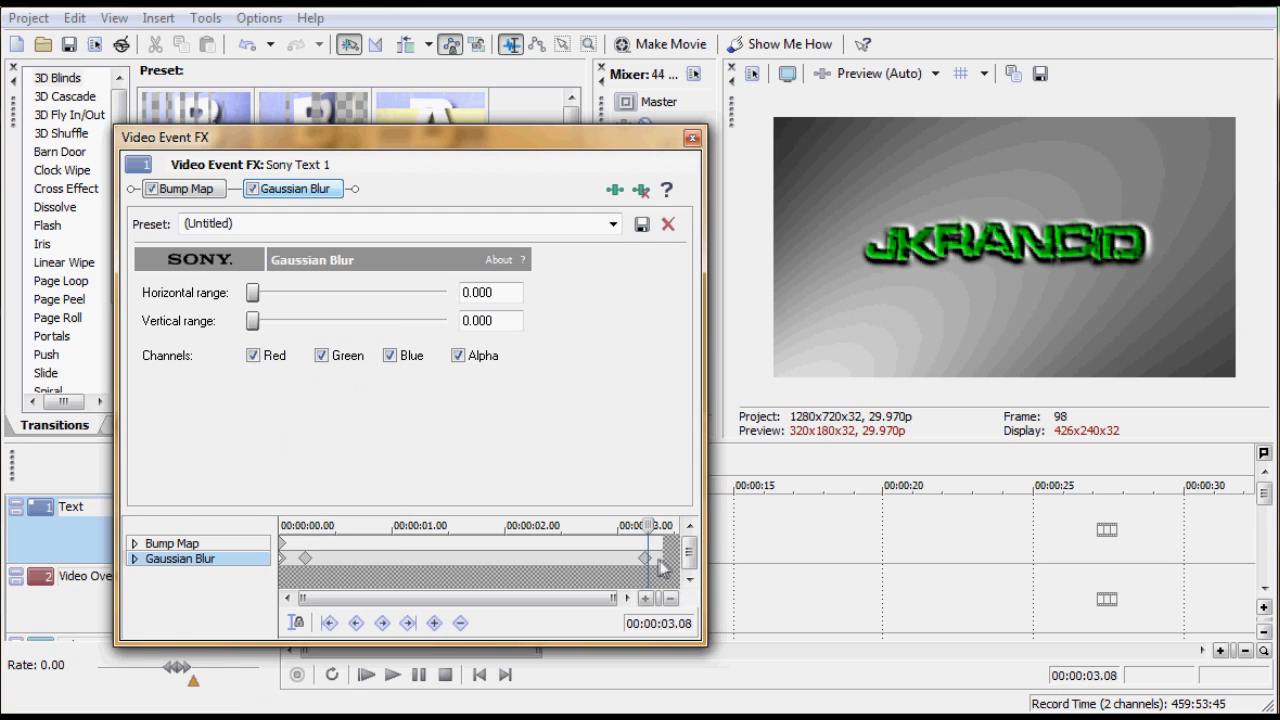
Add an end keyframe giving JKRANCID a 0.173 horizontal blur again
right_click(648, 558)
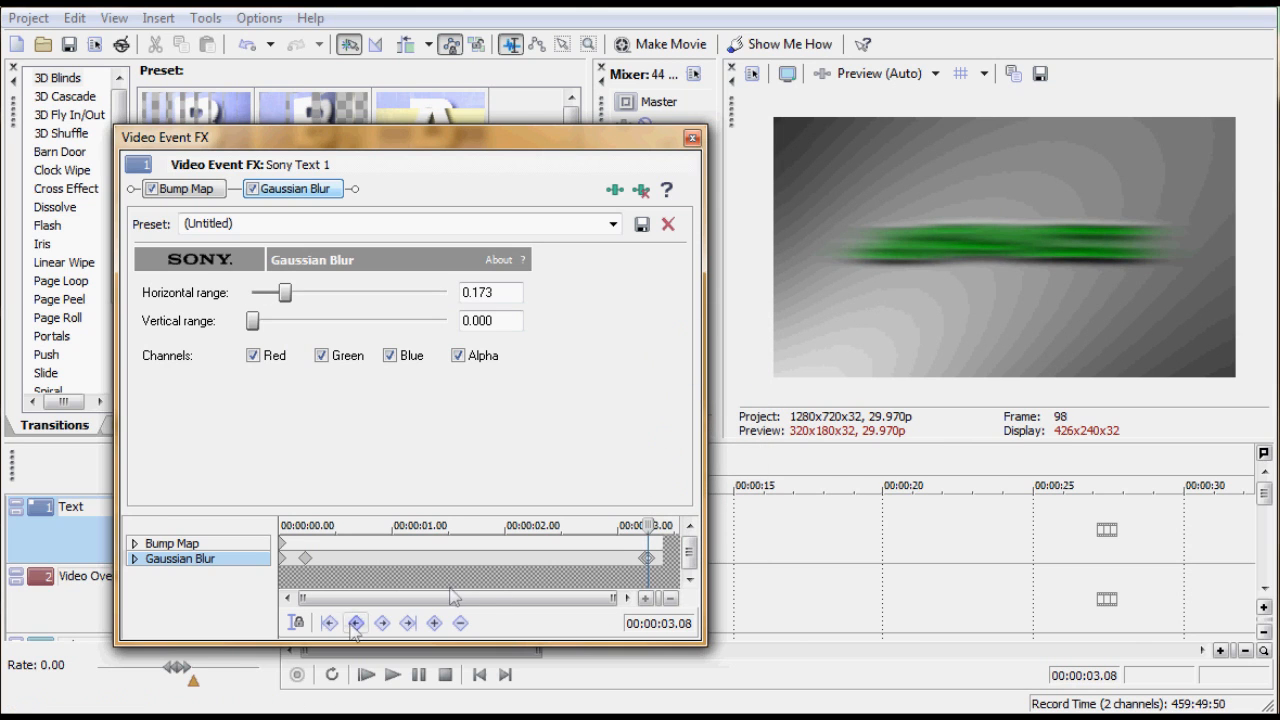
Close the effect settings and play the JKRANCID title from the start, then stop
left_click(684, 138)
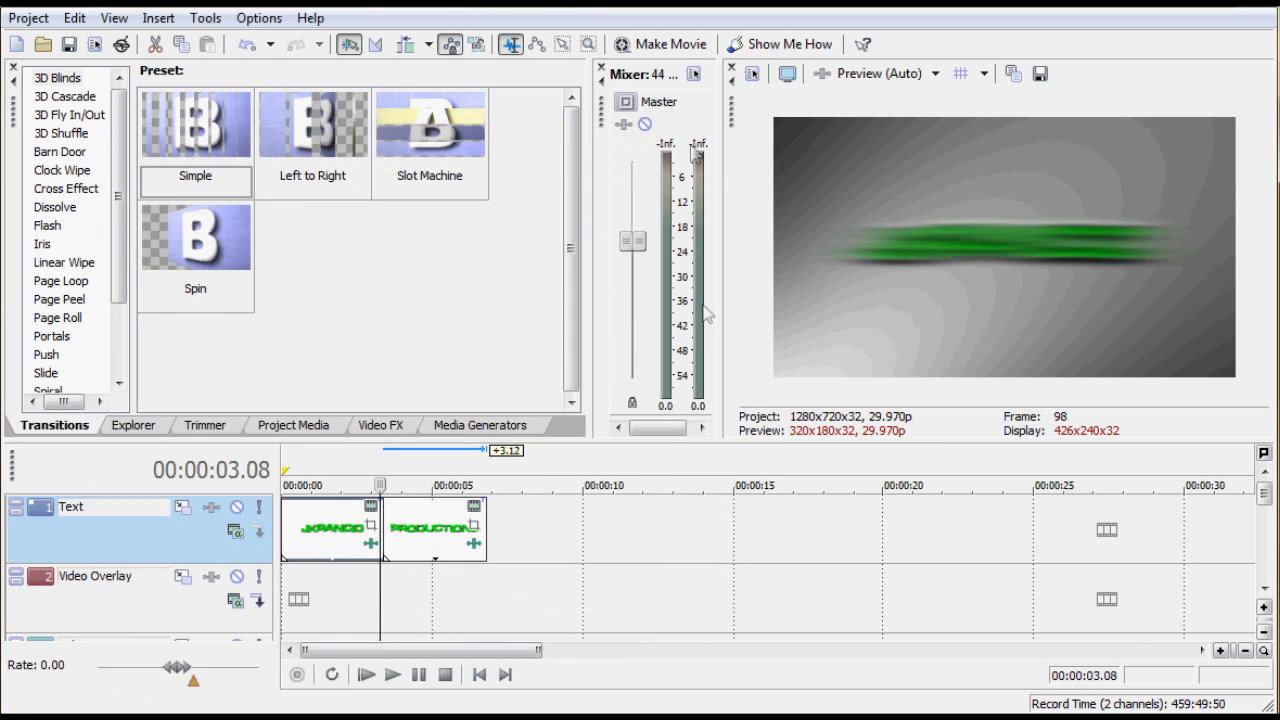
left_click(394, 676)
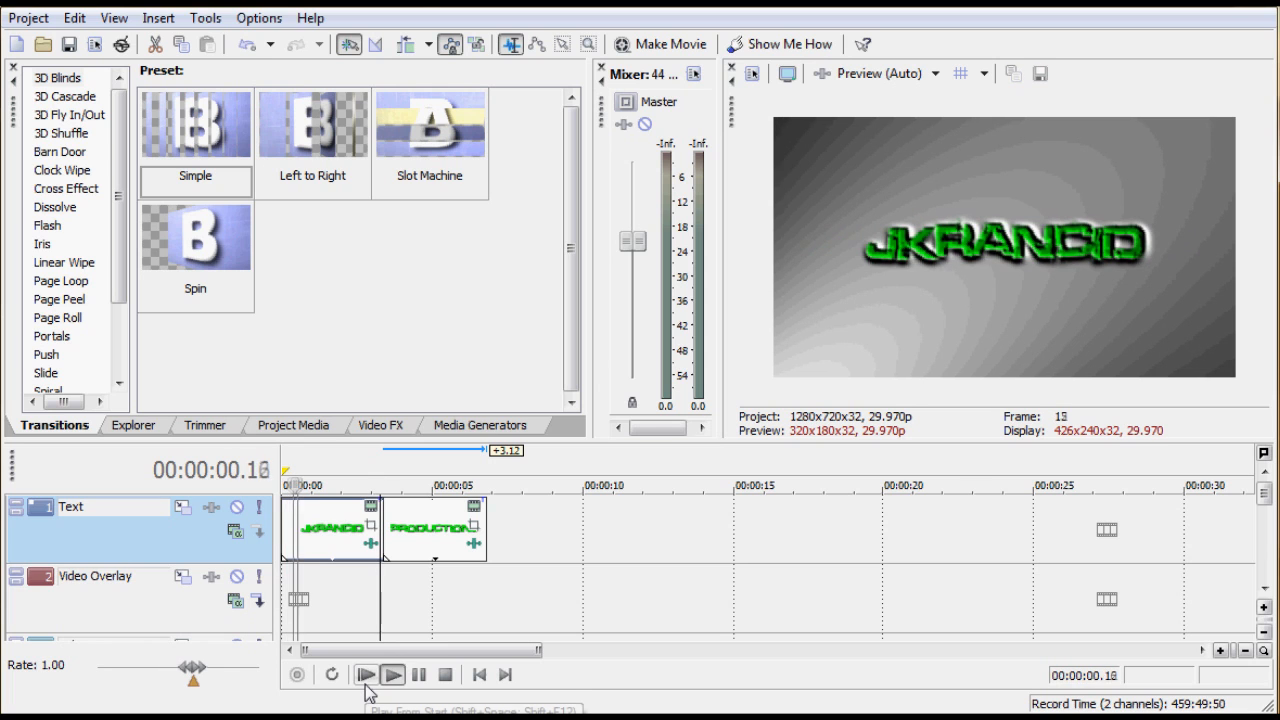
left_click(368, 676)
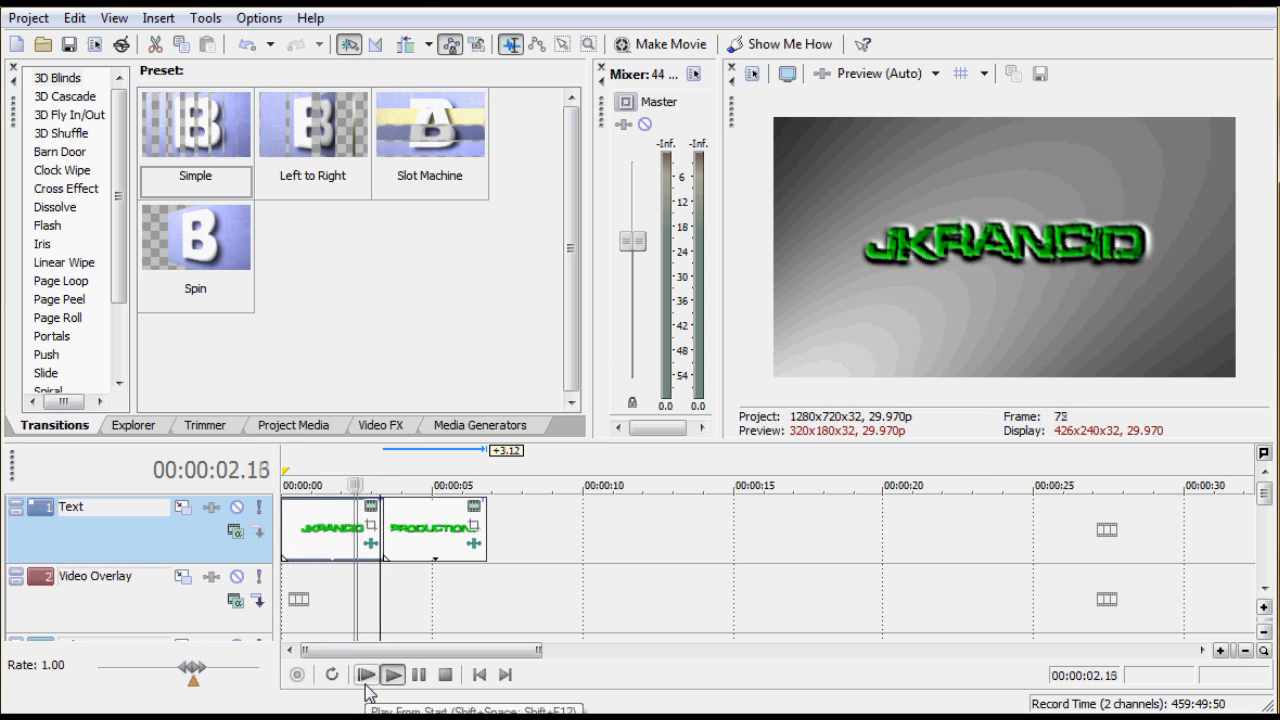
left_click(396, 674)
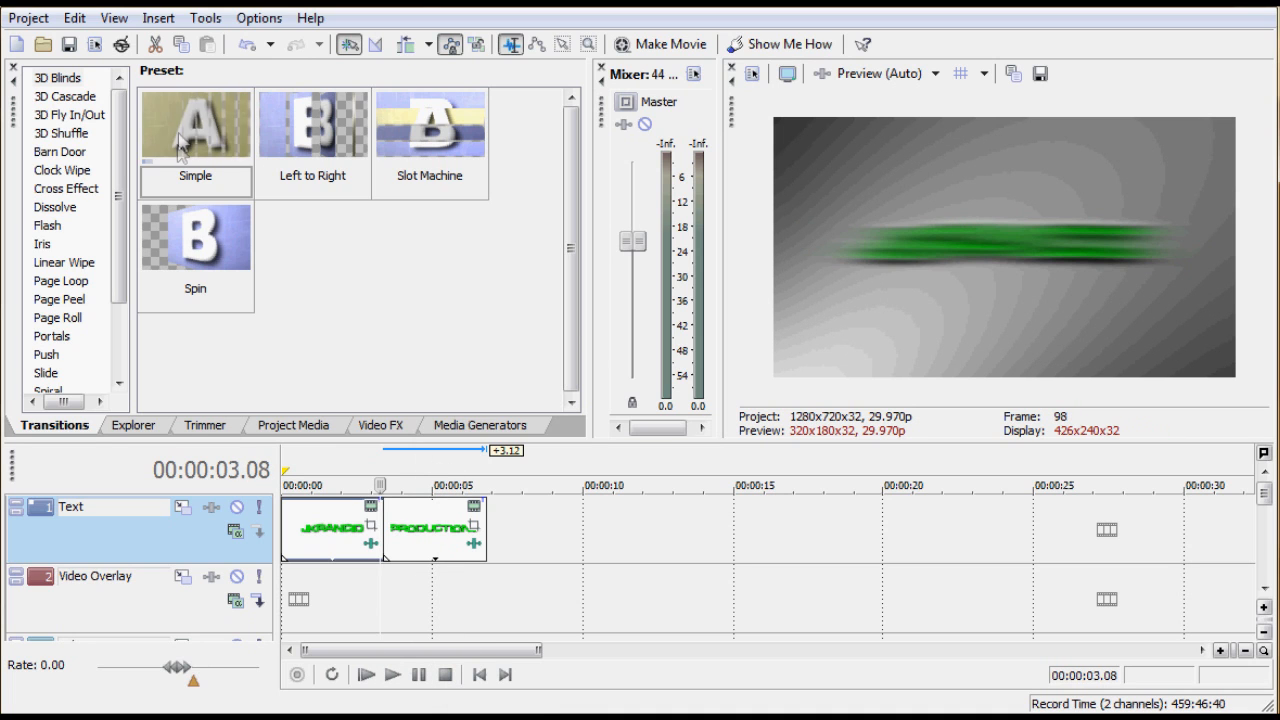
Give the PRODUCTIONS text event a Gaussian Blur with Vertical range 0 and Horizontal range about 0.128
left_click(380, 424)
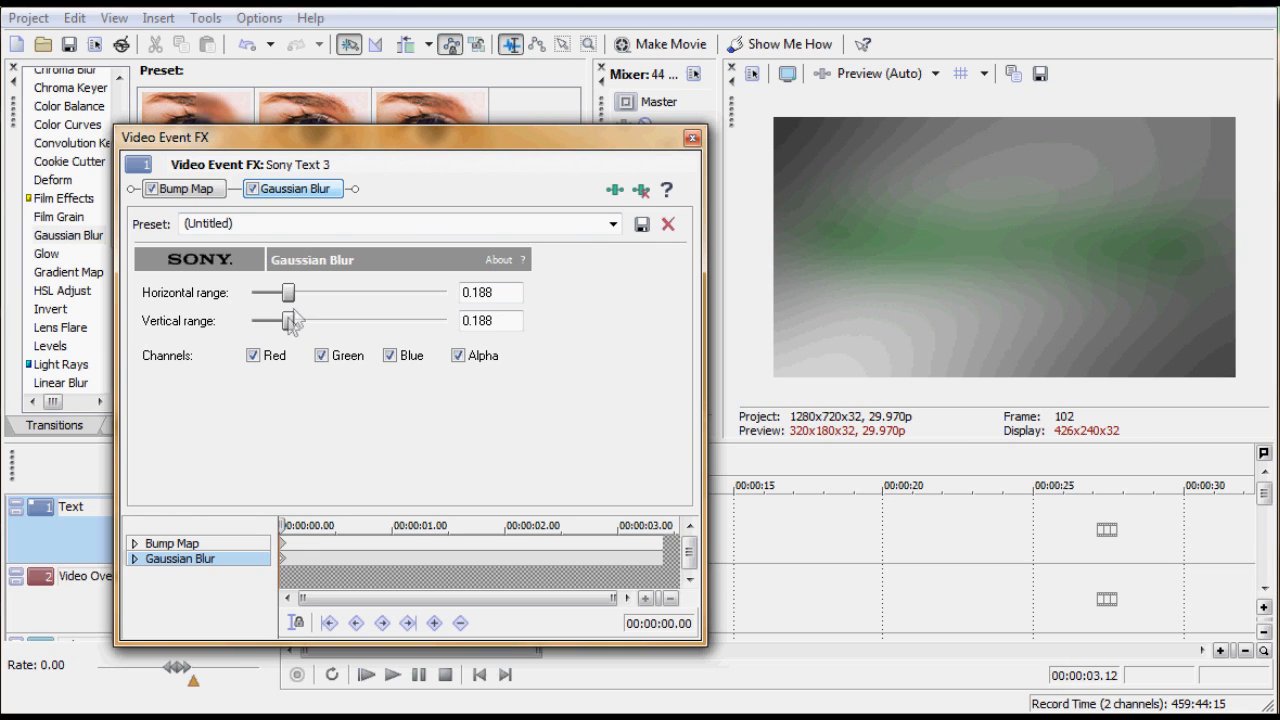
left_click_drag(290, 292, 304, 292)
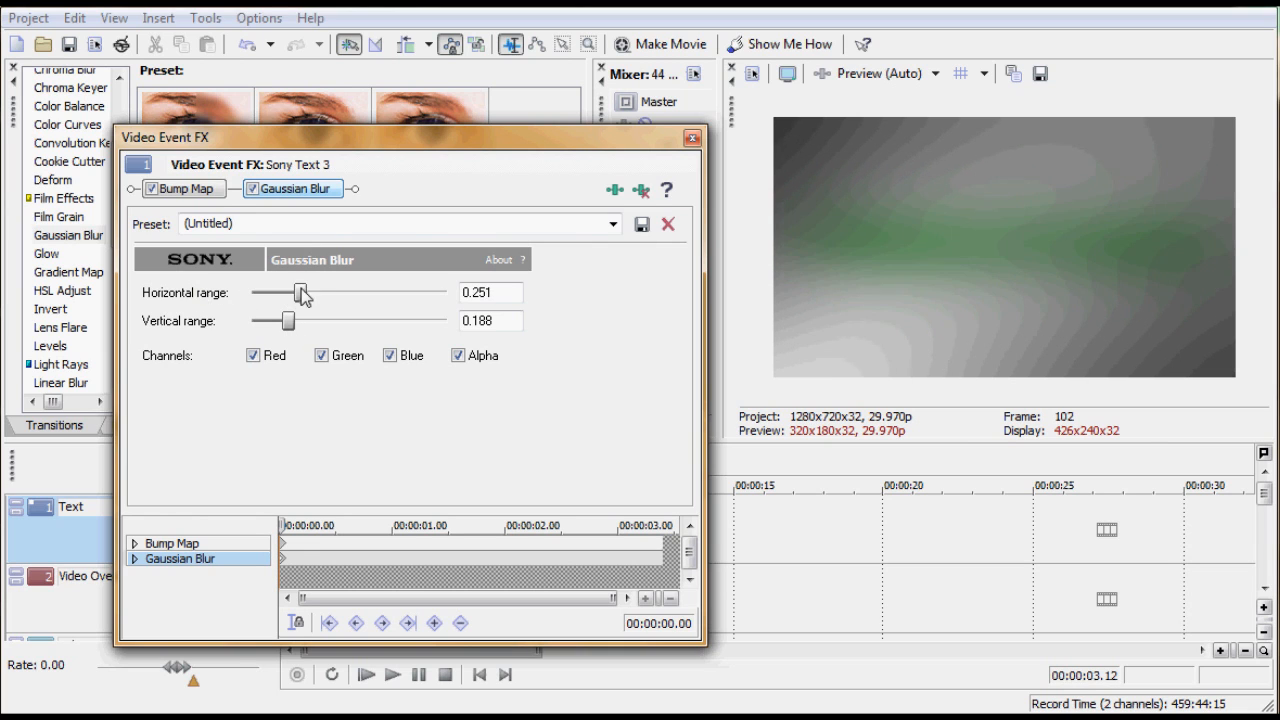
left_click_drag(288, 320, 252, 320)
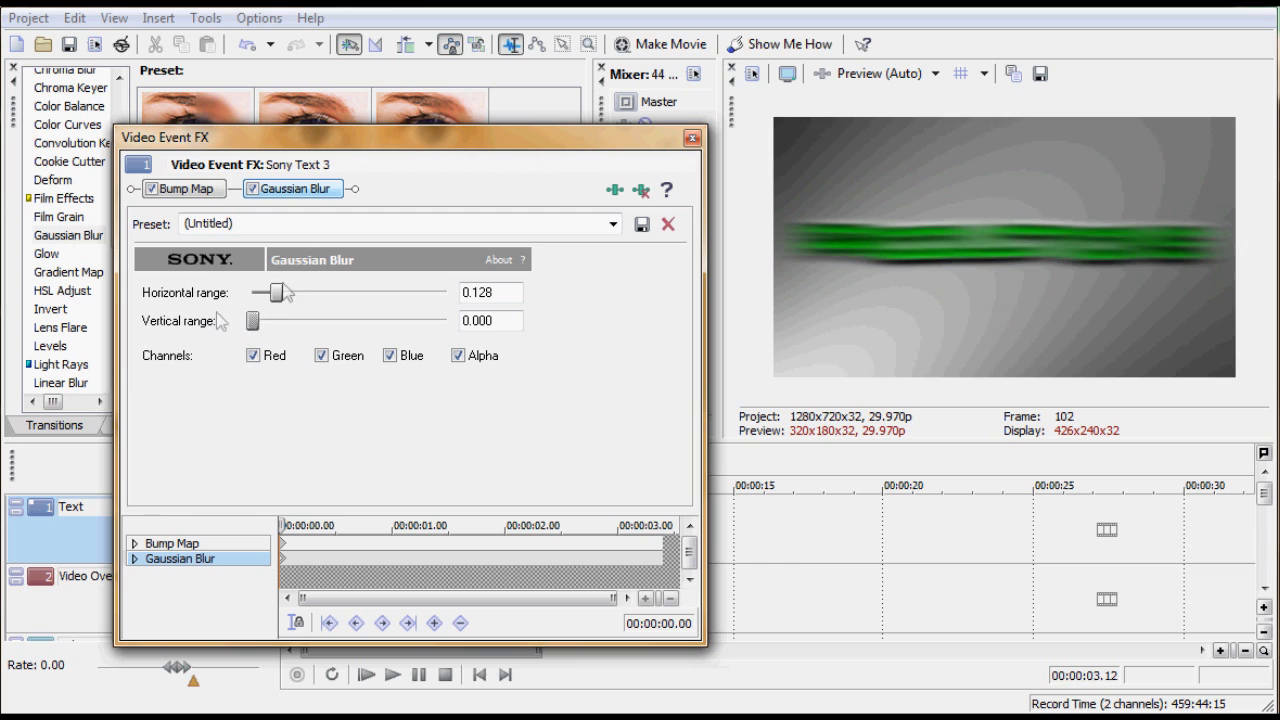
left_click_drag(274, 292, 284, 292)
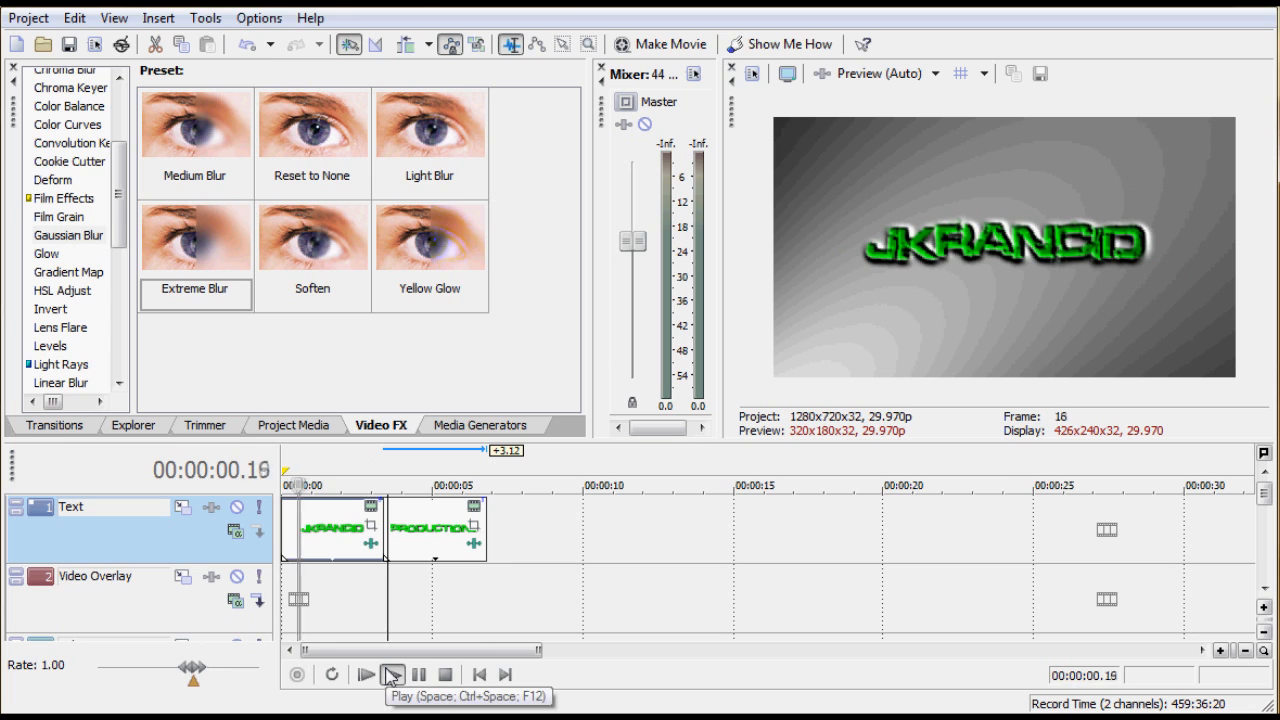
Play the sequence with PRODUCTIONS following and briefly overlapping JKRANCID on the text track
left_click(388, 674)
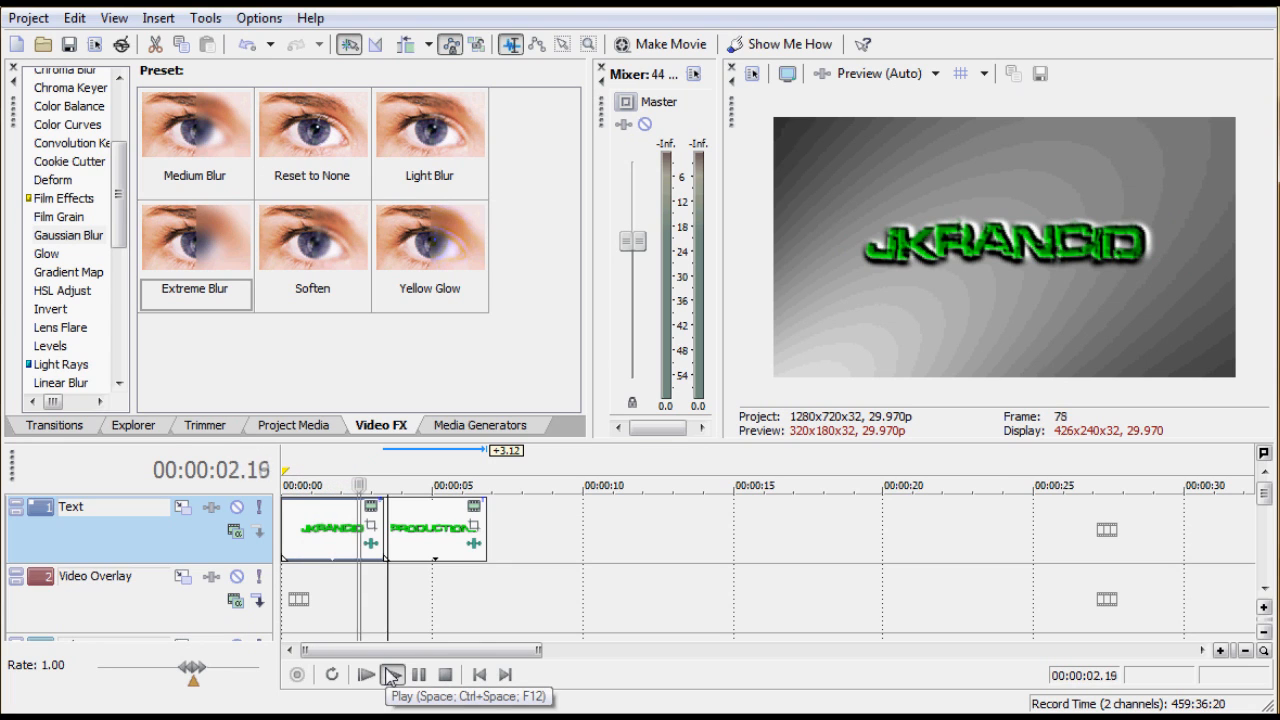
left_click(388, 674)
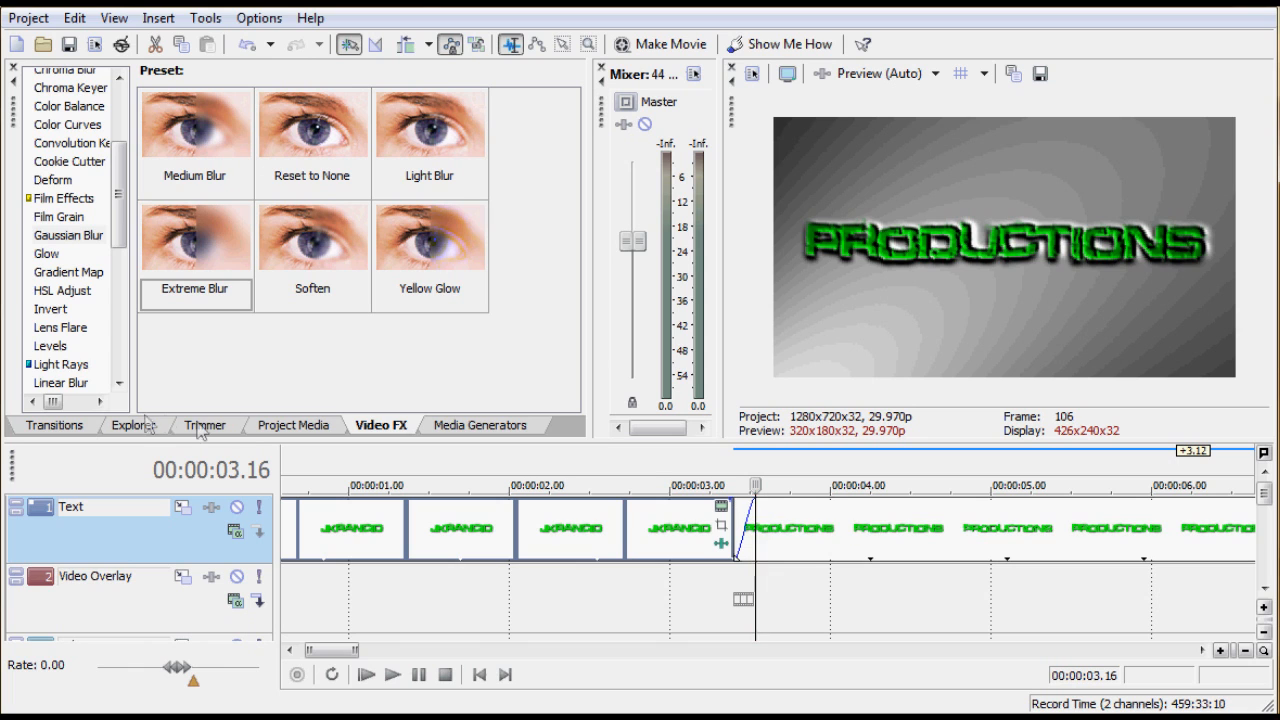
Apply the Flash 'Hard Flash' transition at the JKRANCID–PRODUCTIONS overlap and replay the sequence
left_click(52, 424)
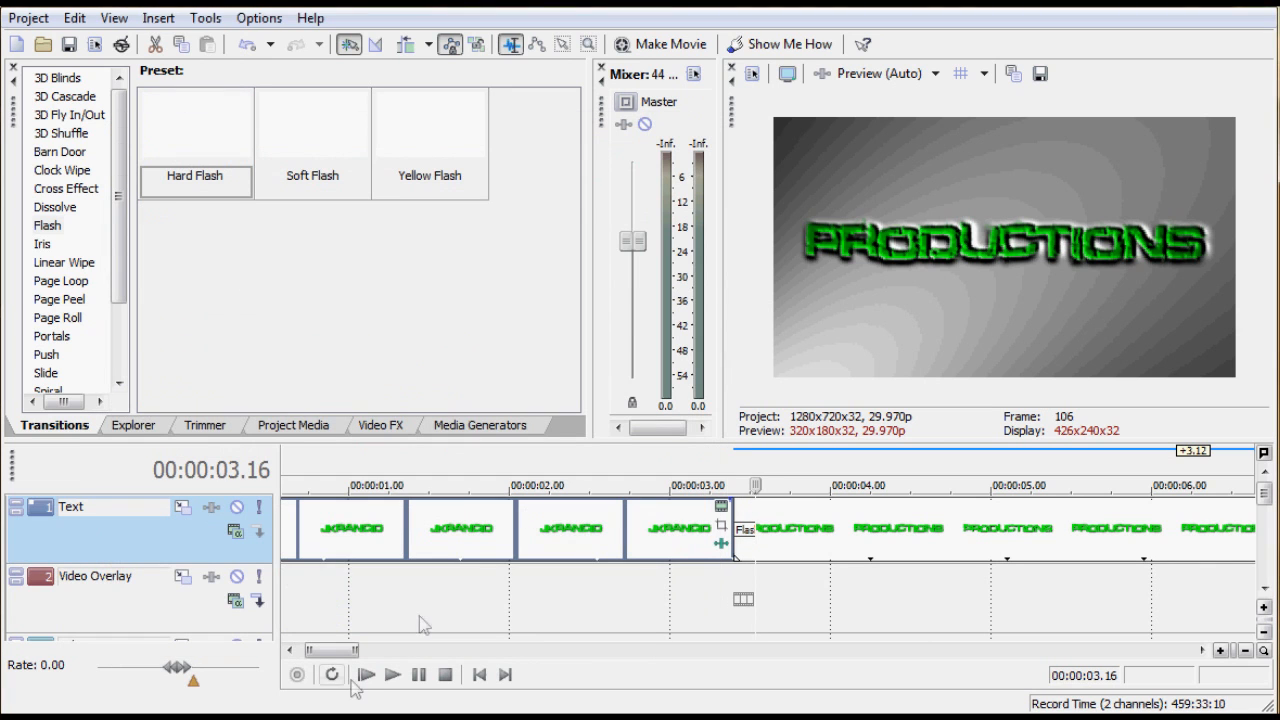
left_click(368, 676)
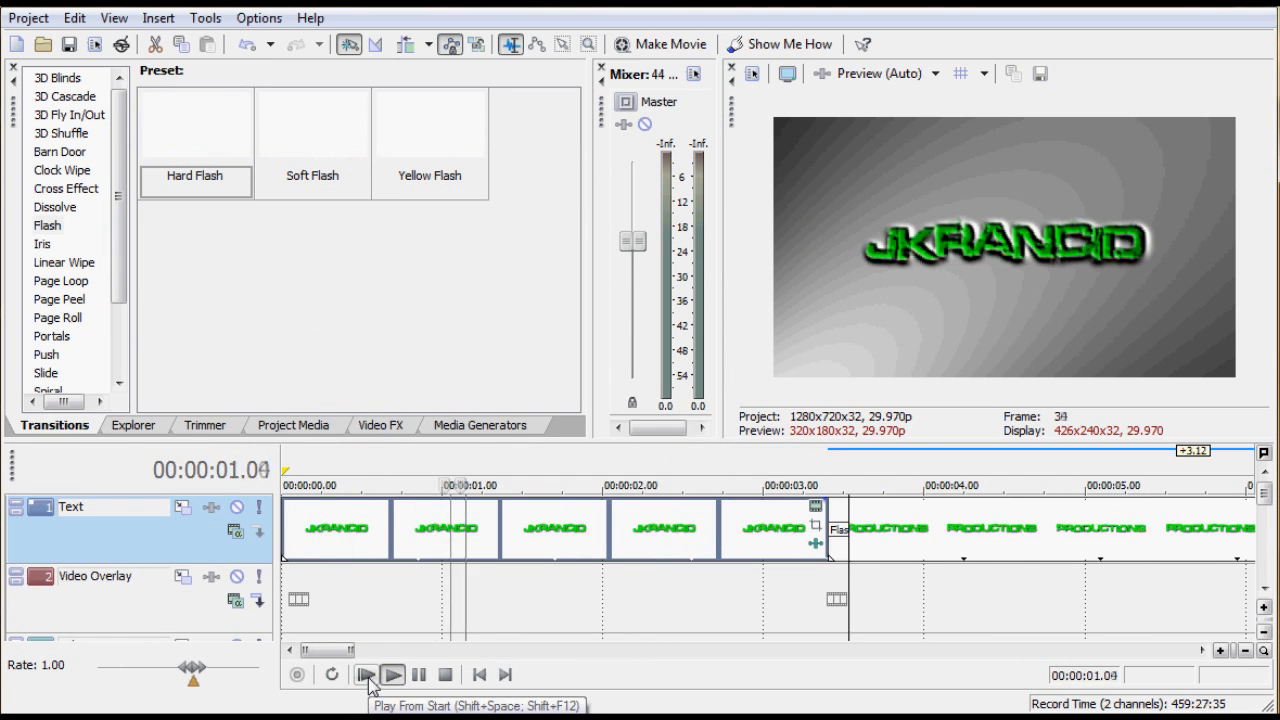
left_click(364, 676)
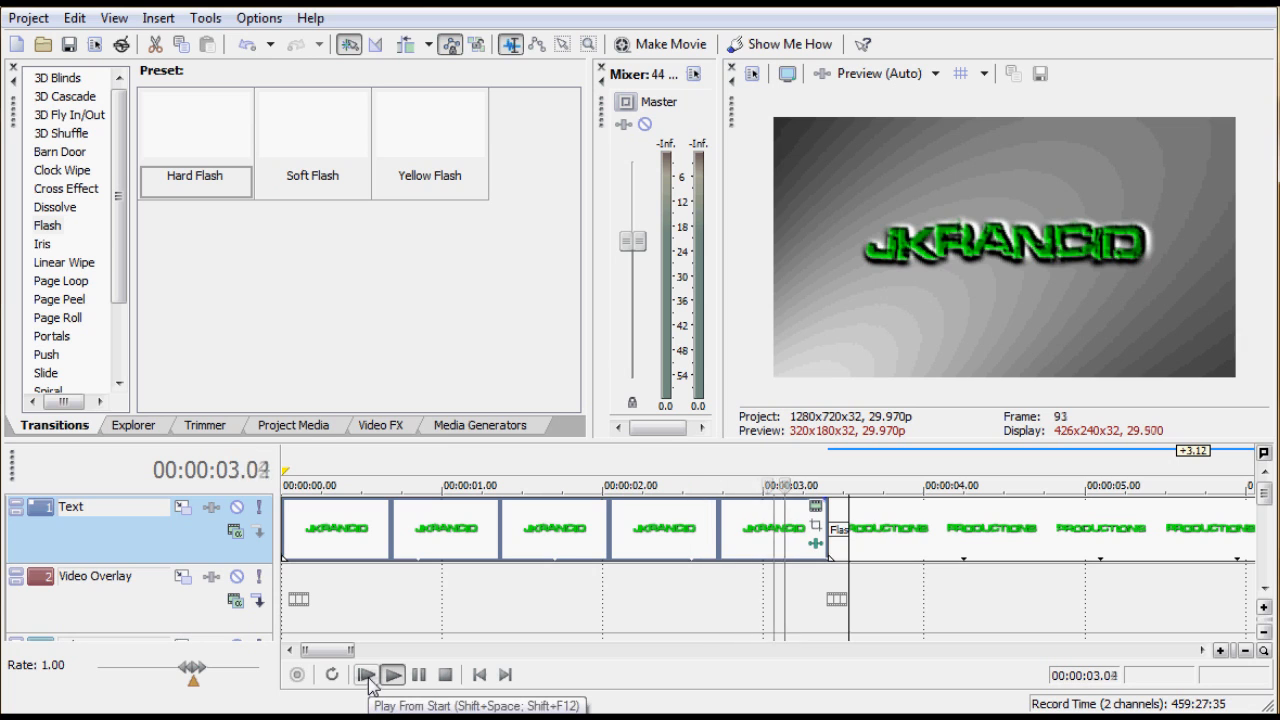
left_click(396, 674)
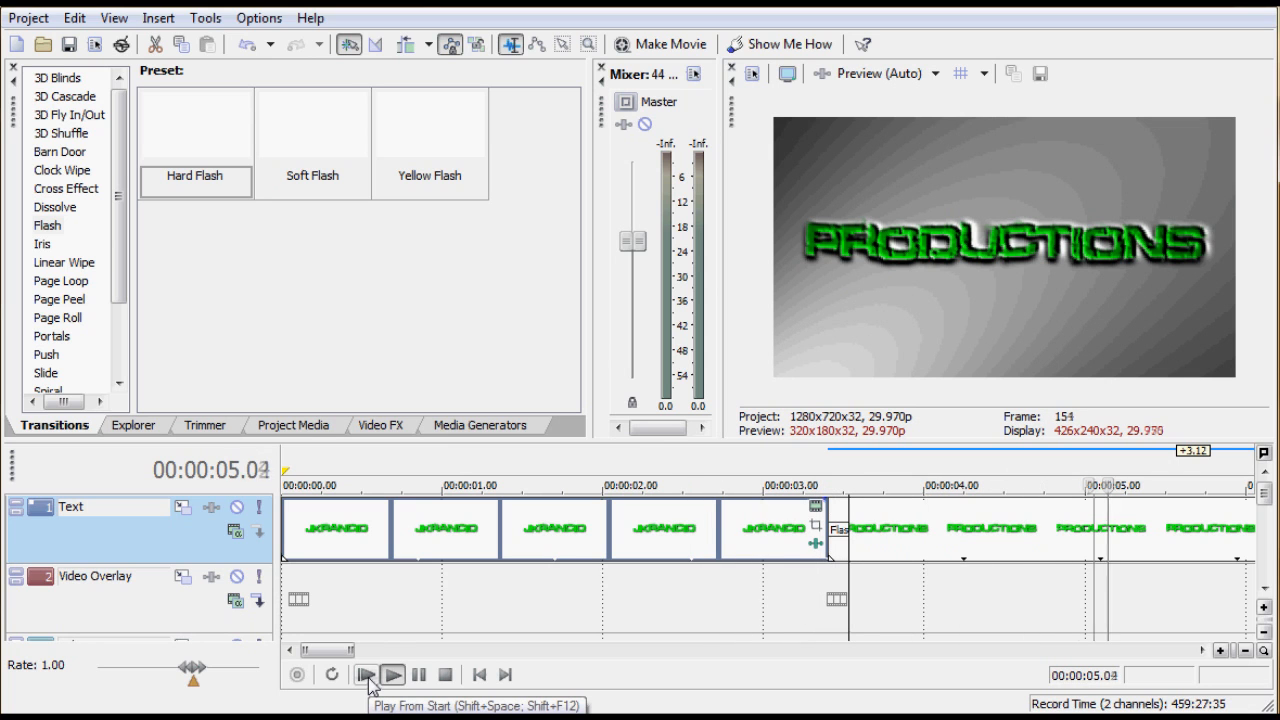
left_click(442, 676)
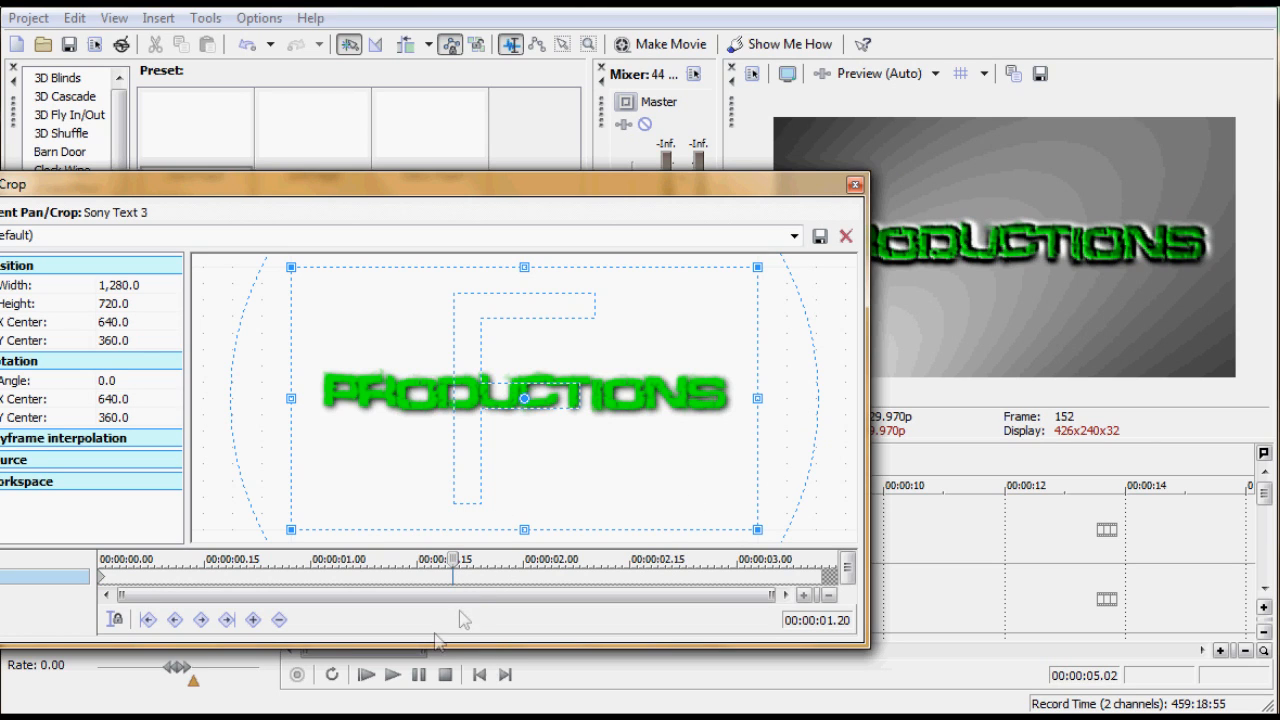
In Event Pan/Crop for PRODUCTIONS, keyframe a Y-center shift so the text jumps down
left_click(256, 624)
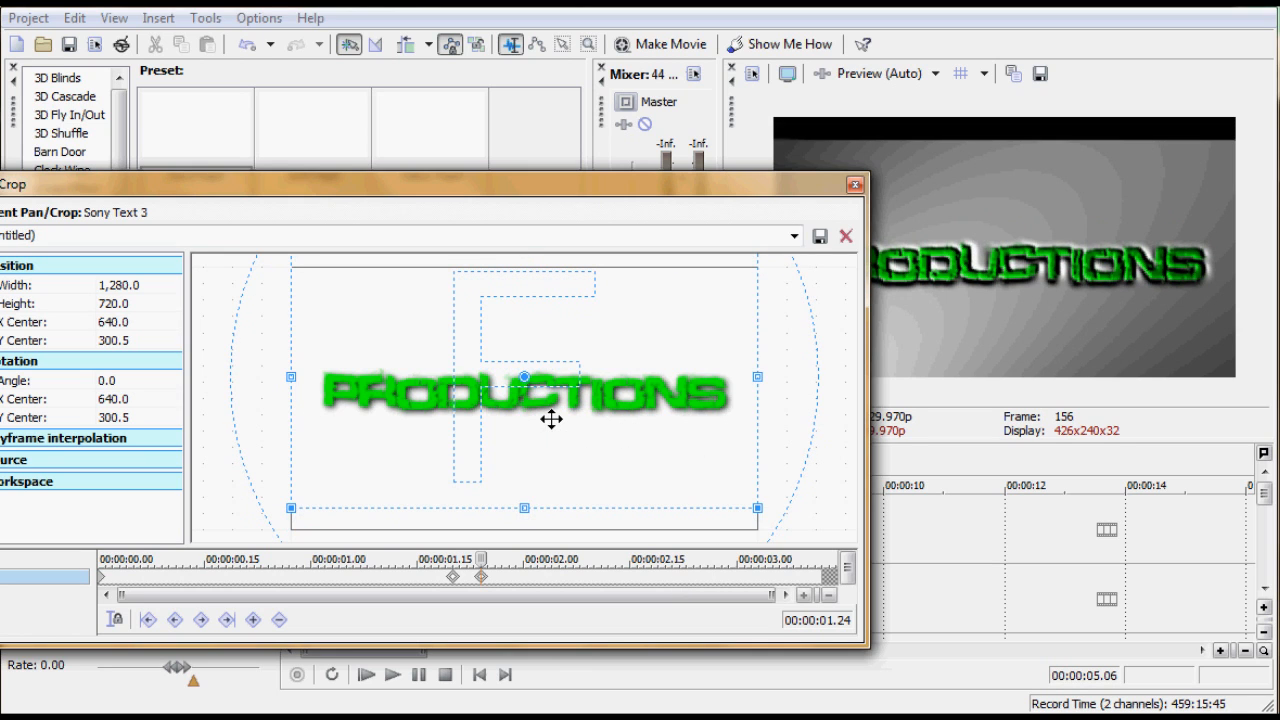
right_click(552, 420)
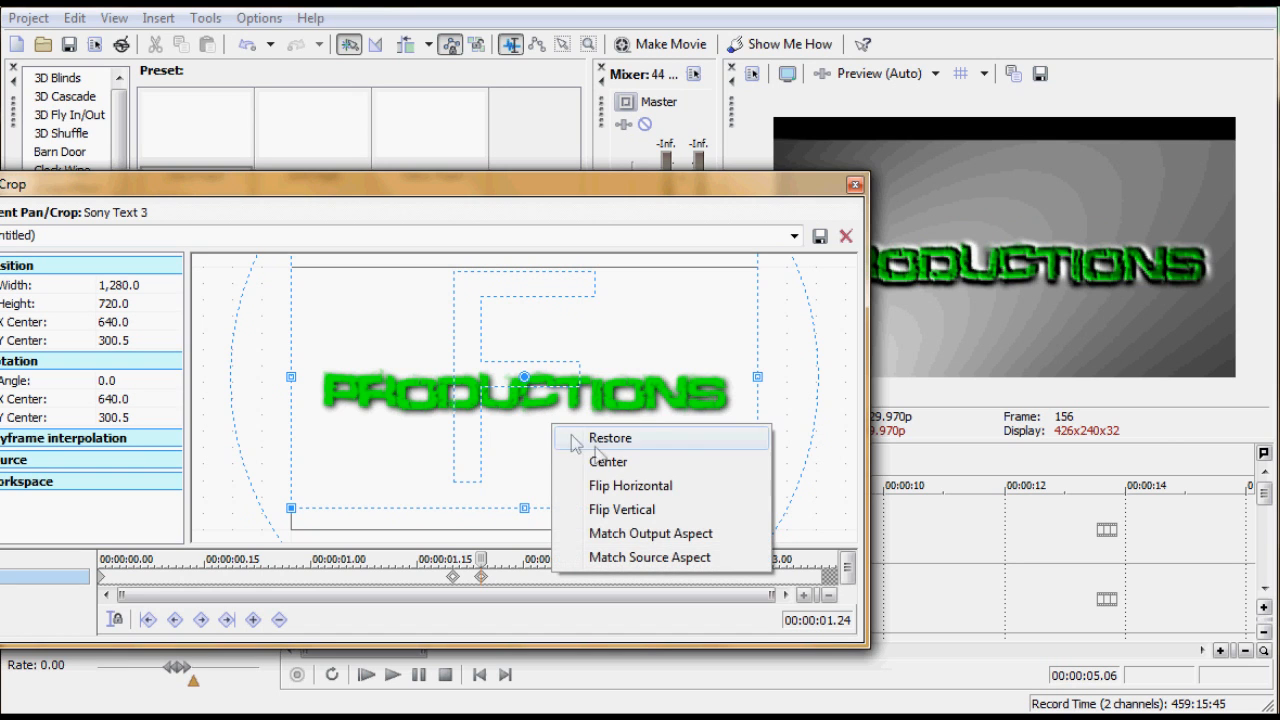
left_click(788, 236)
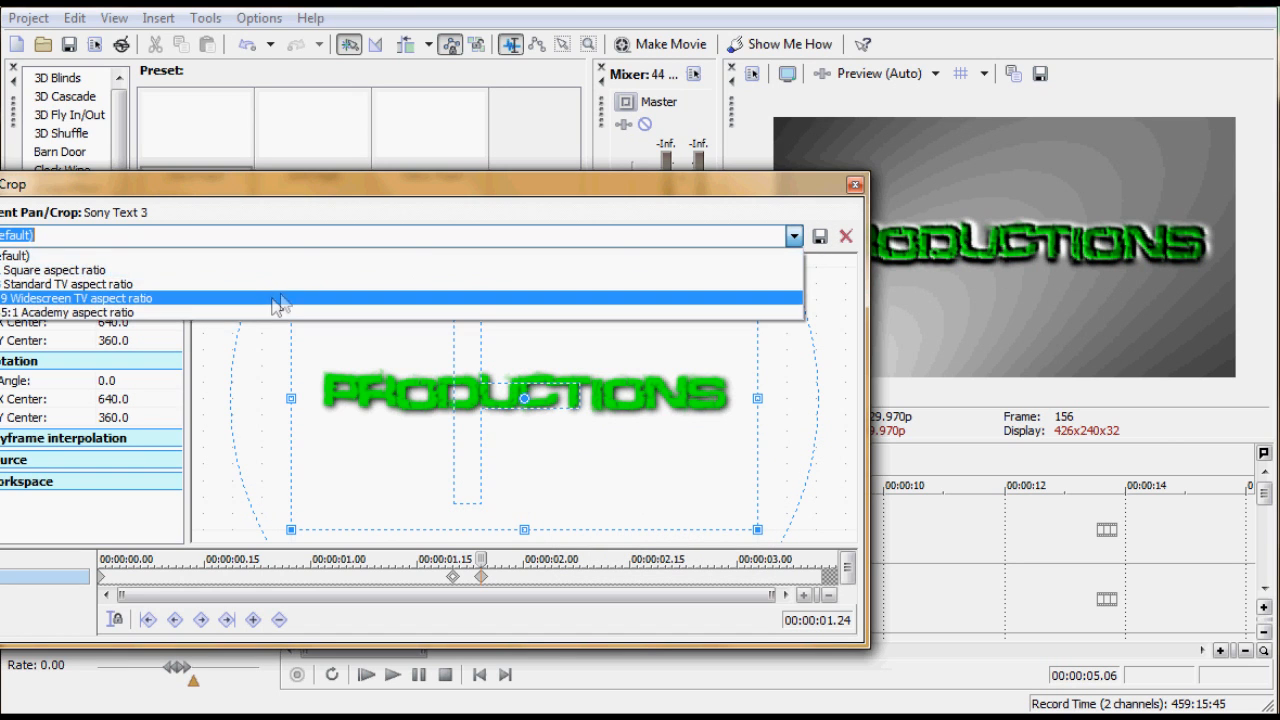
left_click(80, 298)
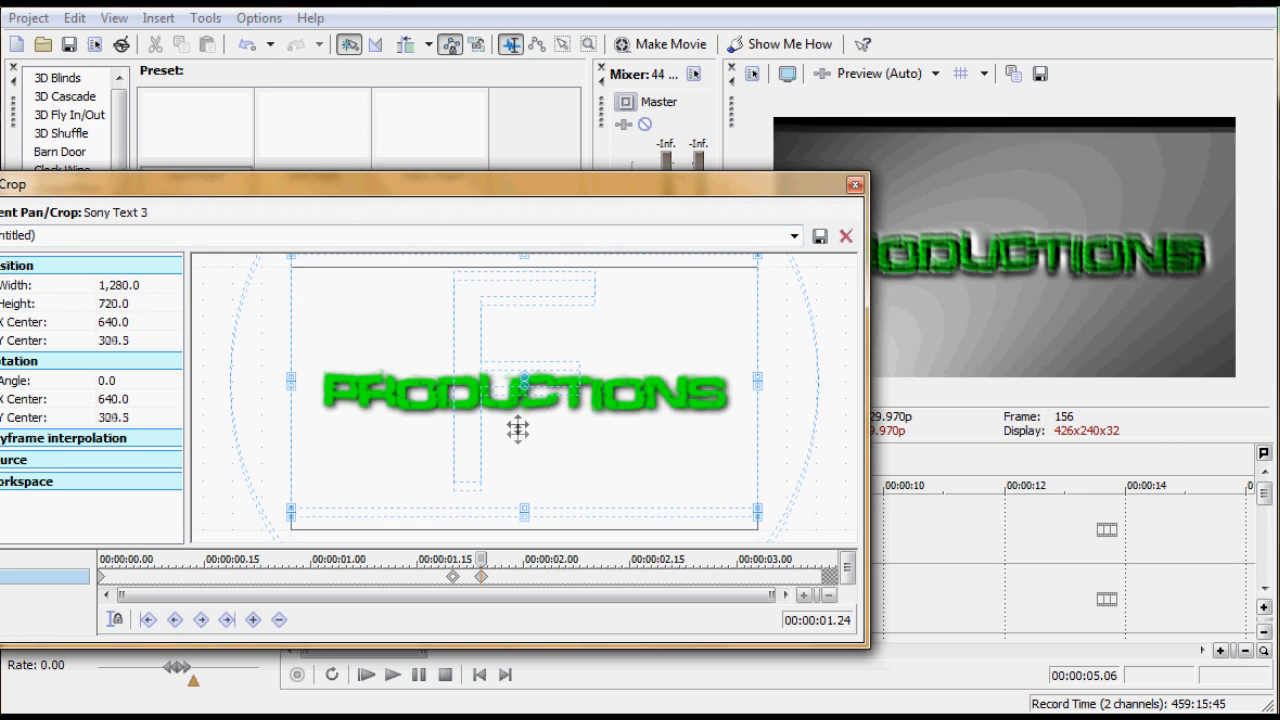
Restore the framing to normal on the last keyframe and close the pan/crop window
right_click(524, 376)
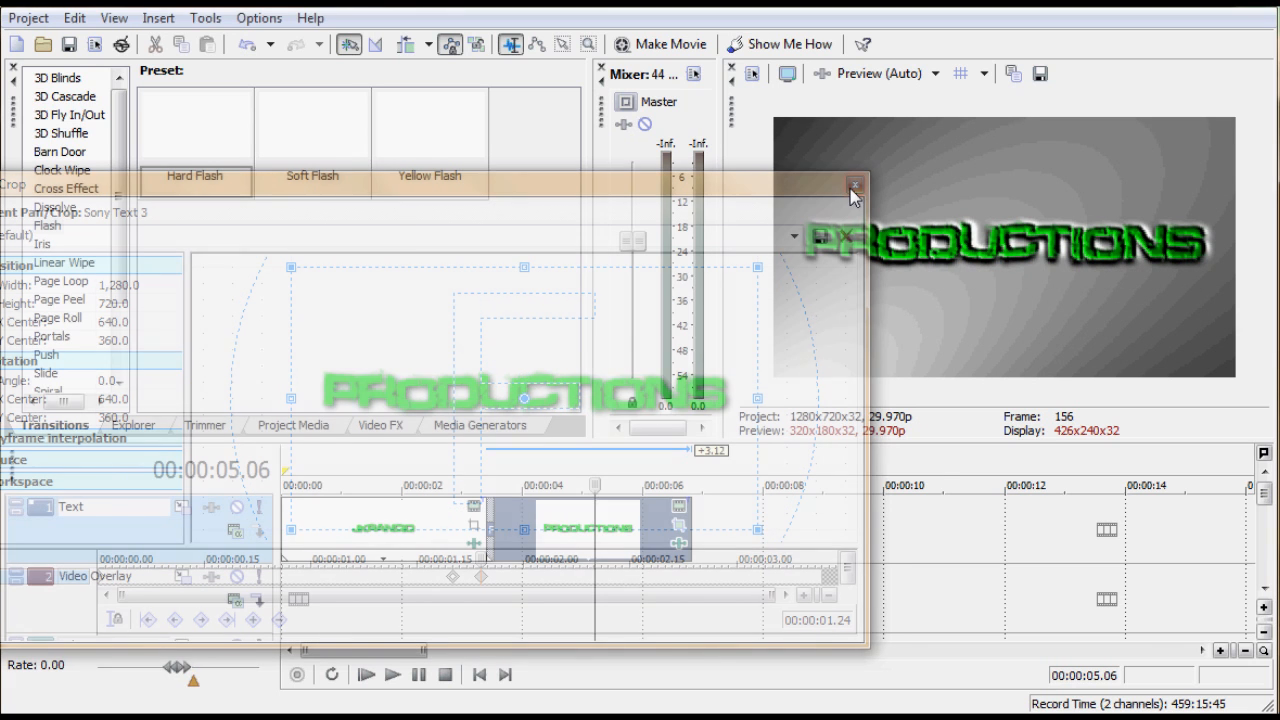
left_click(852, 184)
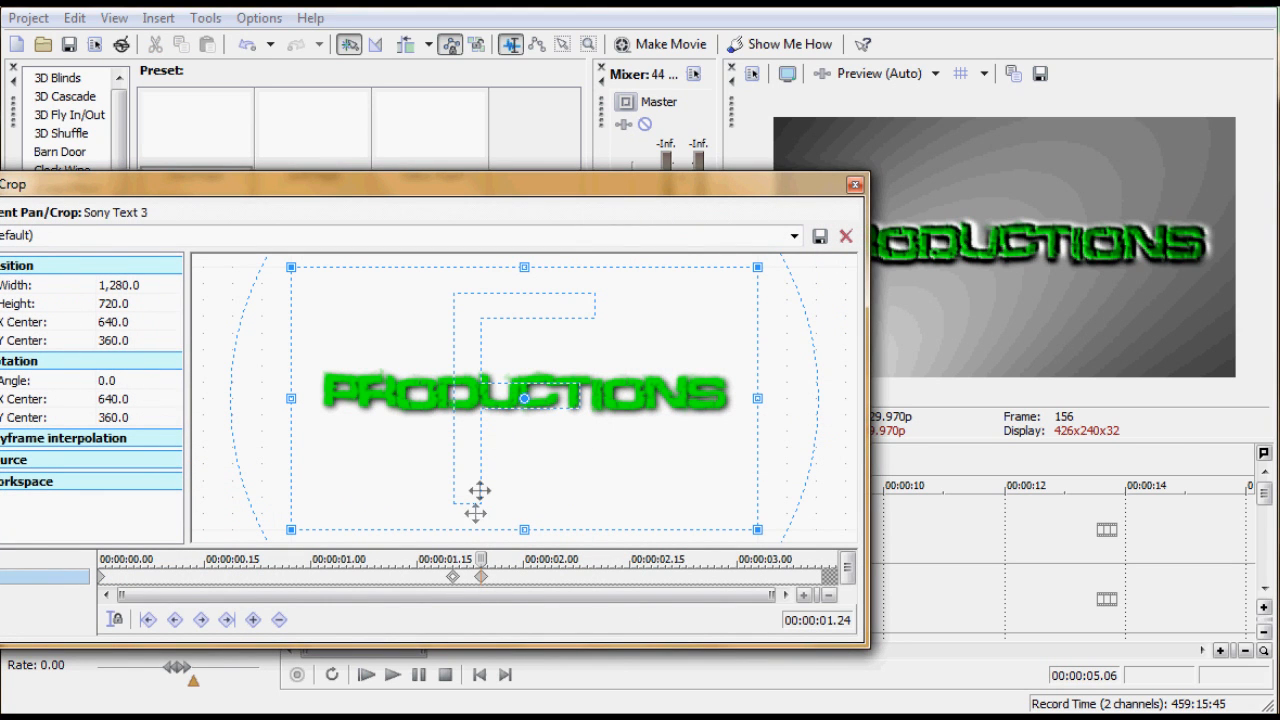
mouse_move(508, 476)
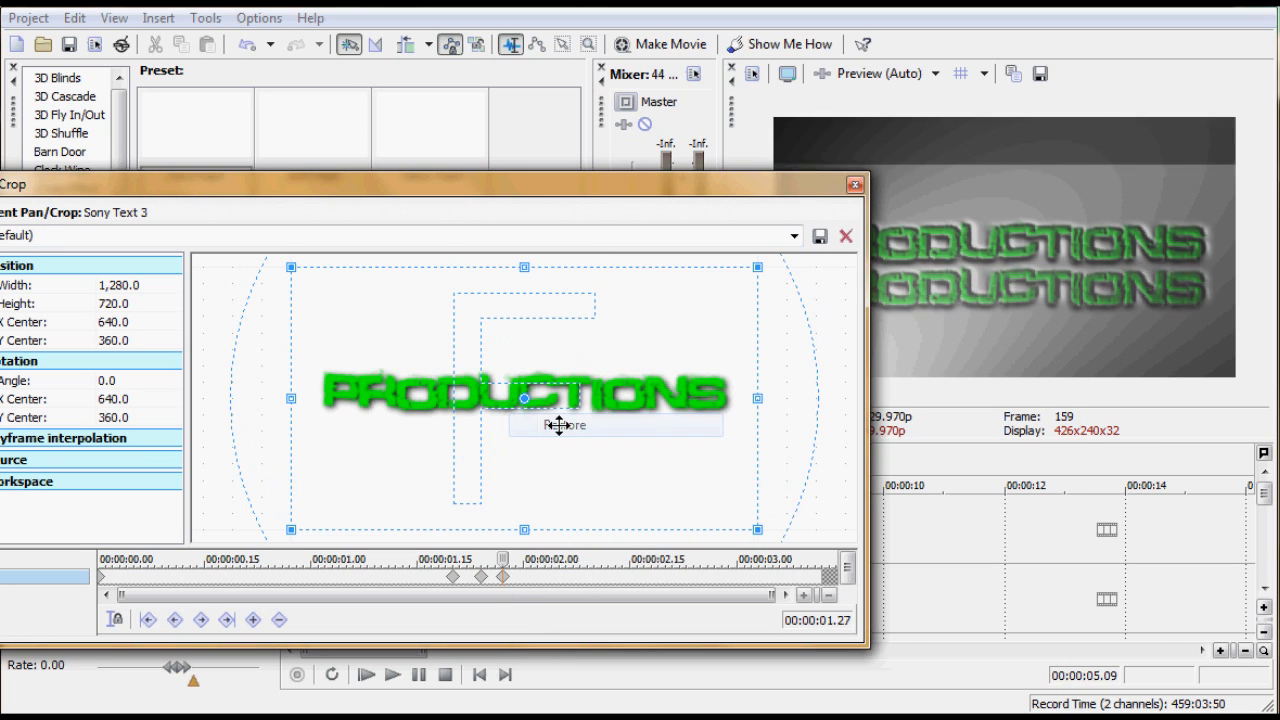
left_click(856, 184)
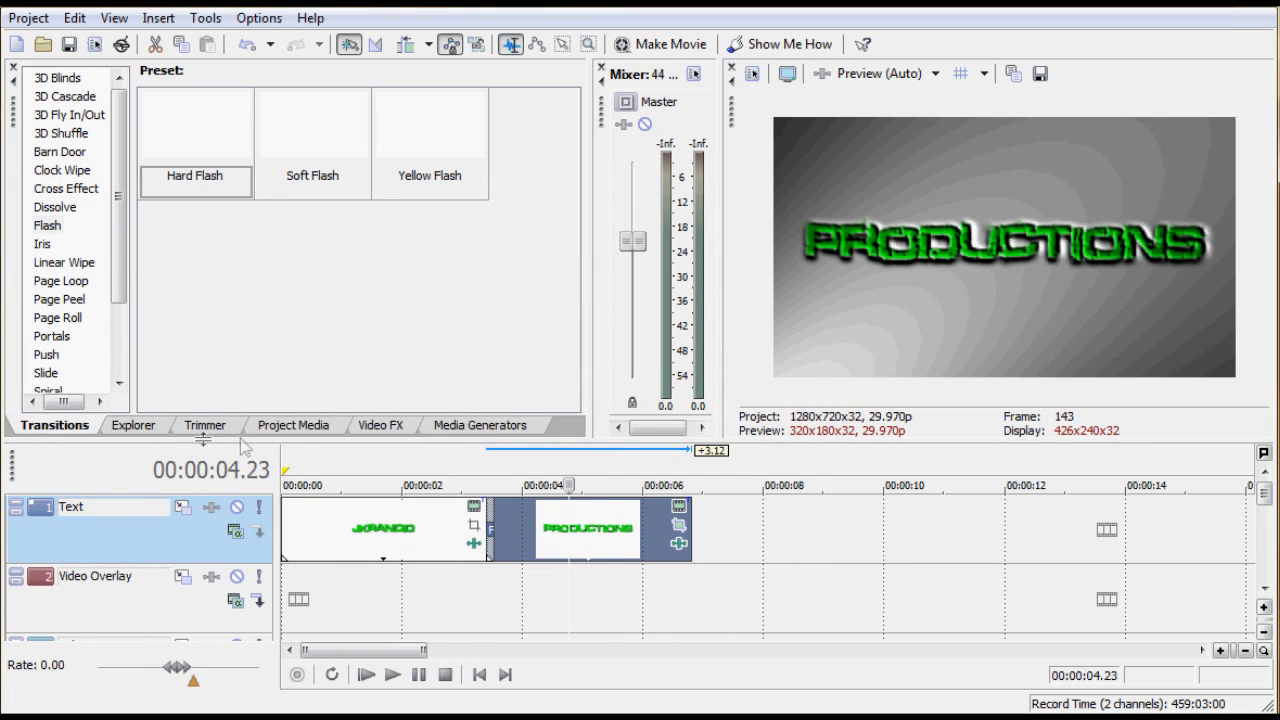
Keyframe the PRODUCTIONS Gaussian Blur's Vertical range from 0 to about 0.122 so it smears mid-event
left_click(380, 424)
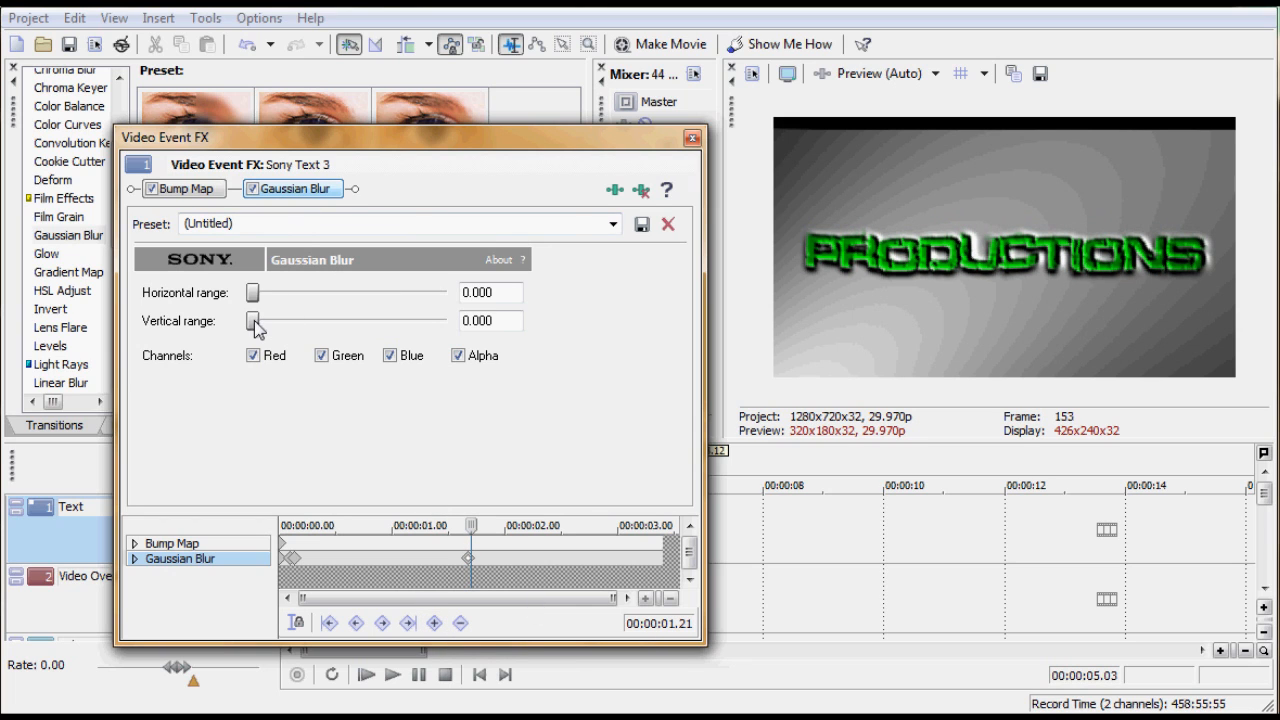
left_click_drag(252, 320, 262, 320)
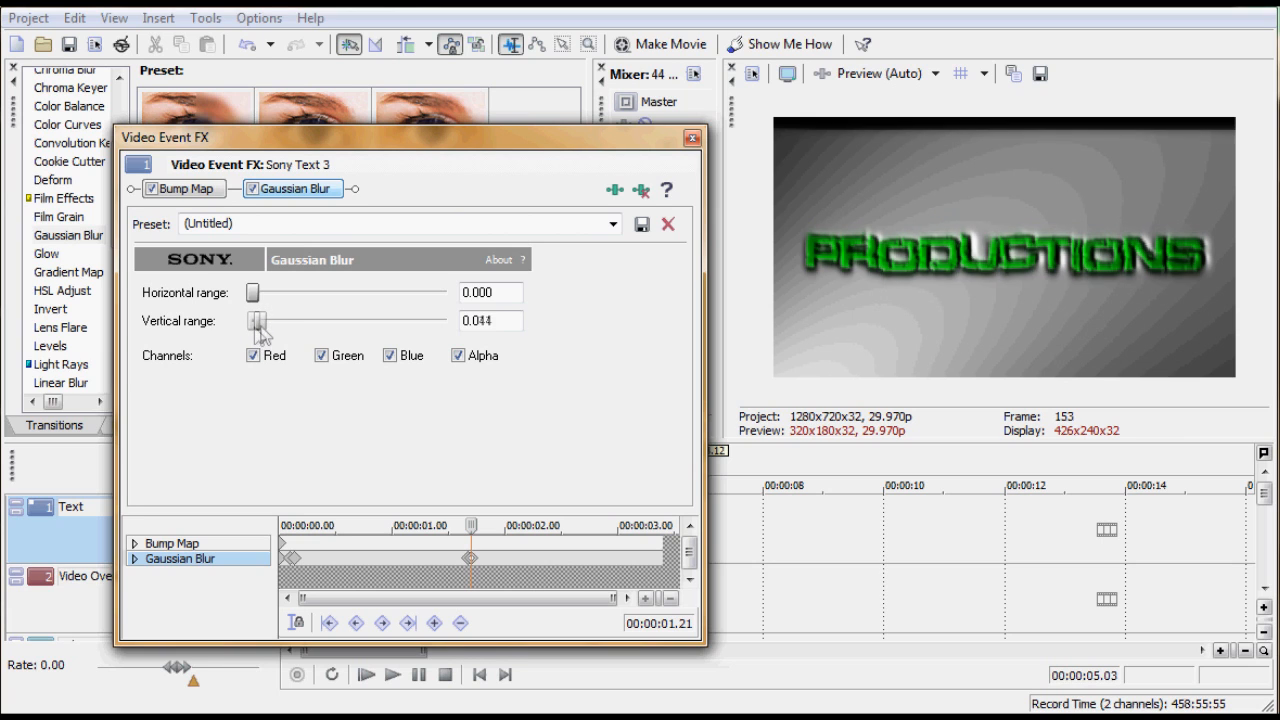
left_click_drag(256, 328, 276, 328)
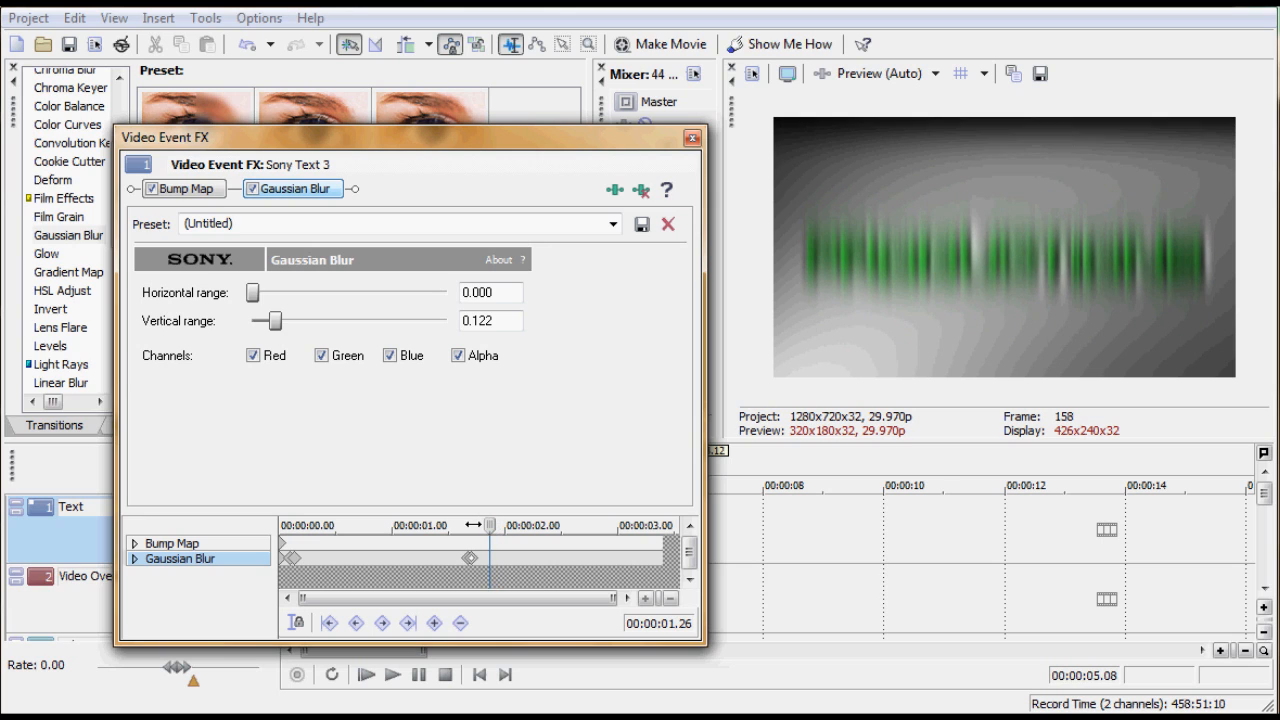
left_click(430, 622)
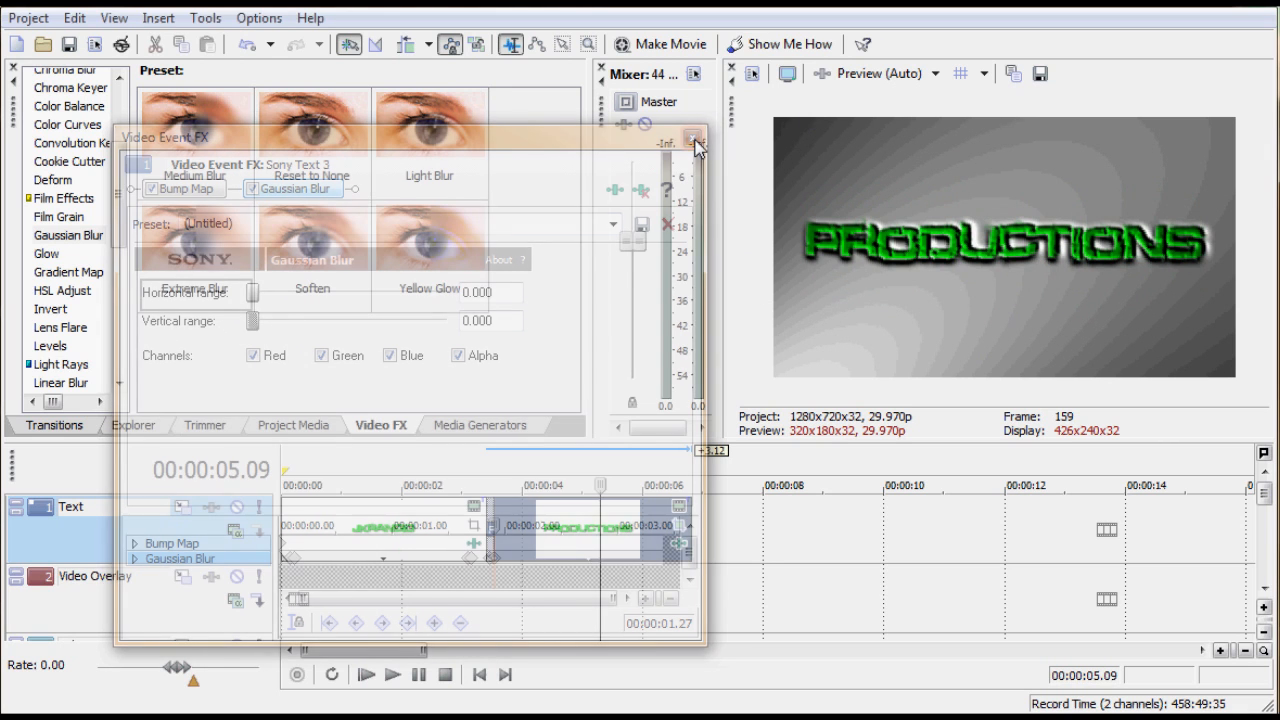
Close the PRODUCTIONS effects window and play back the title sequence, then stop
left_click(696, 144)
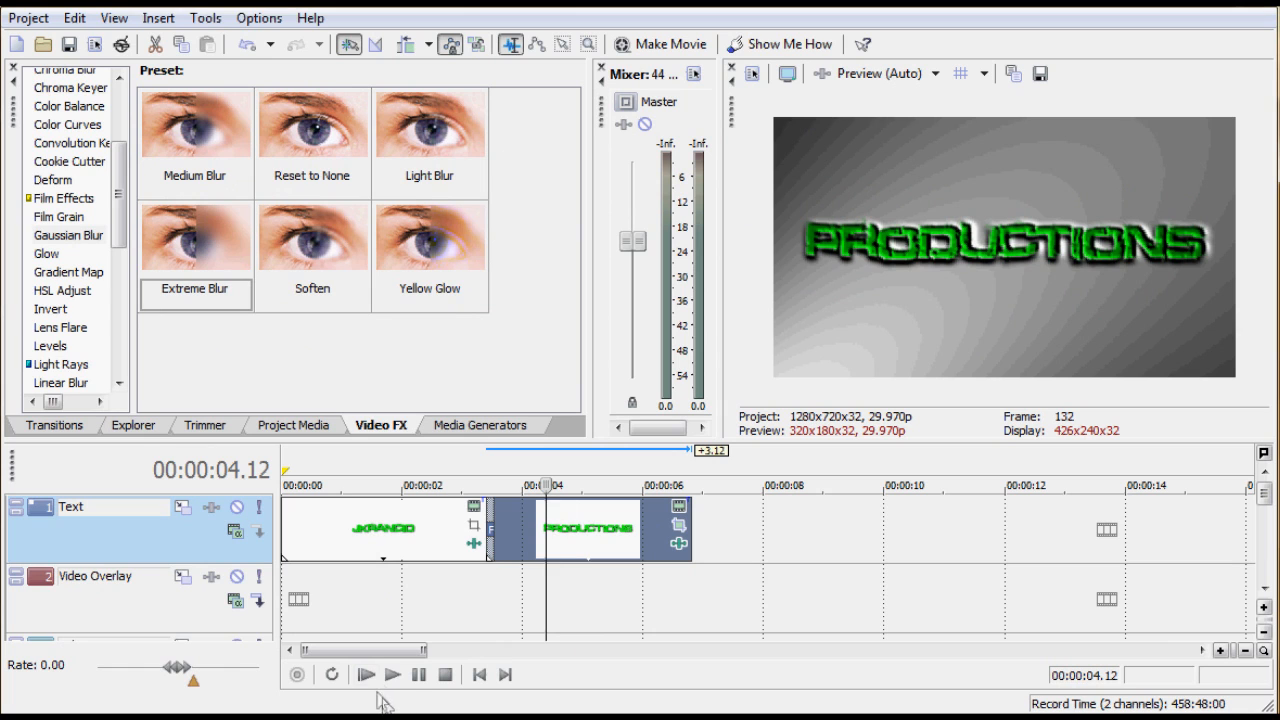
left_click(400, 674)
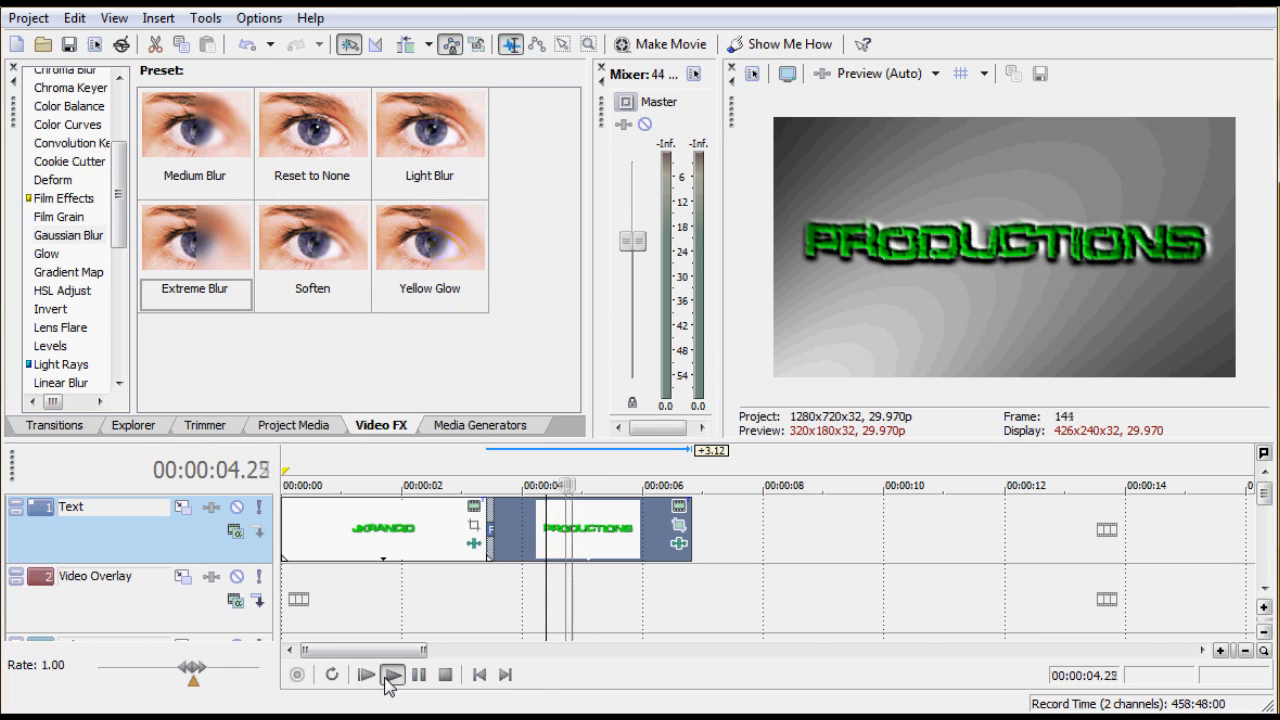
left_click(396, 674)
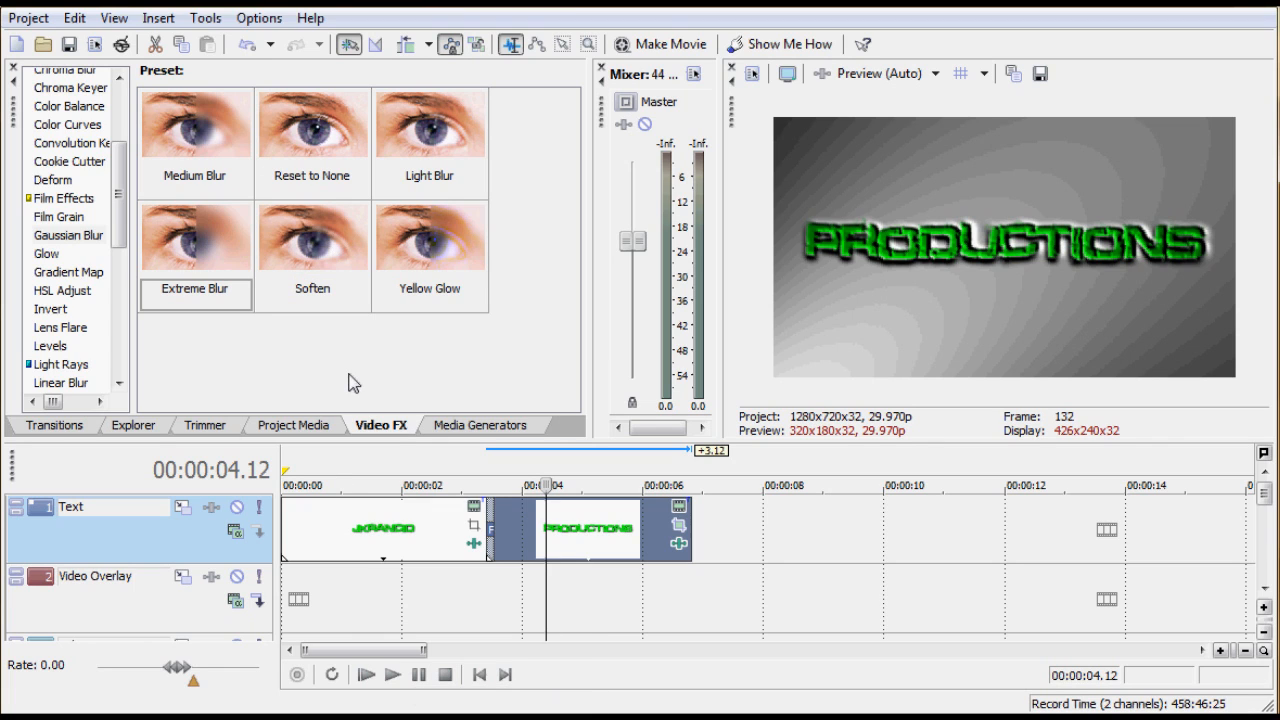
mouse_move(180, 404)
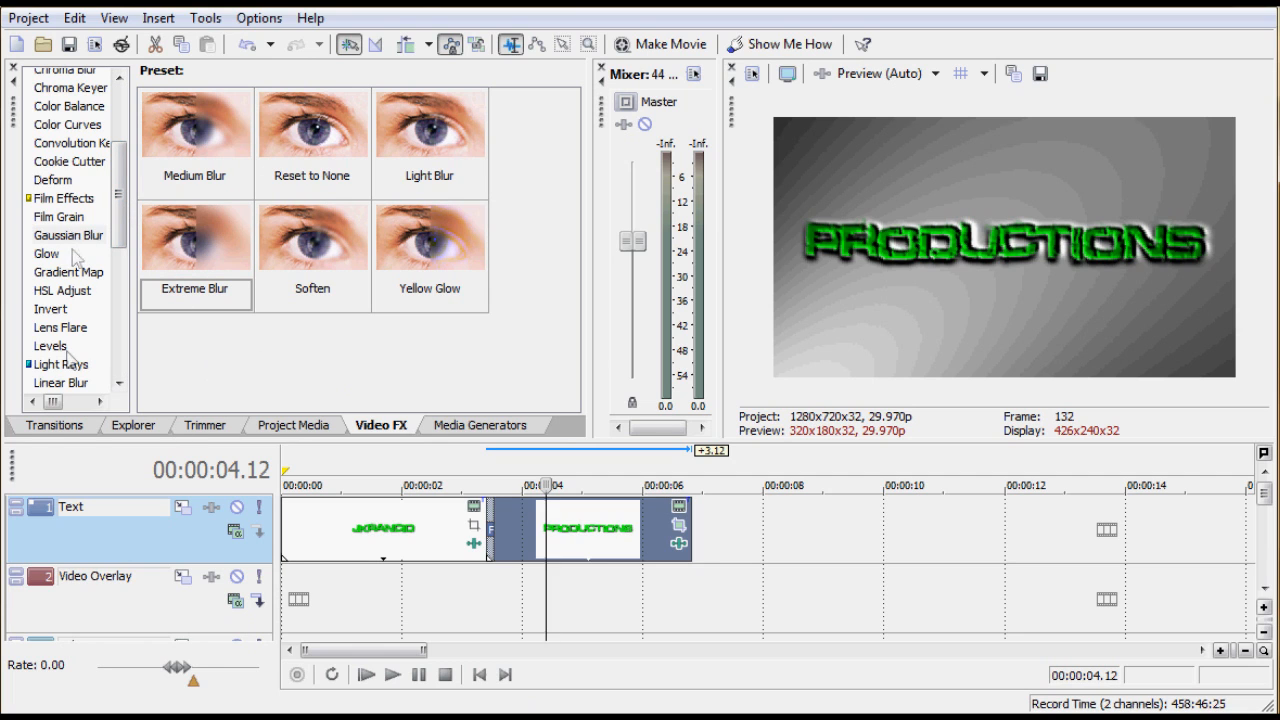
Show the Flash transition presets and preview the Hard Flash preset
left_click(50, 424)
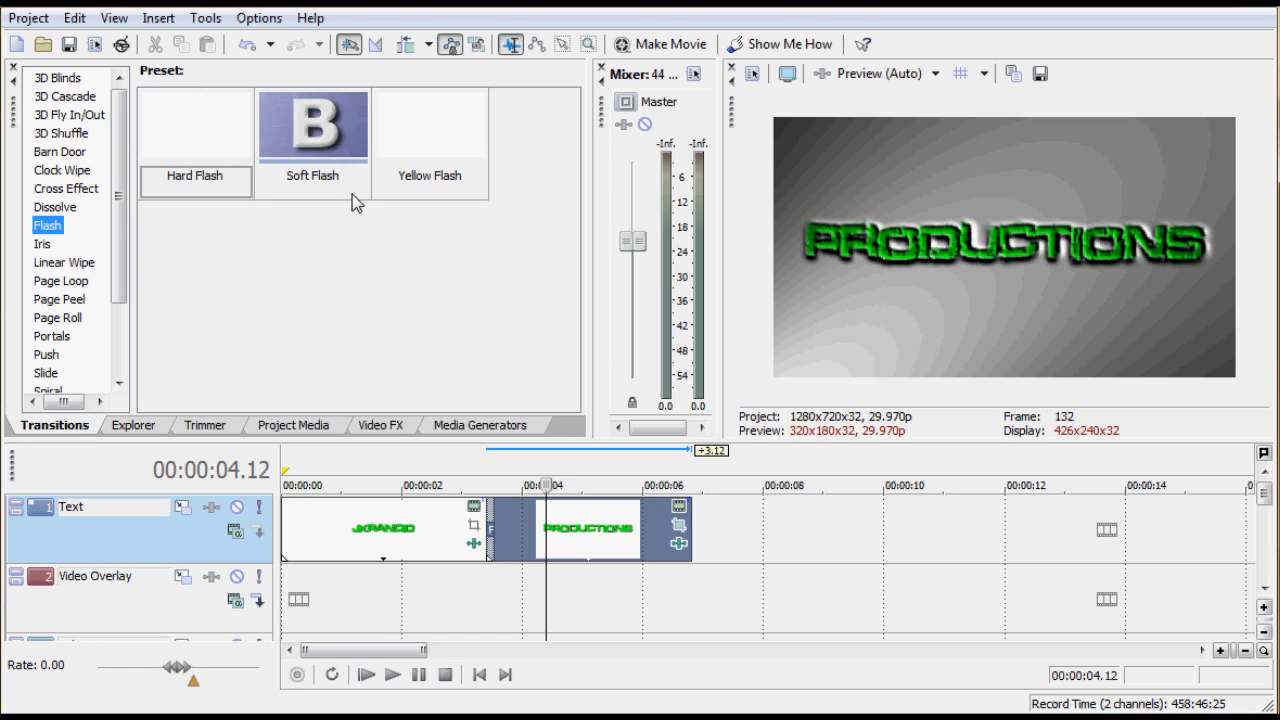
left_click(196, 124)
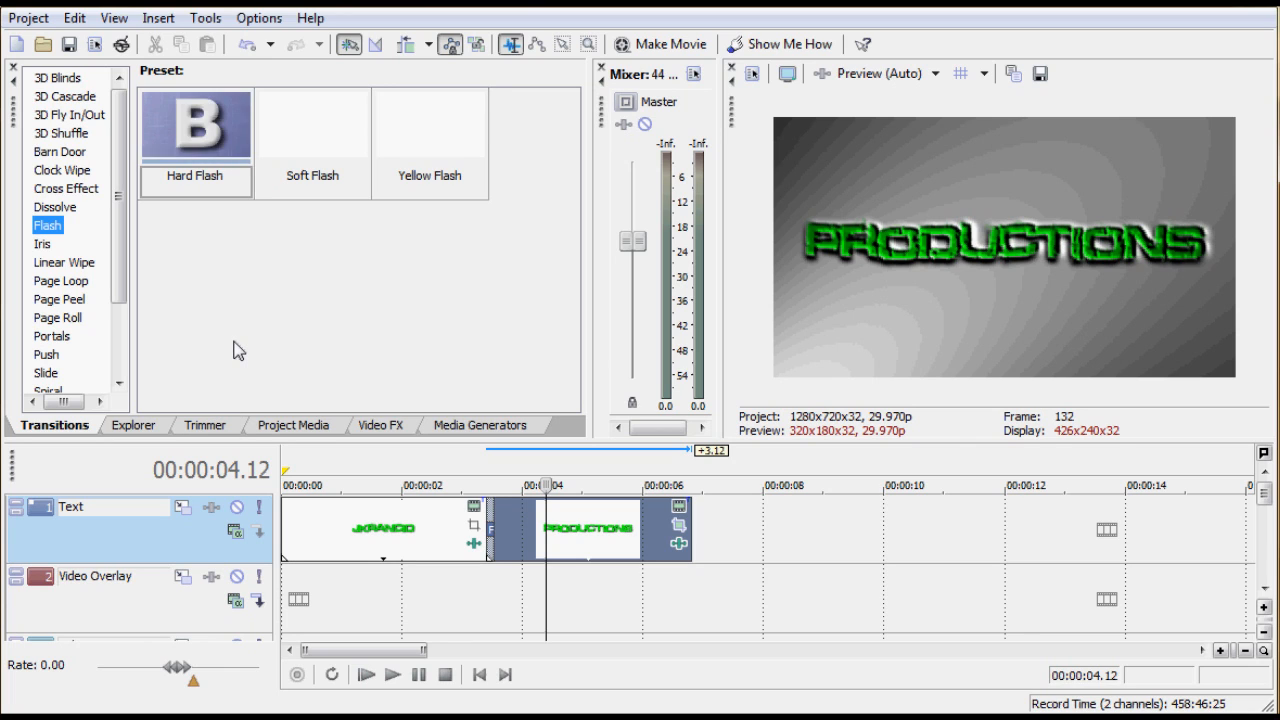